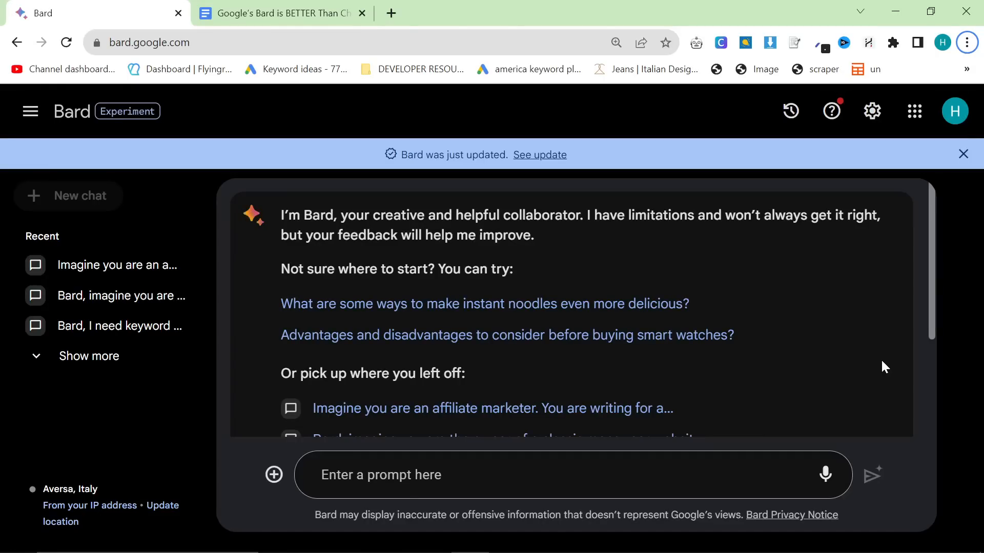
pyautogui.moveTo(366, 303)
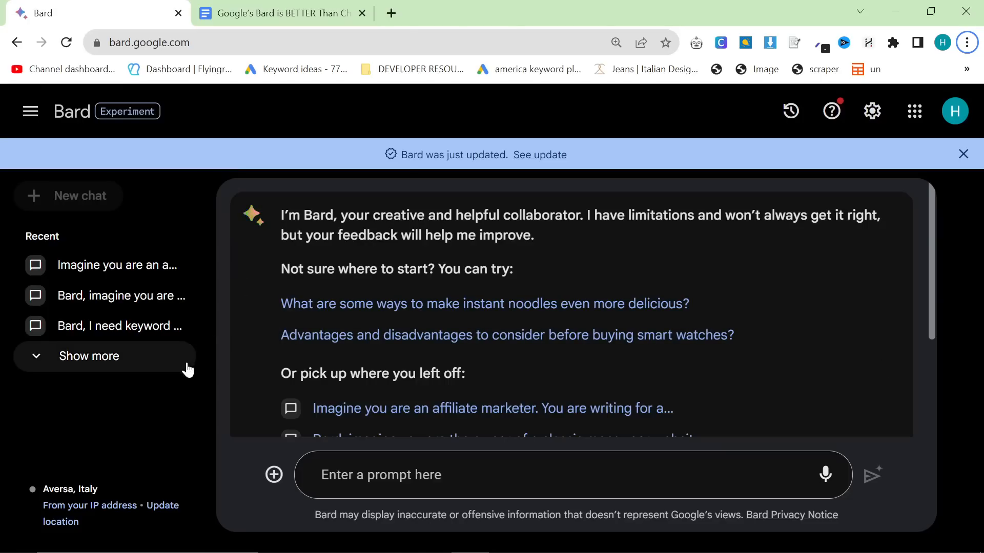
pyautogui.moveTo(184, 378)
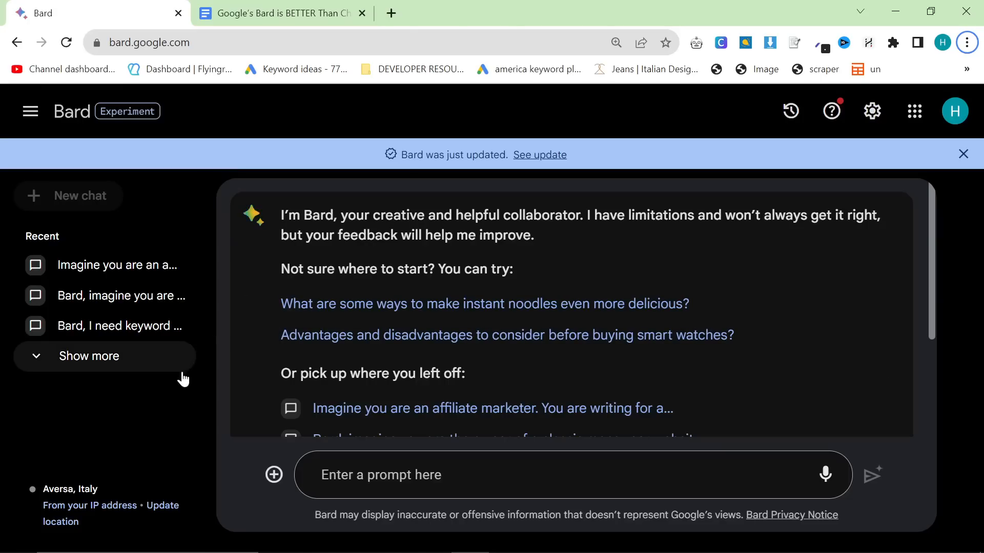
pyautogui.moveTo(182, 383)
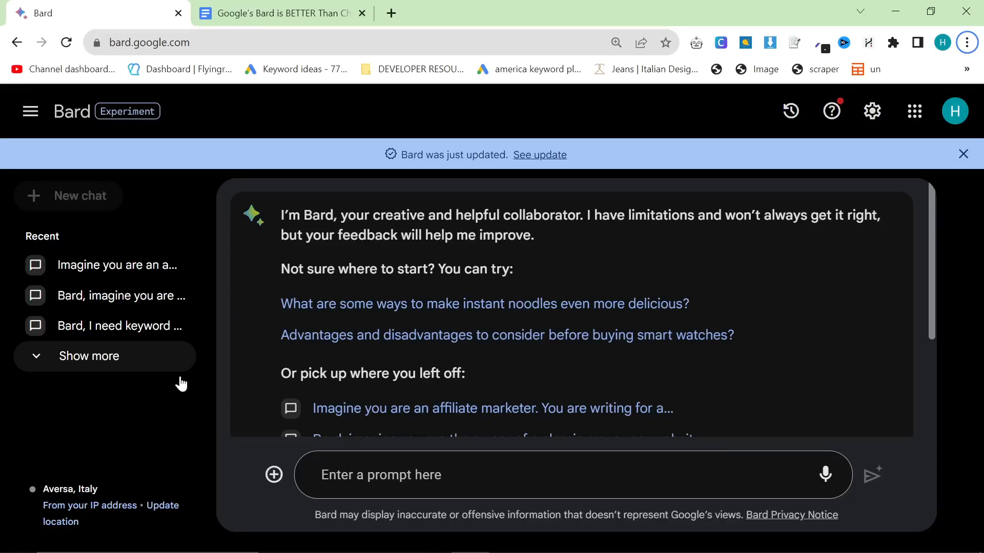
pyautogui.moveTo(196, 383)
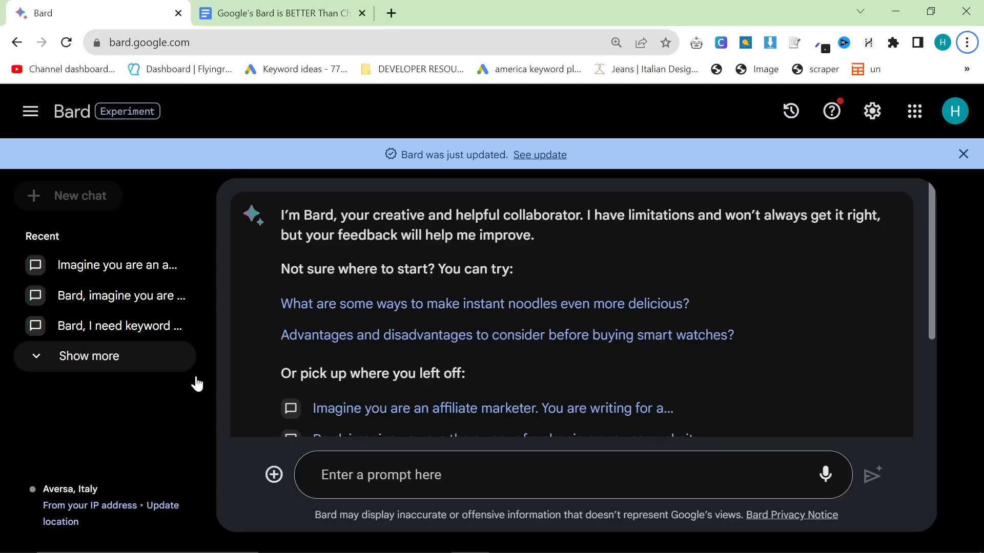
pyautogui.moveTo(81, 370)
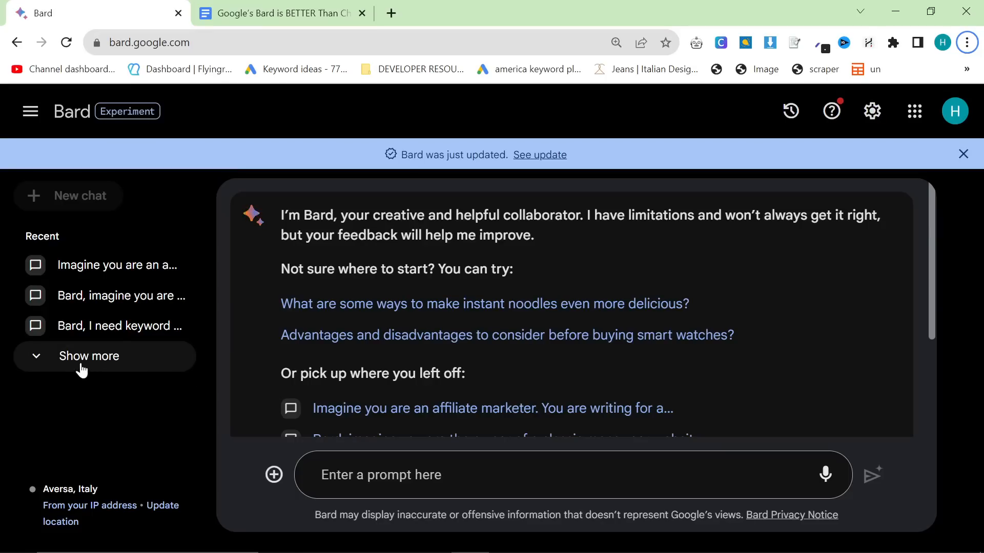
# Click 'Show more' under Recent to list older Bard conversations in the sidebar
pyautogui.click(89, 356)
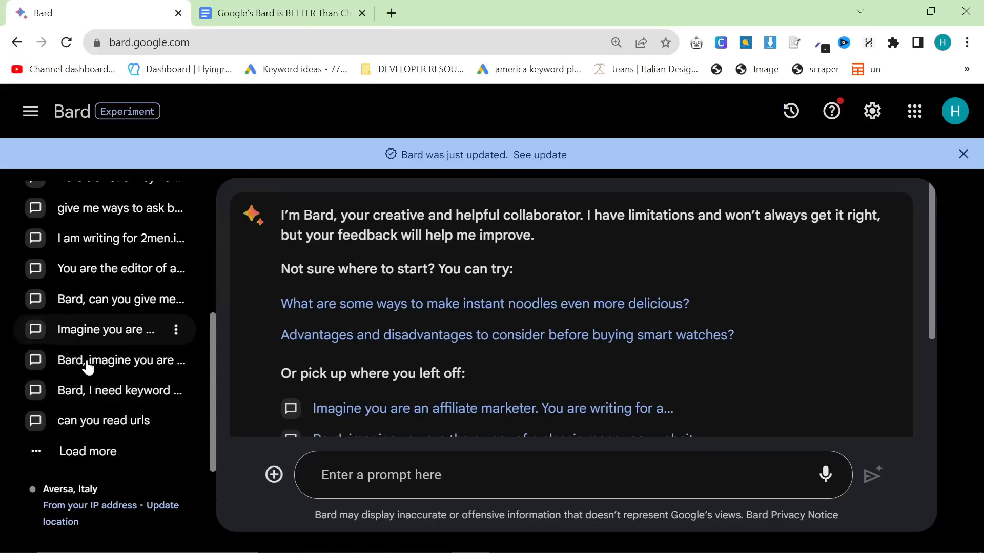
pyautogui.click(276, 12)
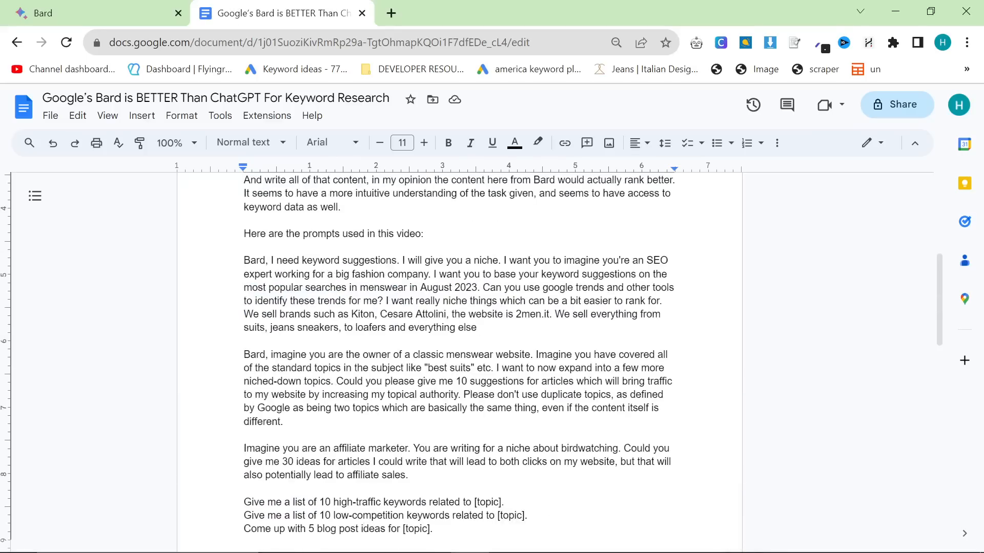
pyautogui.scroll(3)
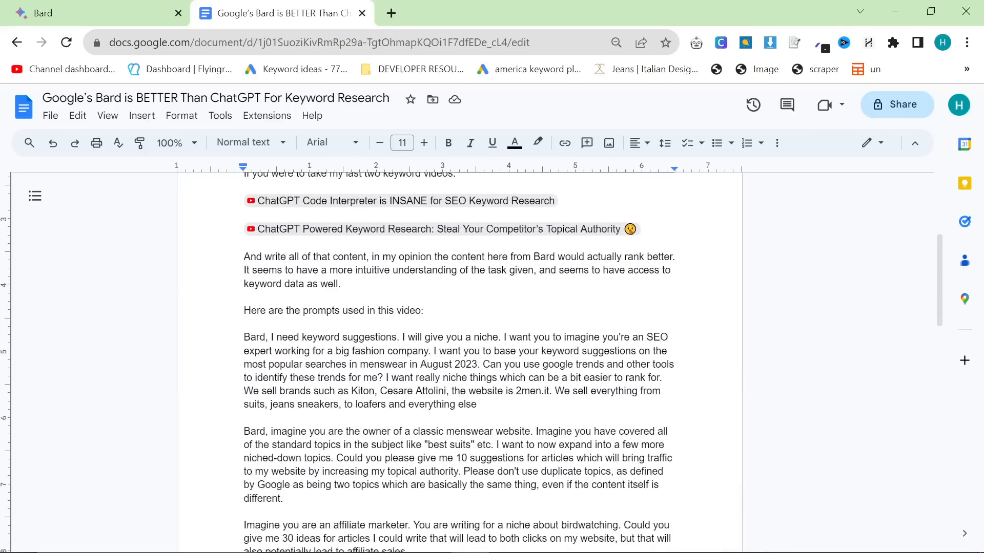
pyautogui.scroll(-3)
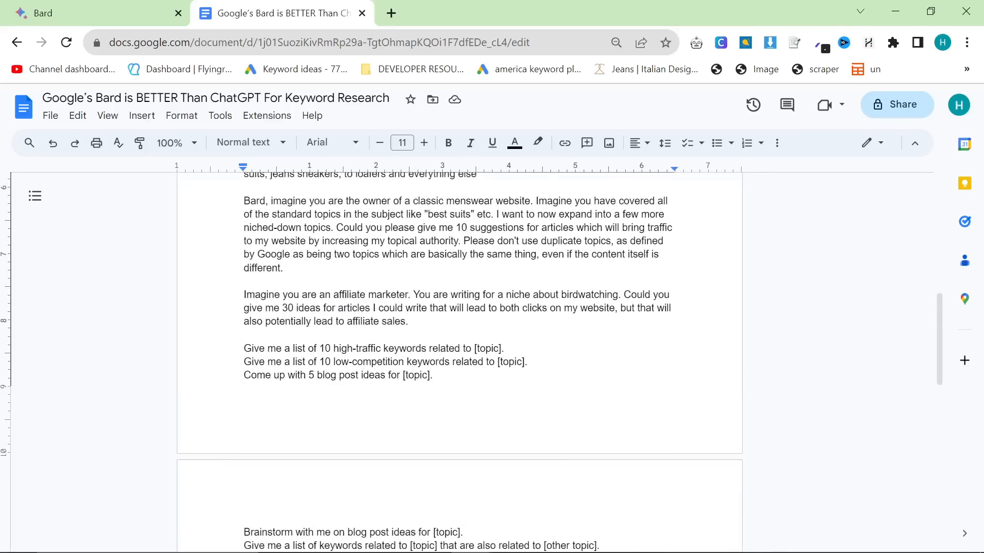
pyautogui.scroll(3)
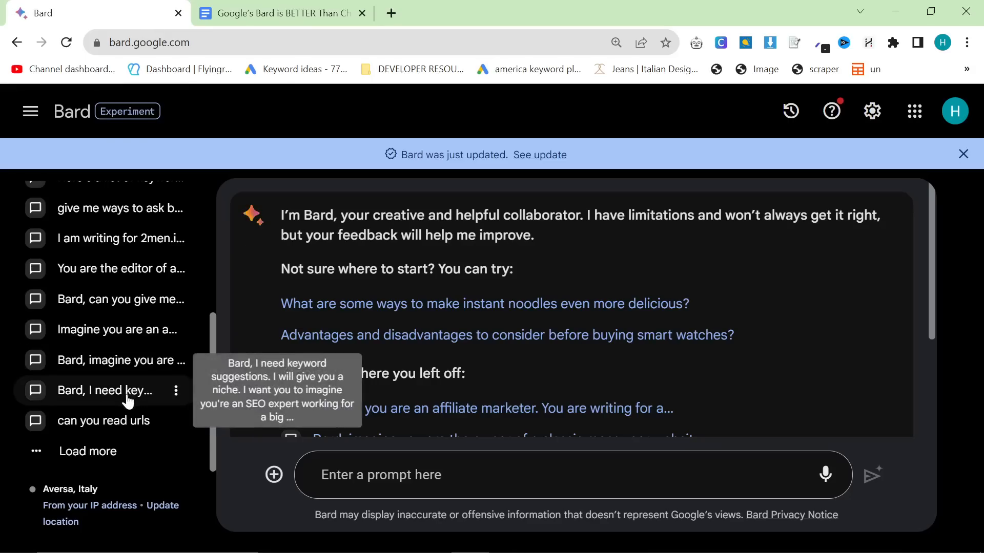
# Open the 'Bard, I need keyword…' chat about niche menswear keywords for 2men.it
pyautogui.click(112, 391)
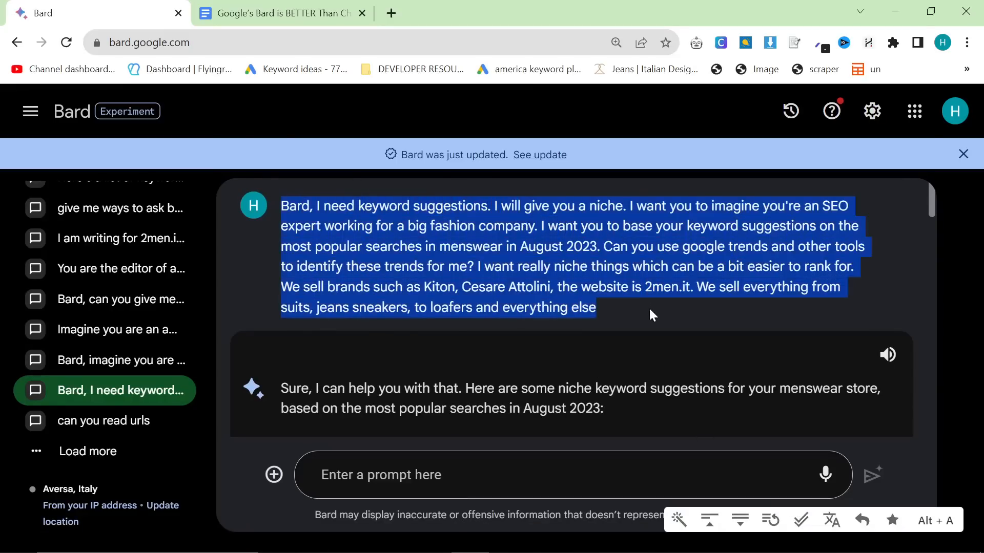
pyautogui.click(651, 315)
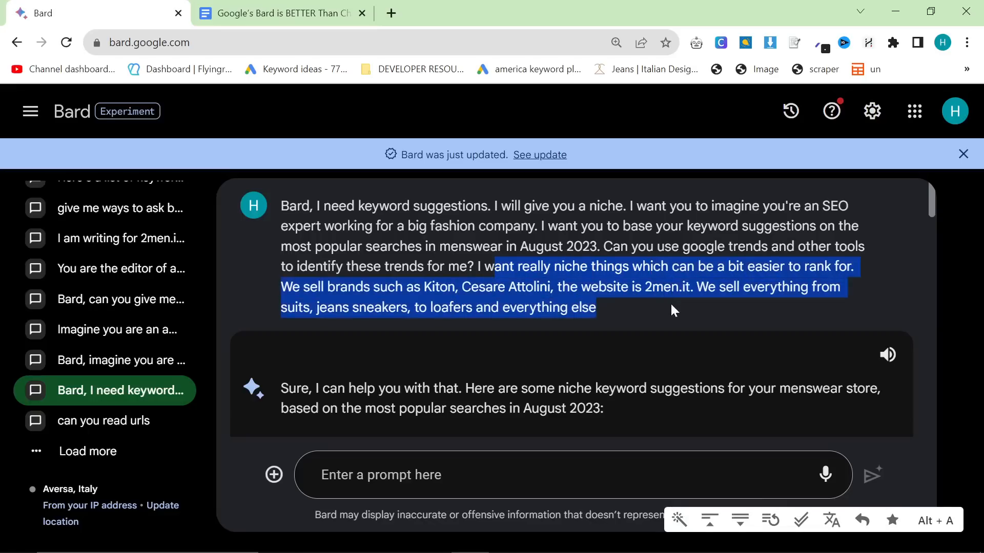
pyautogui.click(721, 326)
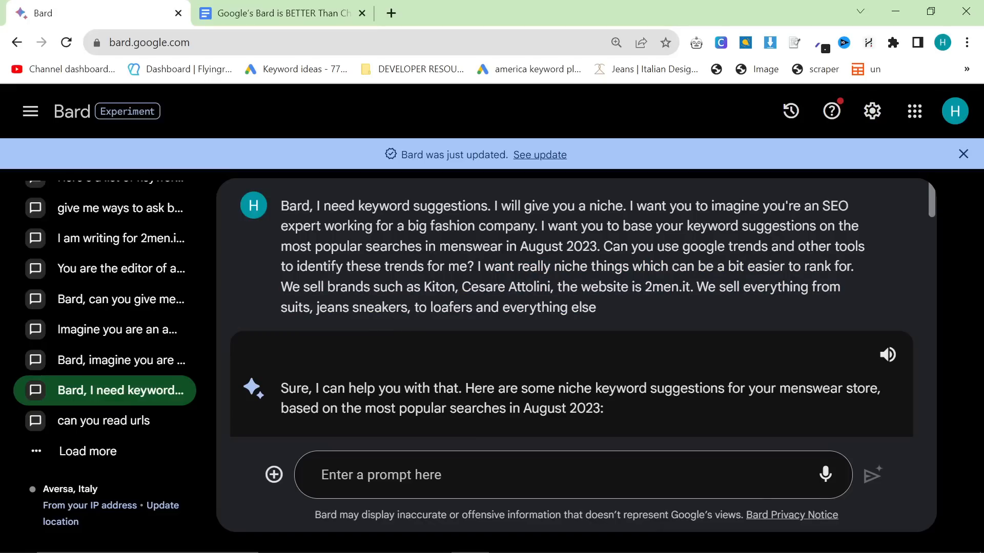
pyautogui.moveTo(683, 303)
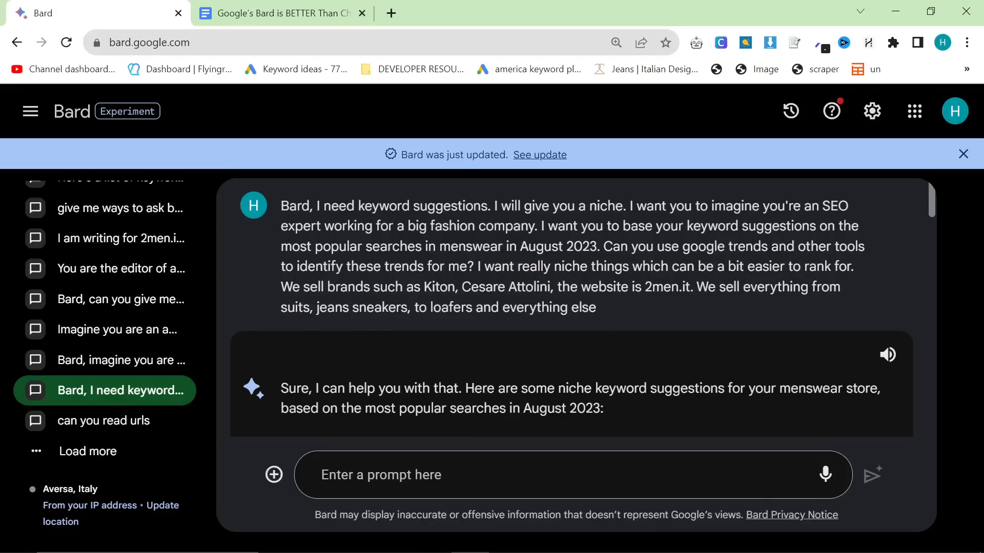
pyautogui.scroll(-3)
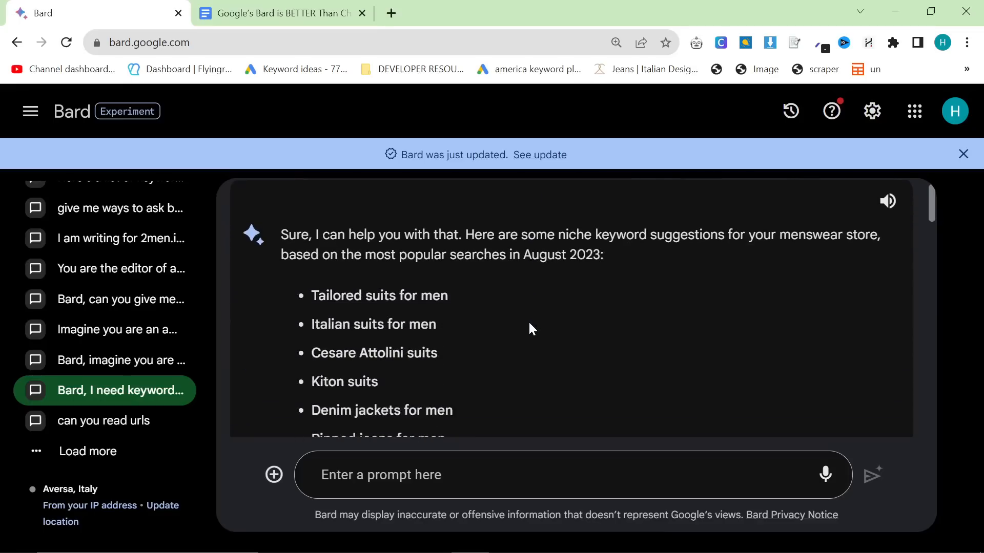
pyautogui.moveTo(531, 331)
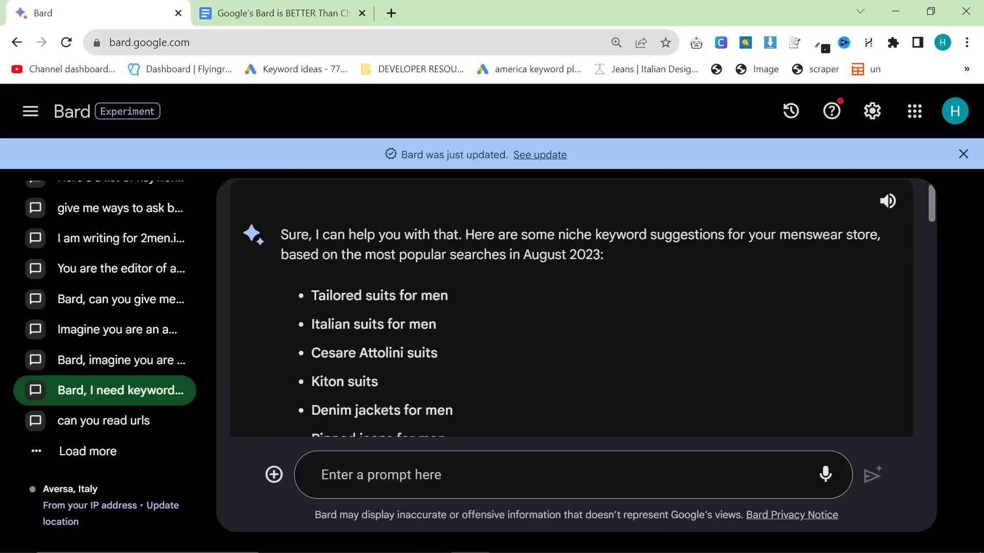
pyautogui.doubleClick(379, 296)
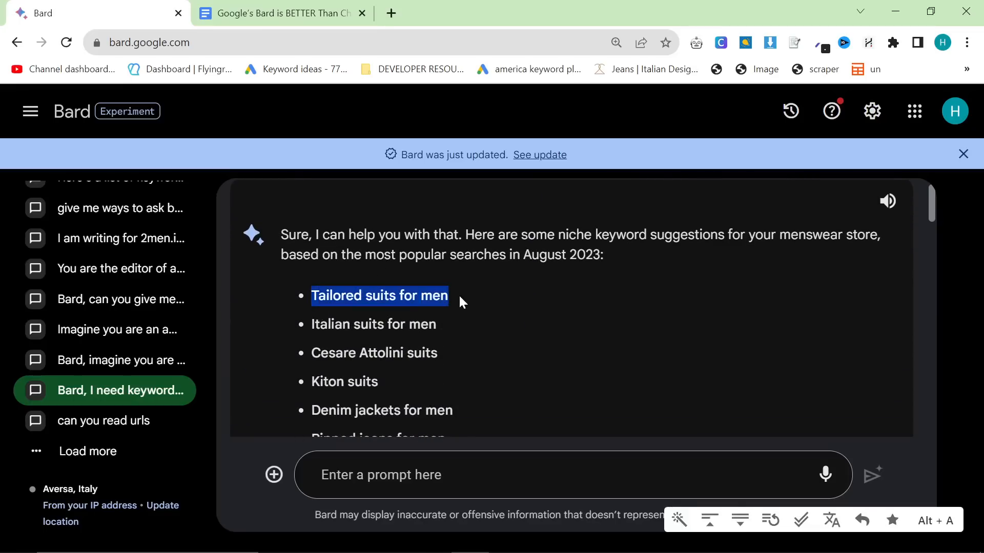
pyautogui.scroll(3)
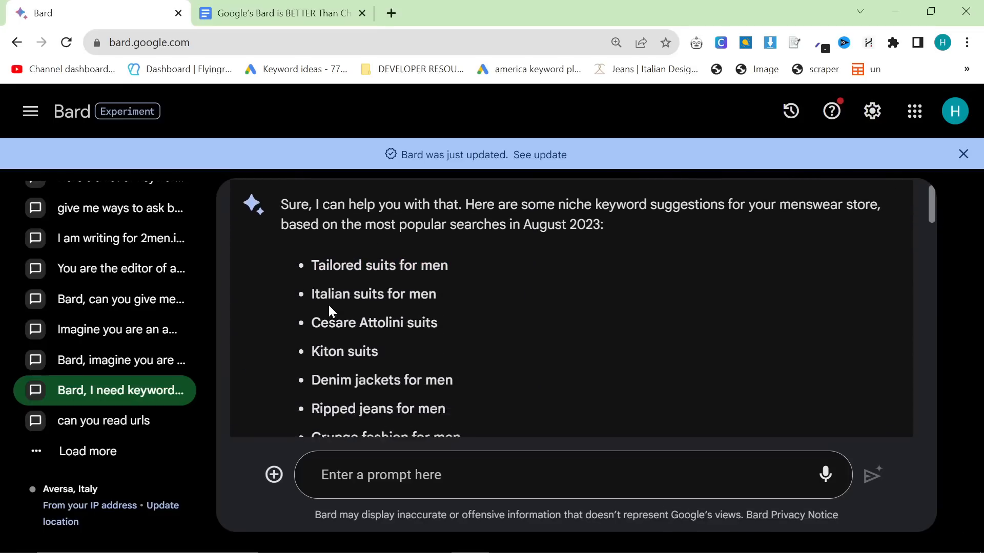
pyautogui.scroll(-3)
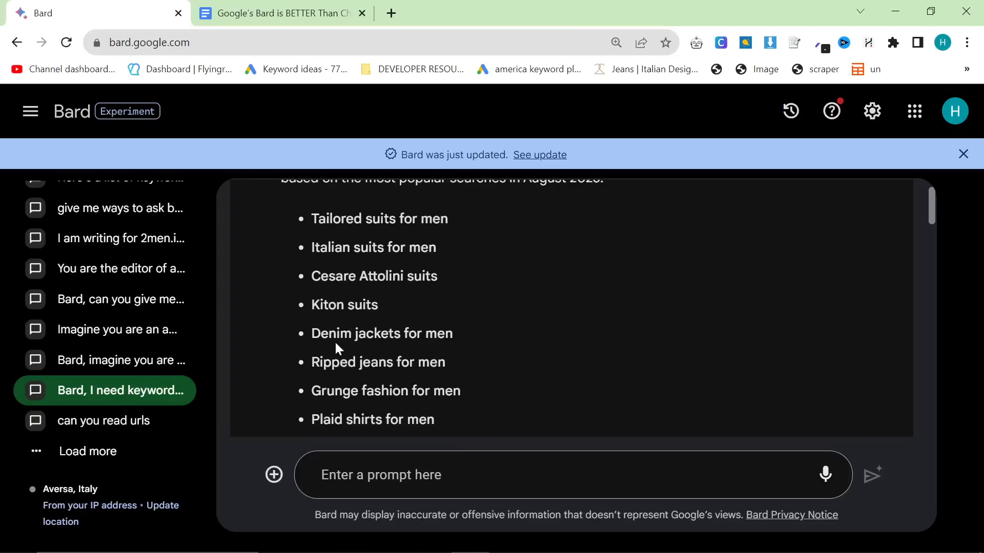
pyautogui.scroll(-3)
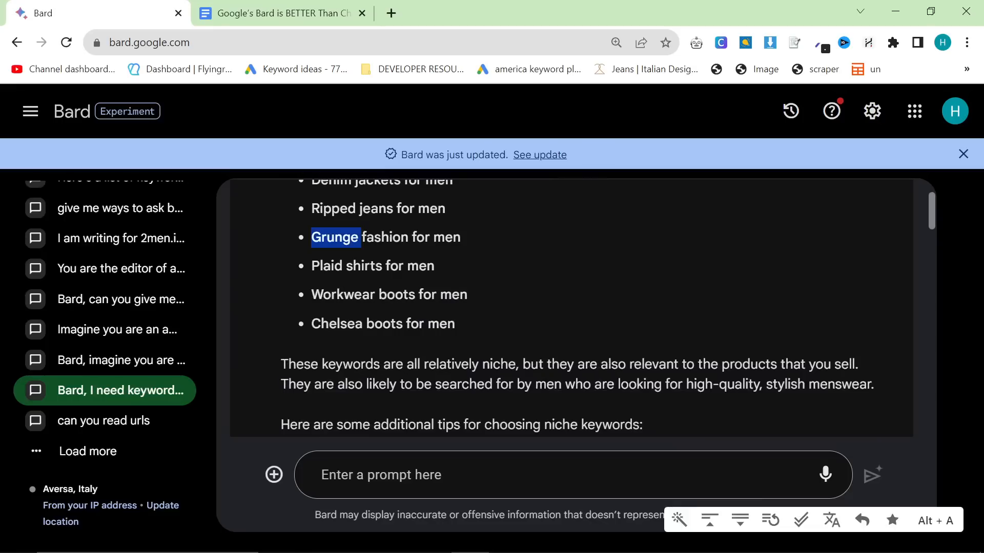
pyautogui.moveTo(342, 256)
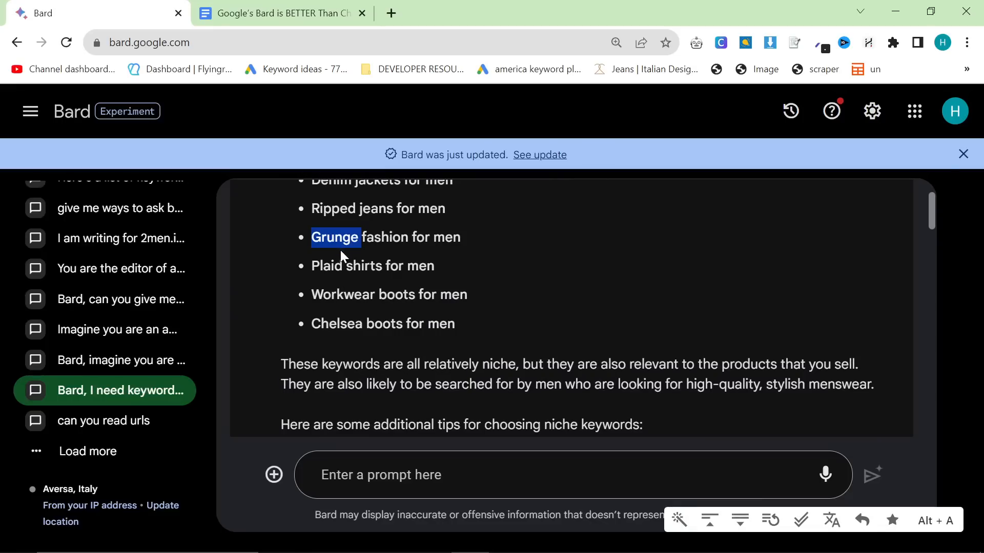
pyautogui.scroll(3)
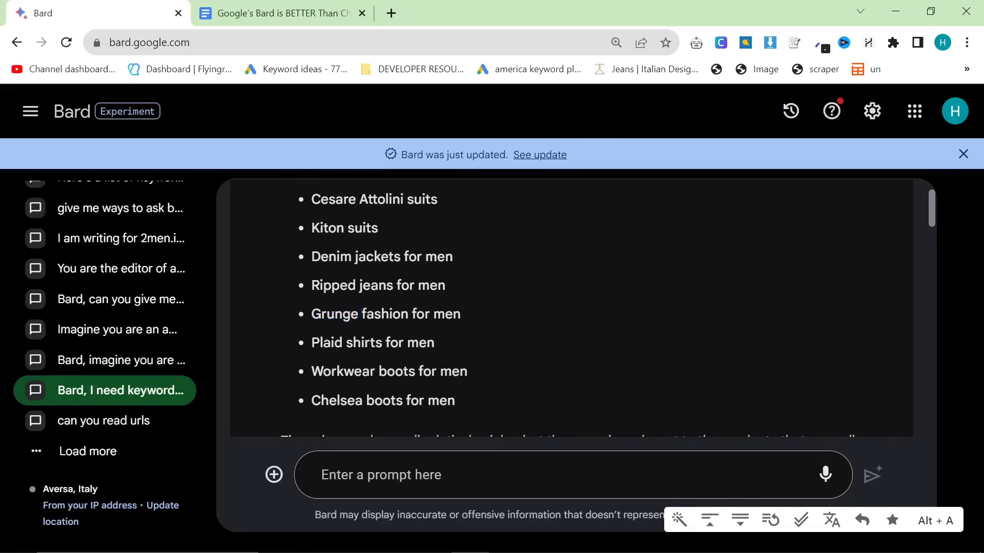
pyautogui.doubleClick(386, 313)
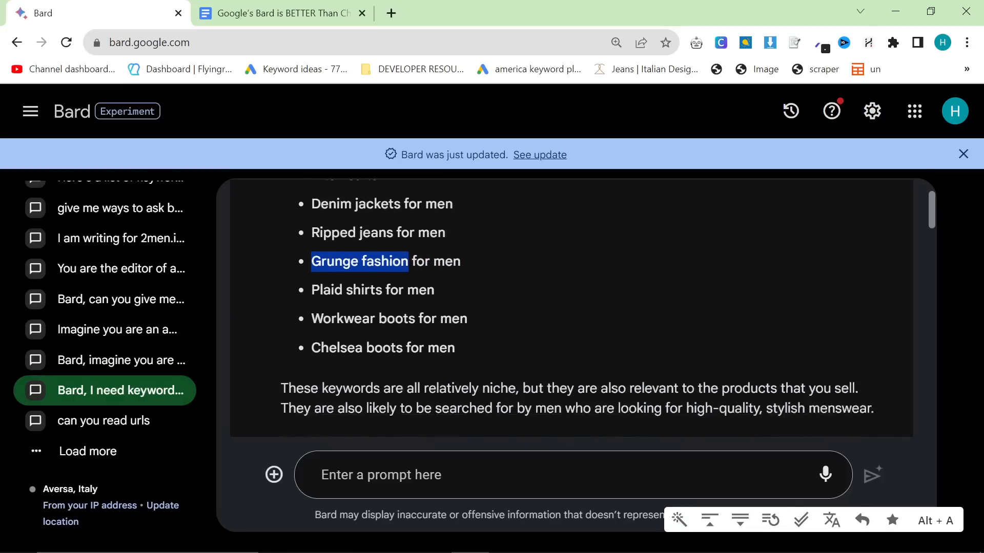
pyautogui.scroll(3)
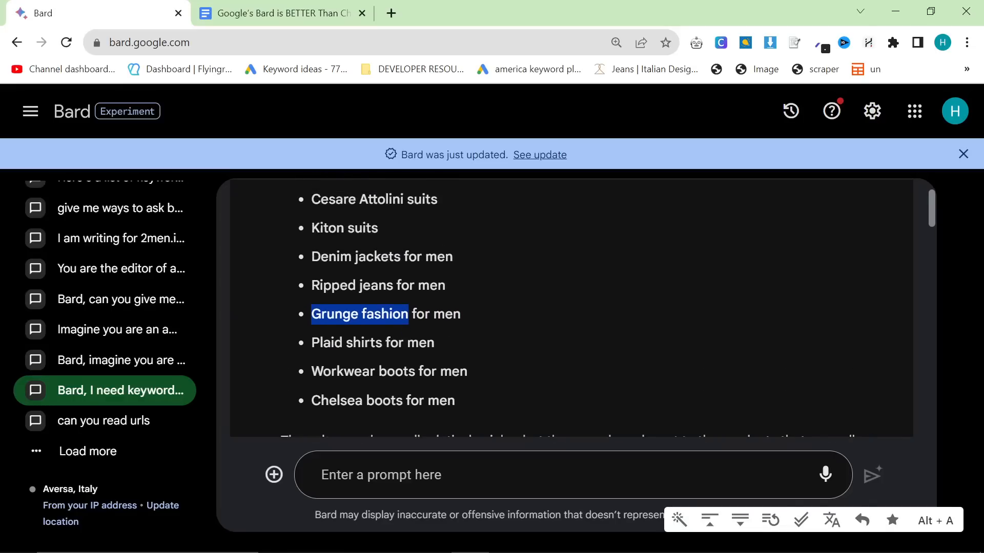
pyautogui.scroll(3)
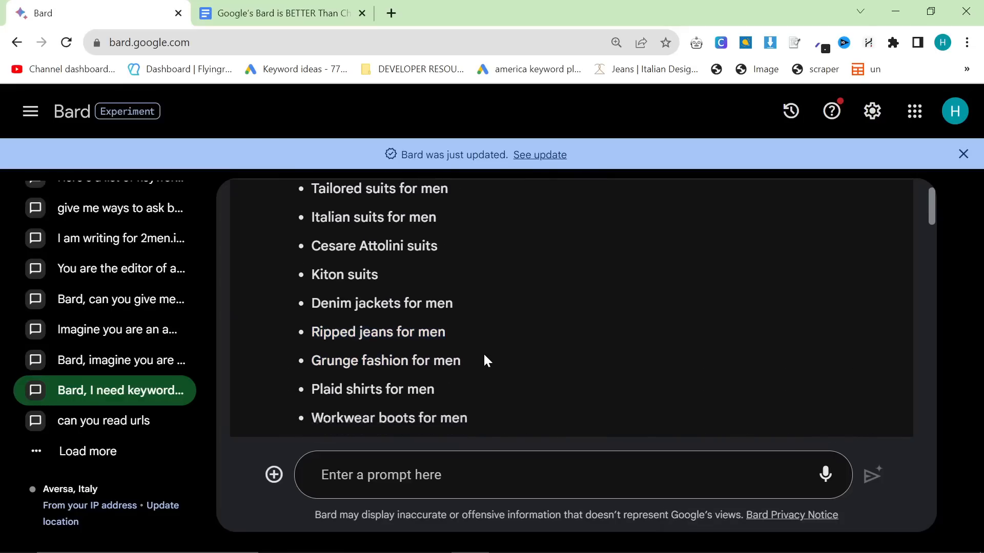
pyautogui.scroll(-3)
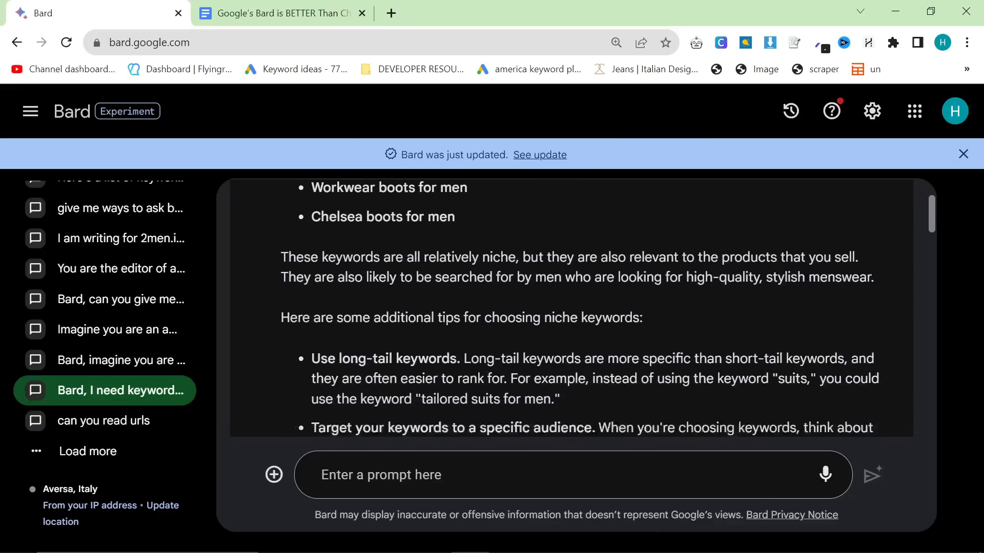
pyautogui.scroll(-3)
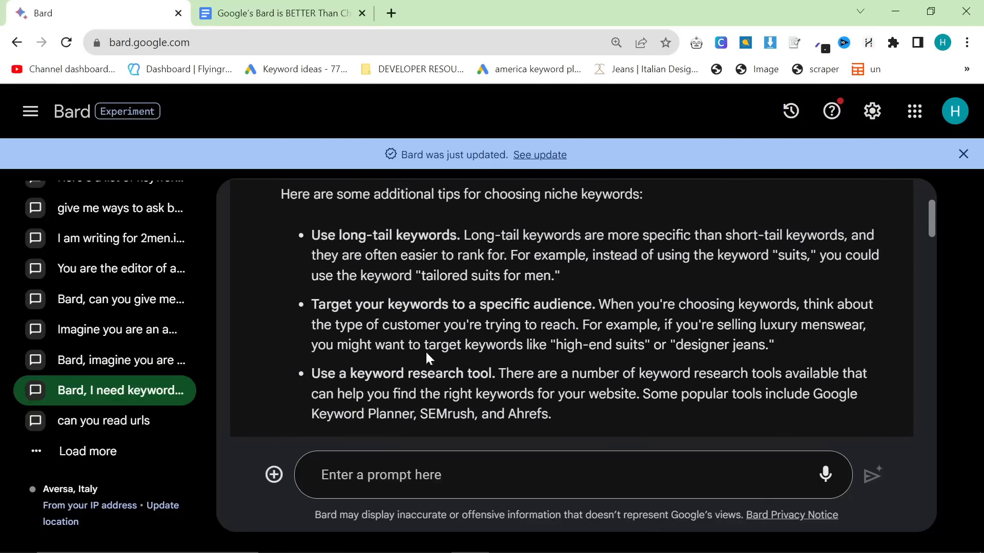
pyautogui.scroll(-3)
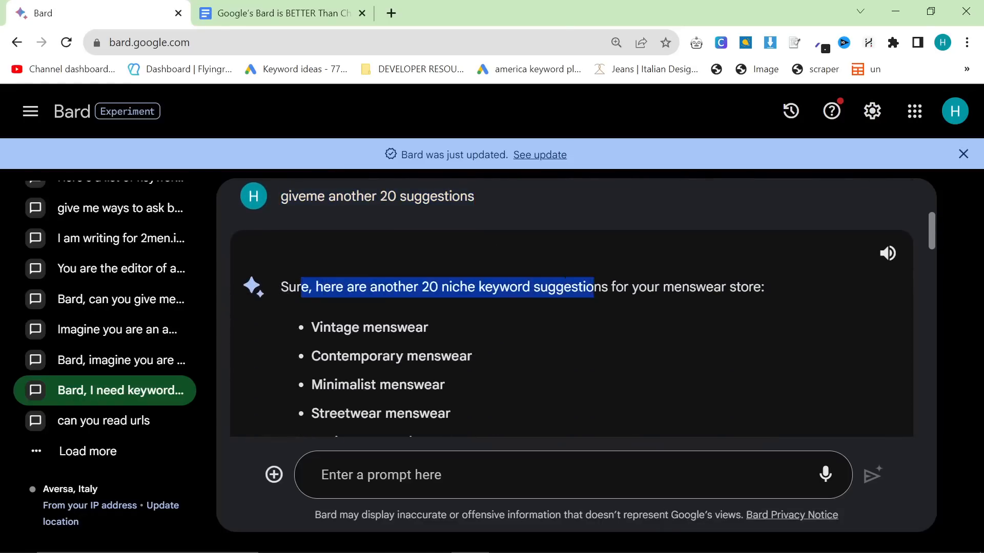
# Scroll through Bard's second 20-keyword list and tips to the 10-blog-ideas prompt
pyautogui.scroll(-3)
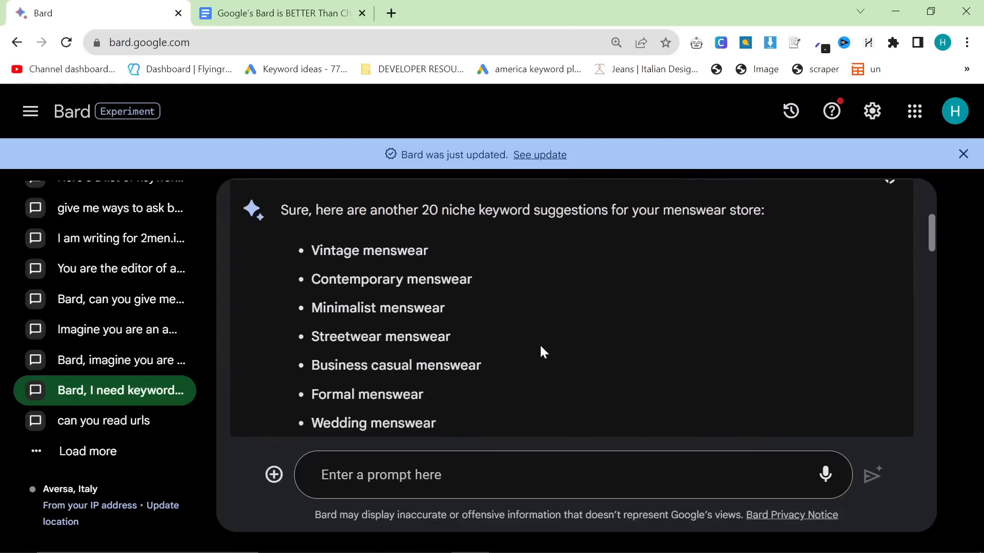
pyautogui.scroll(-3)
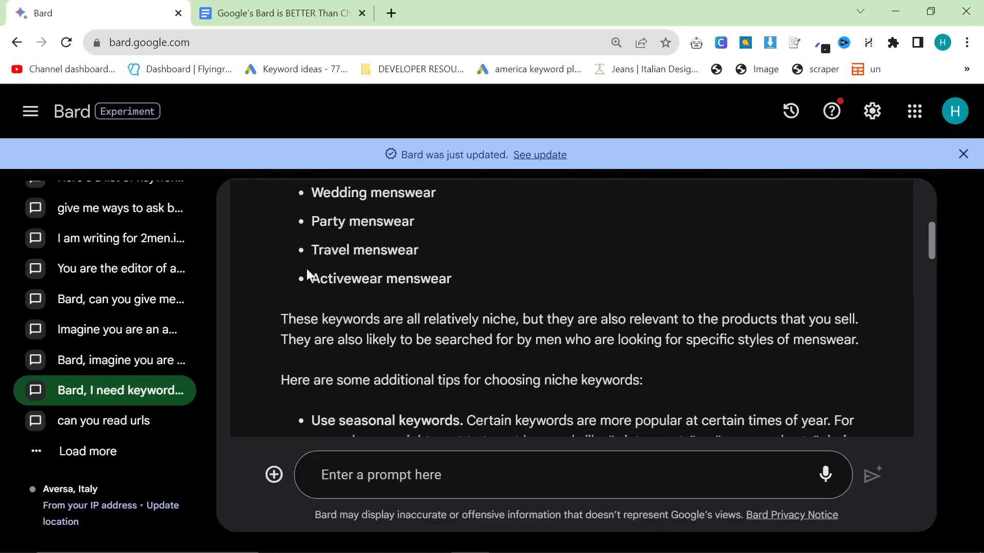
pyautogui.scroll(-3)
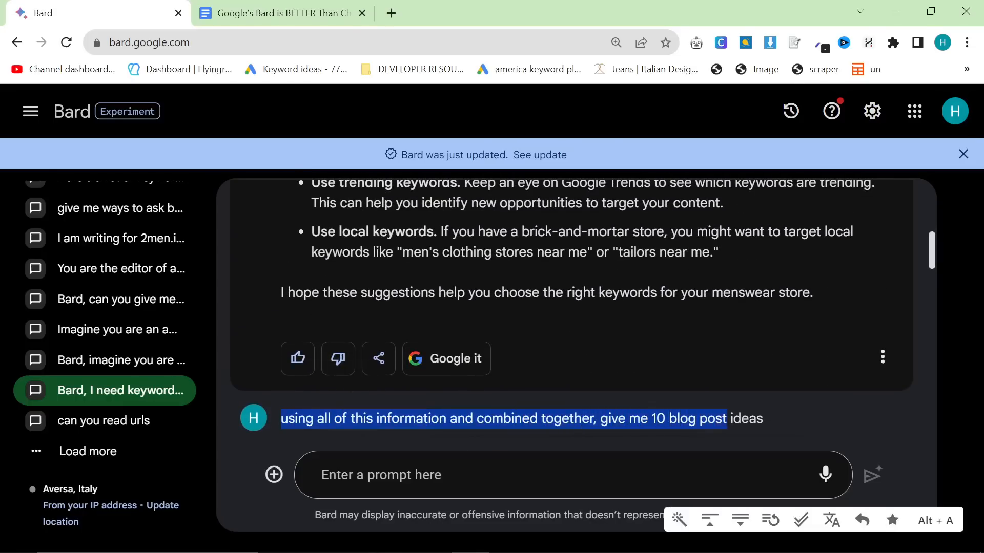
# Read Bard's 10 blog post ideas, from choosing a suit to contemporary menswear, plus tips
pyautogui.scroll(-3)
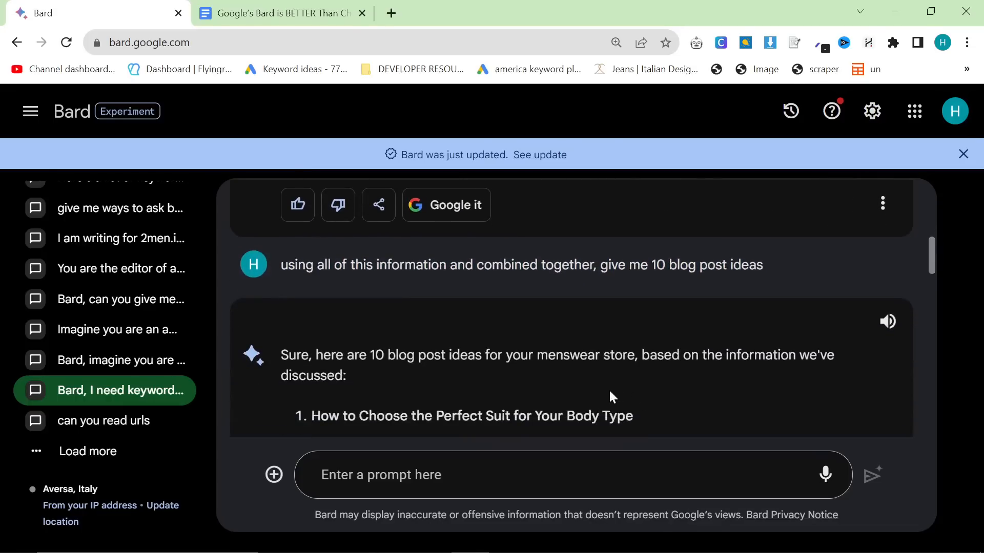
pyautogui.scroll(-3)
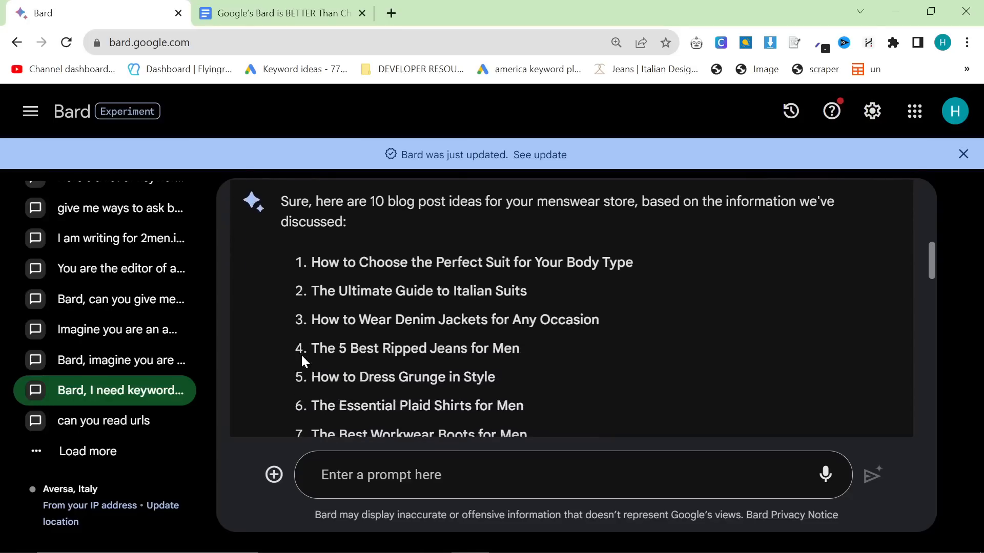
pyautogui.doubleClick(333, 262)
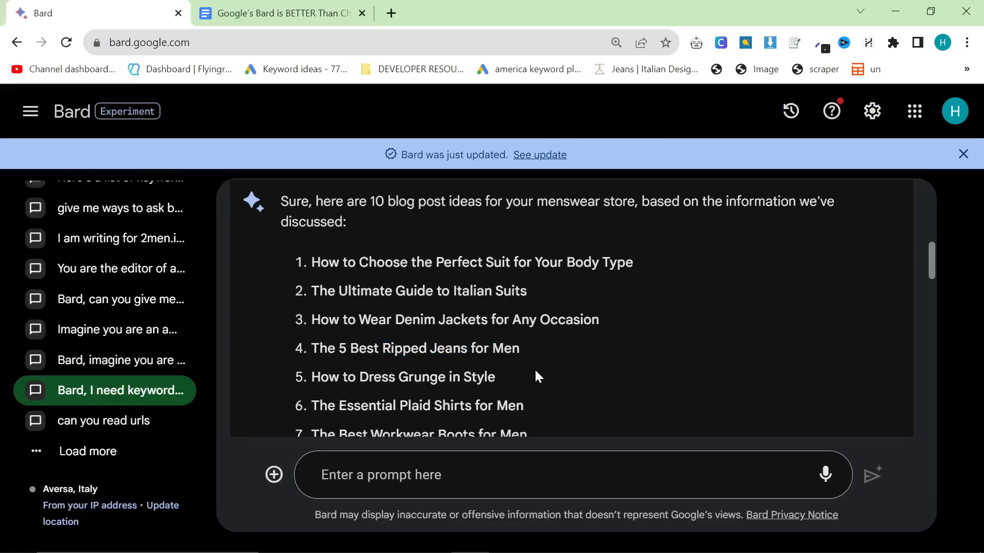
pyautogui.scroll(-3)
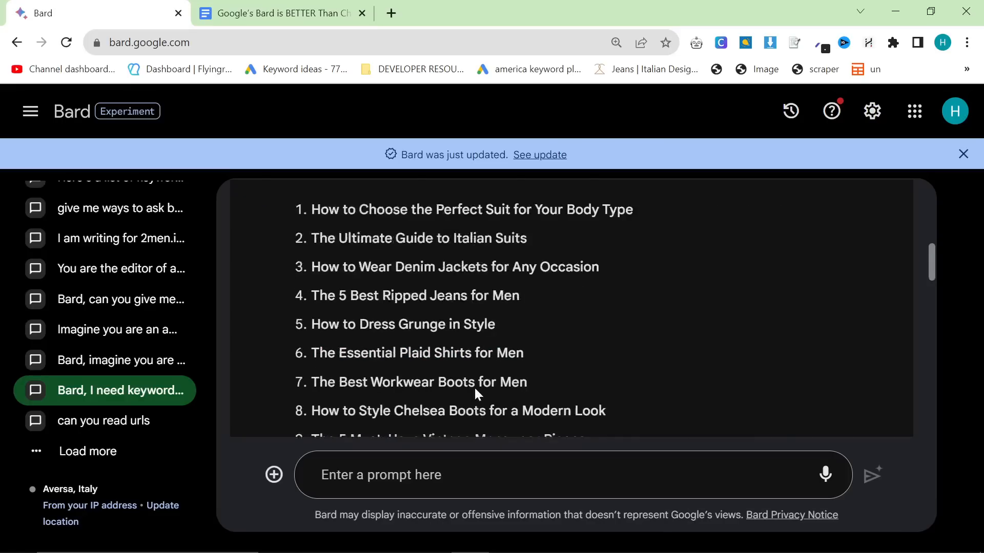
pyautogui.scroll(3)
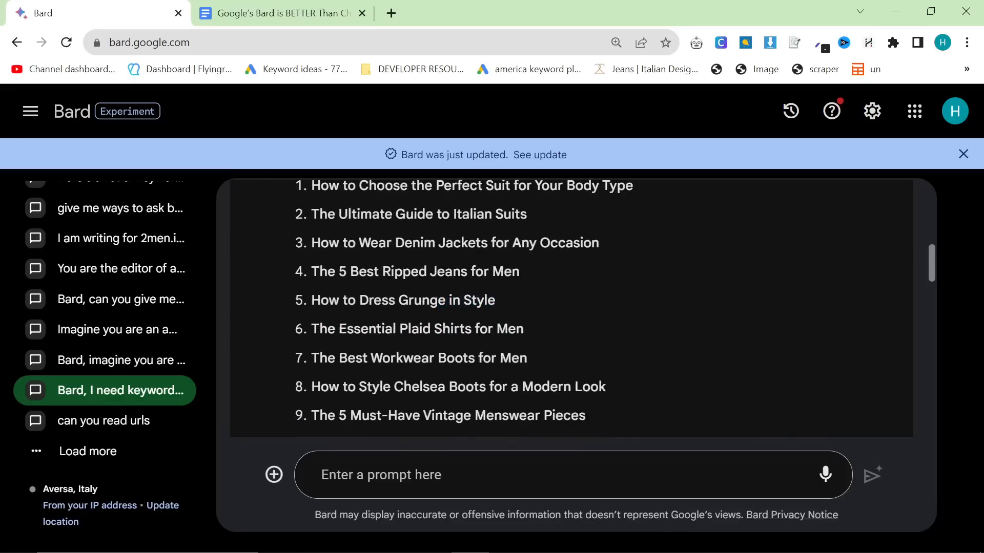
pyautogui.scroll(-3)
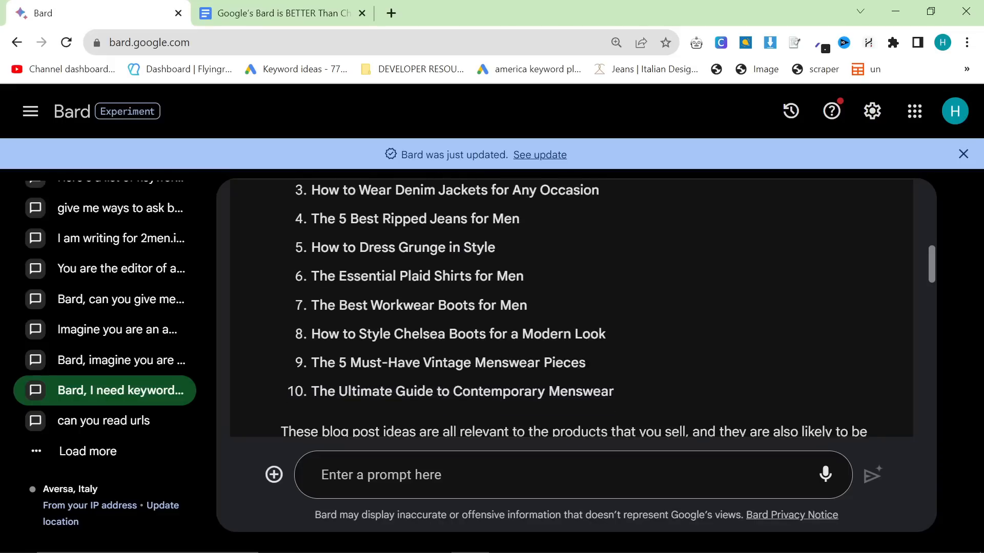
pyautogui.scroll(-3)
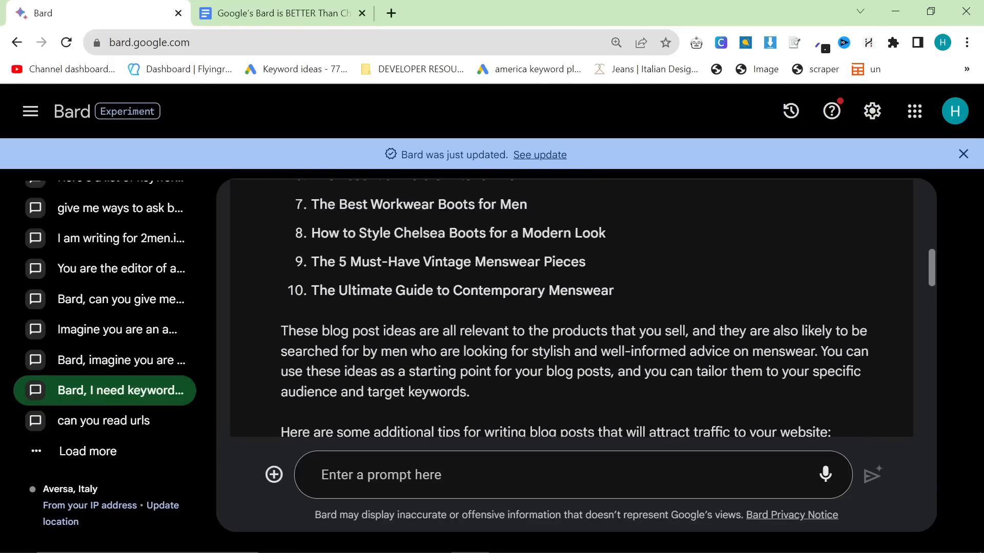
pyautogui.scroll(-3)
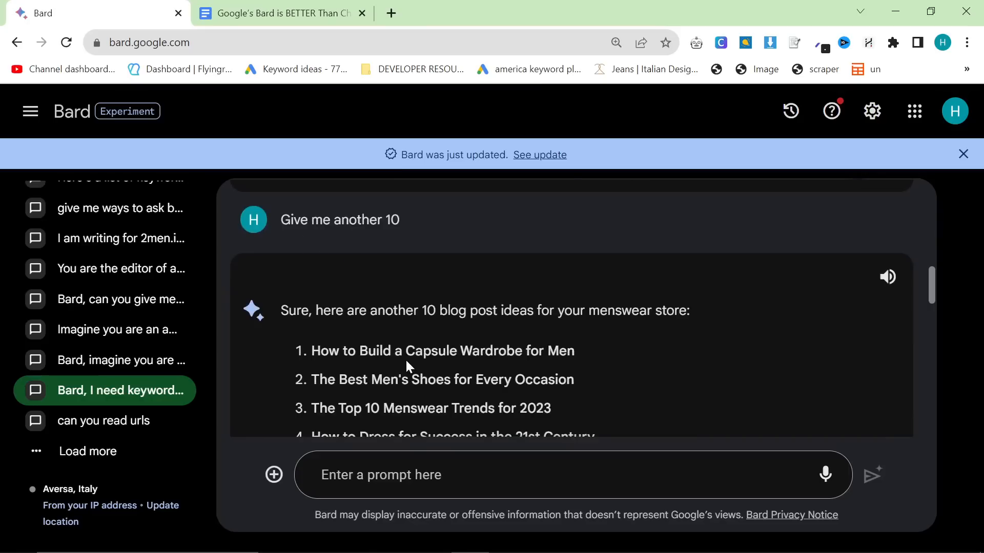
# Review Bard's second batch of ten blog ideas and compare its other drafts
pyautogui.scroll(-3)
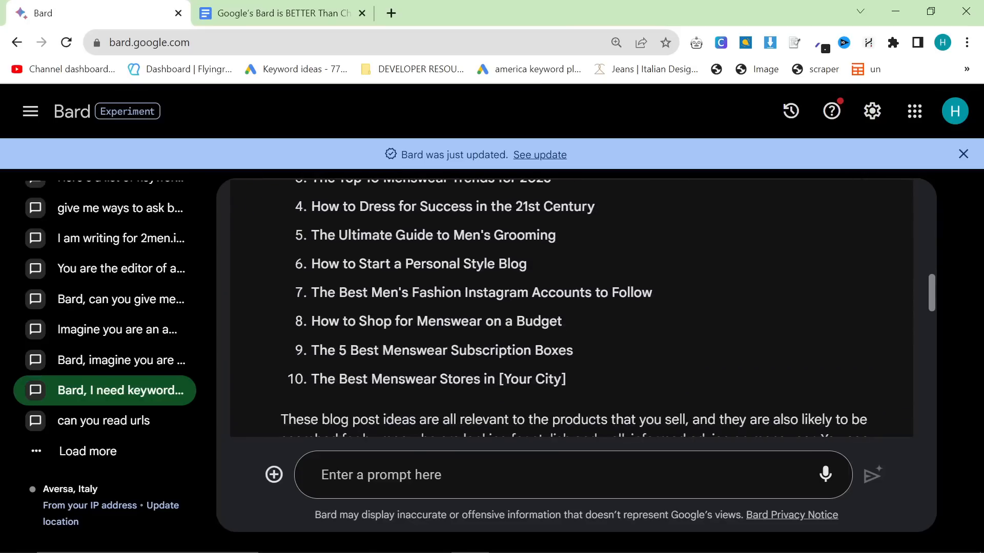
pyautogui.scroll(3)
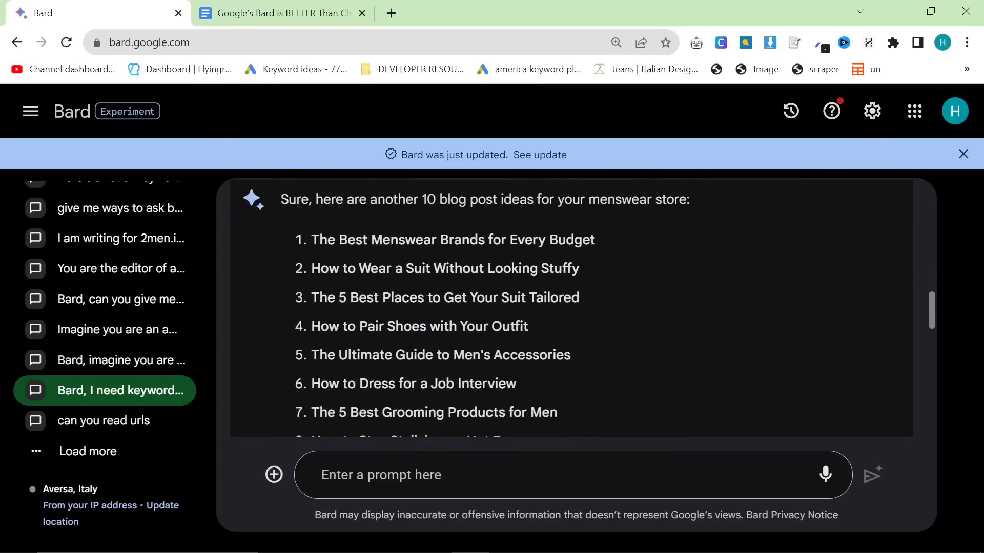
pyautogui.moveTo(410, 265)
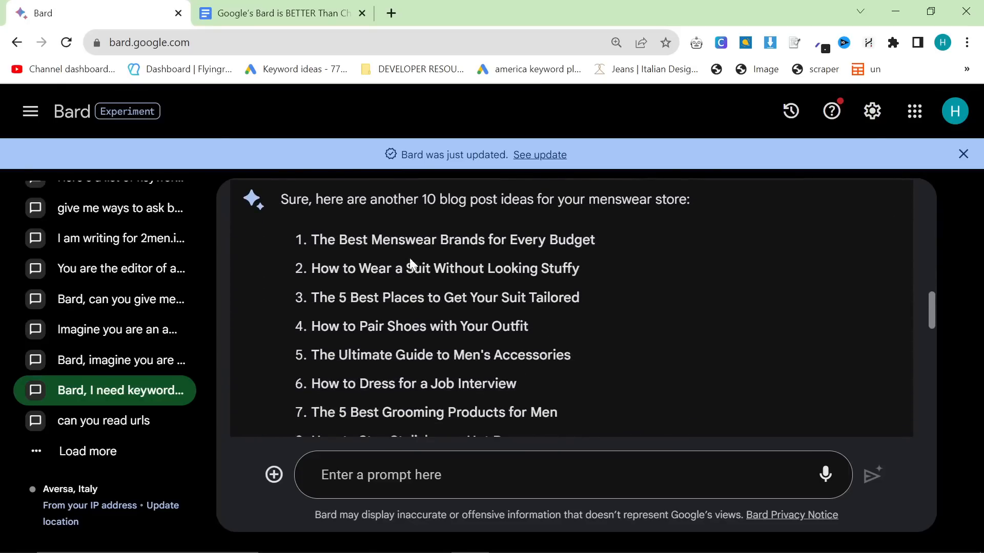
pyautogui.click(615, 42)
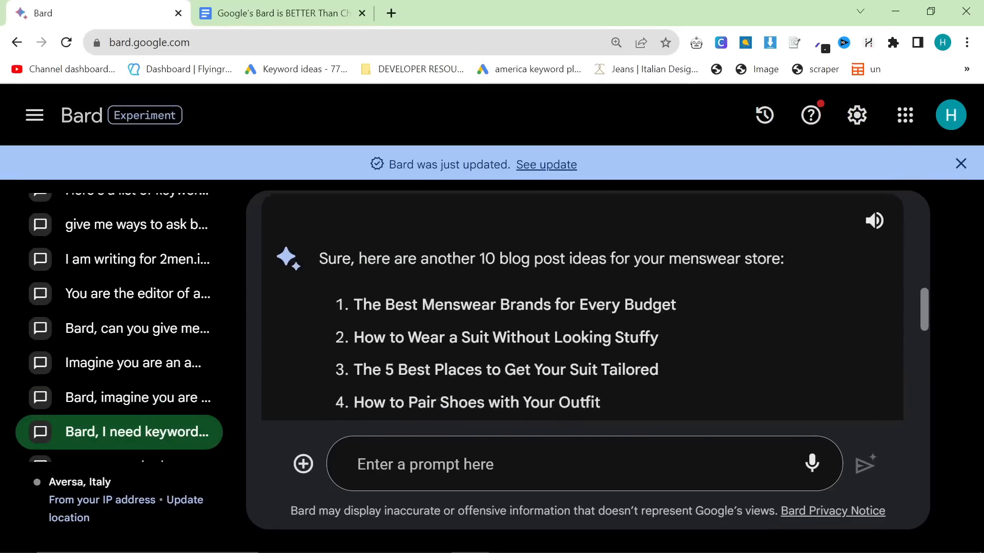
pyautogui.doubleClick(514, 305)
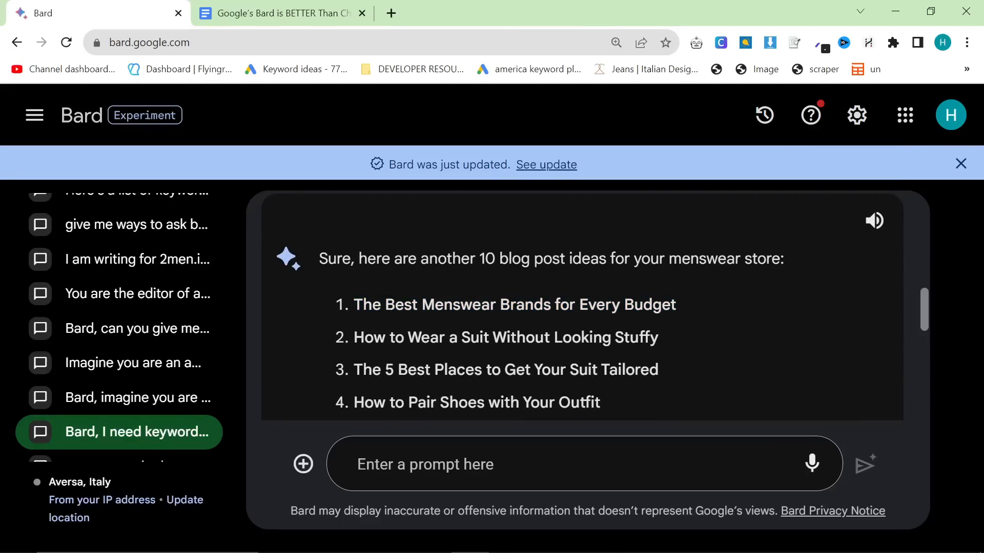
pyautogui.scroll(-3)
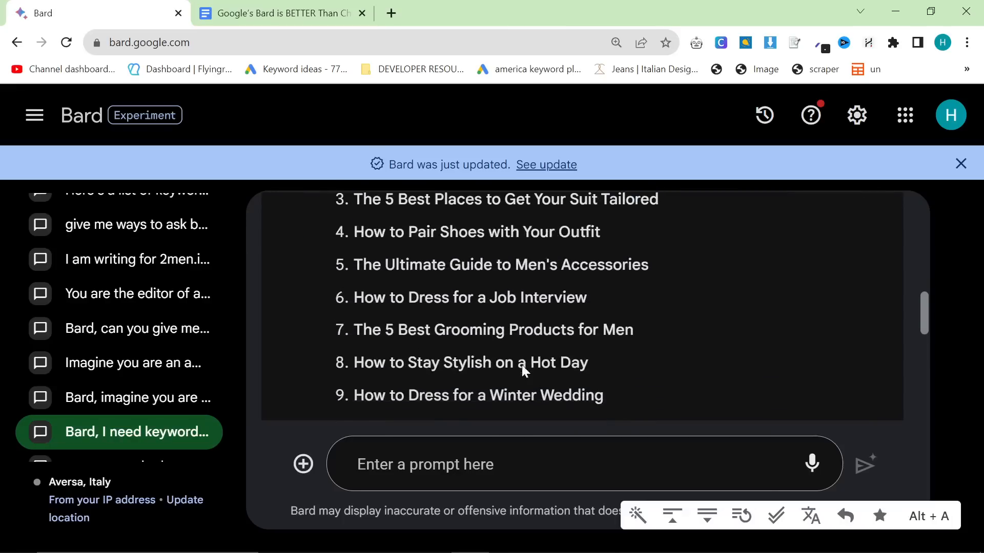
pyautogui.scroll(3)
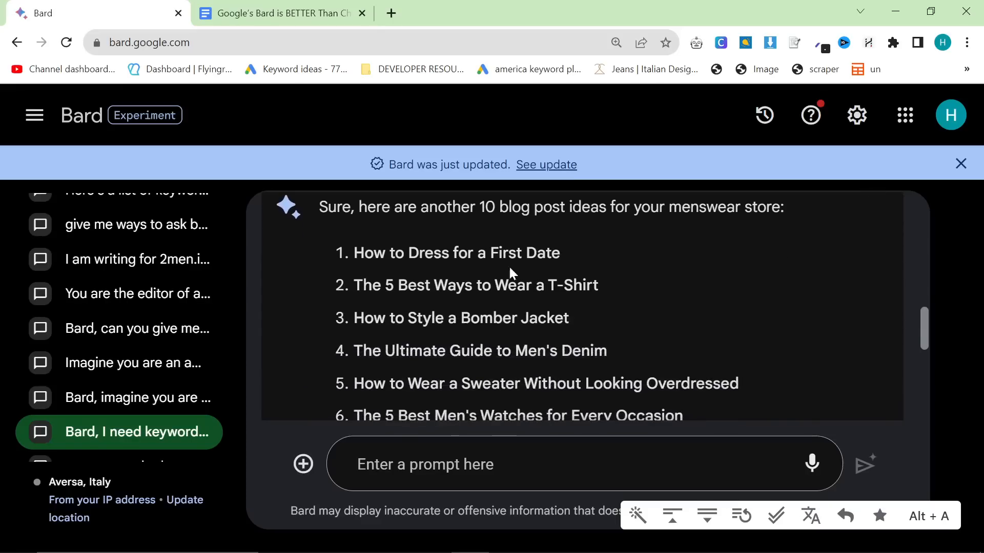
# Select 'How to Dress for a First Date' and scroll to Bard's 50-idea list
pyautogui.doubleClick(455, 253)
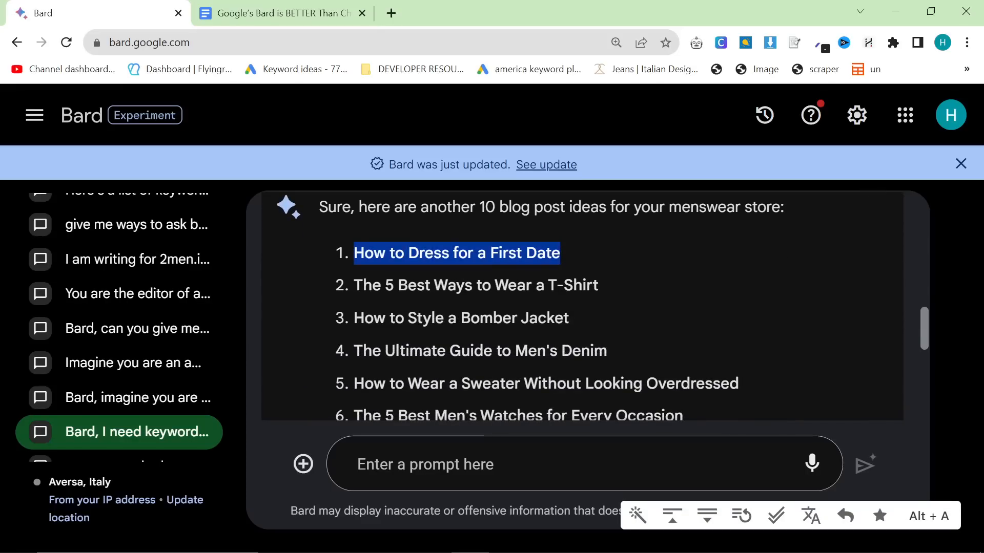
pyautogui.moveTo(495, 303)
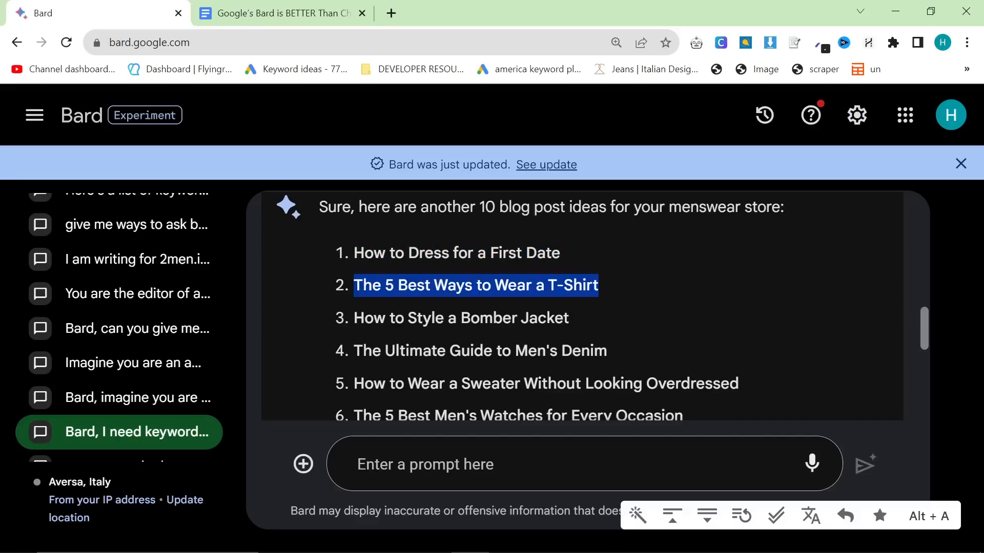
pyautogui.scroll(-3)
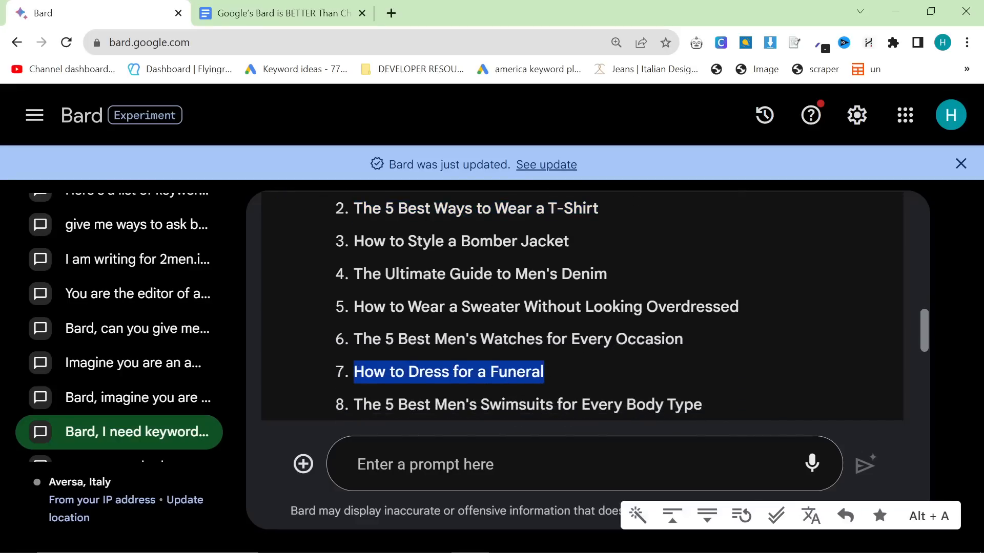
pyautogui.scroll(-3)
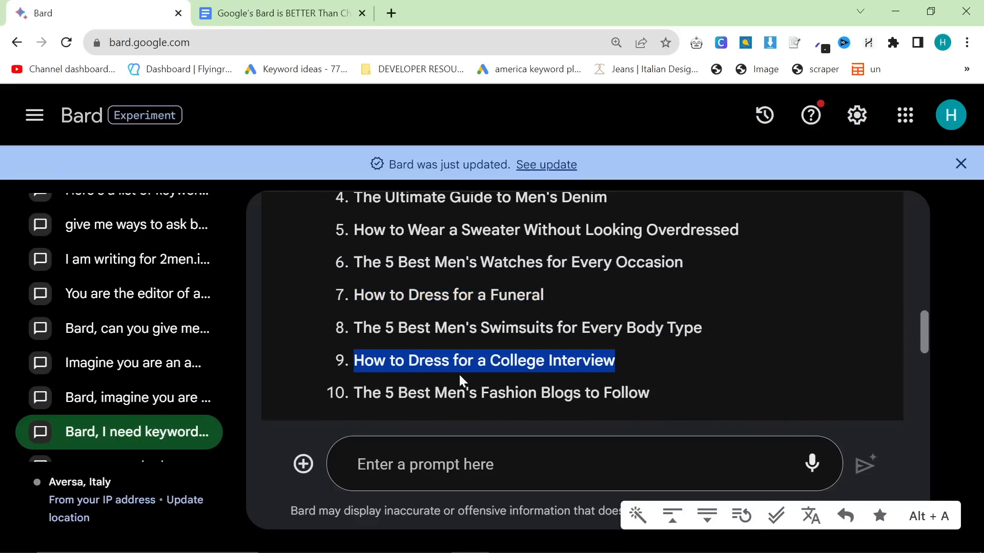
pyautogui.moveTo(442, 351)
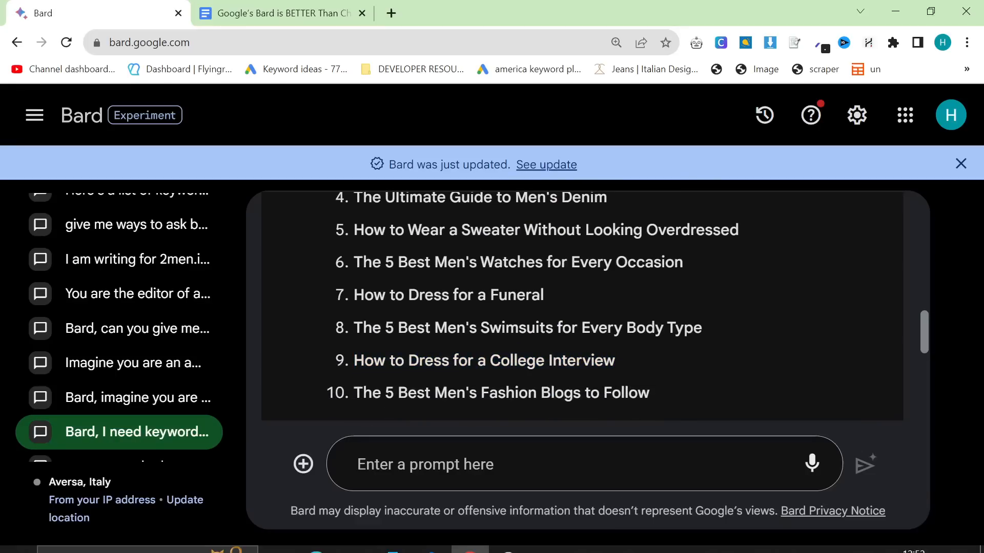
pyautogui.scroll(-3)
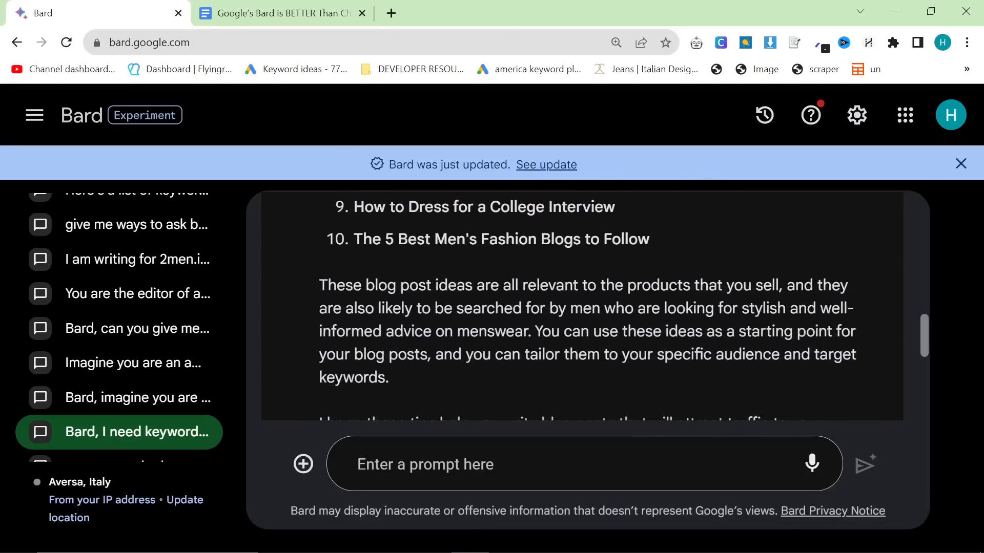
pyautogui.scroll(-3)
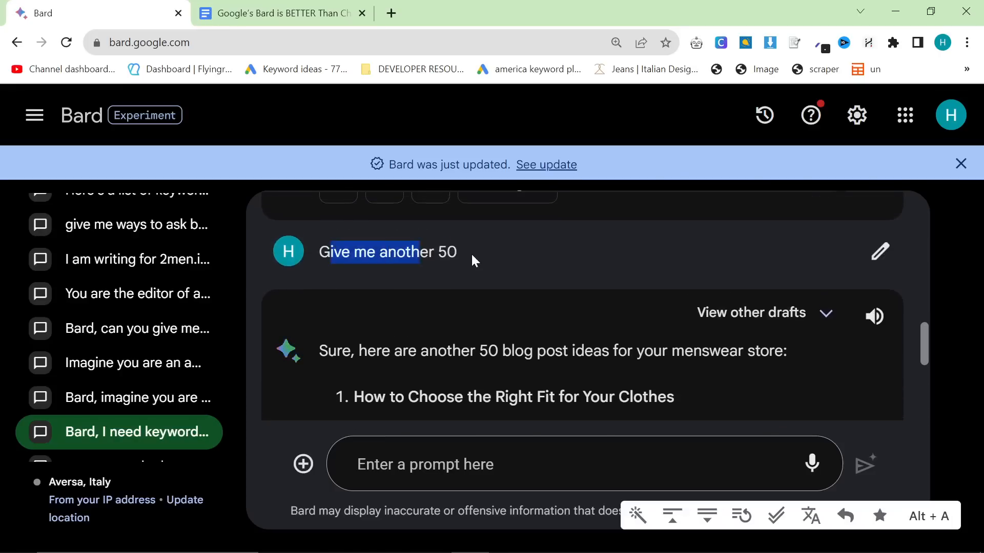
pyautogui.scroll(-3)
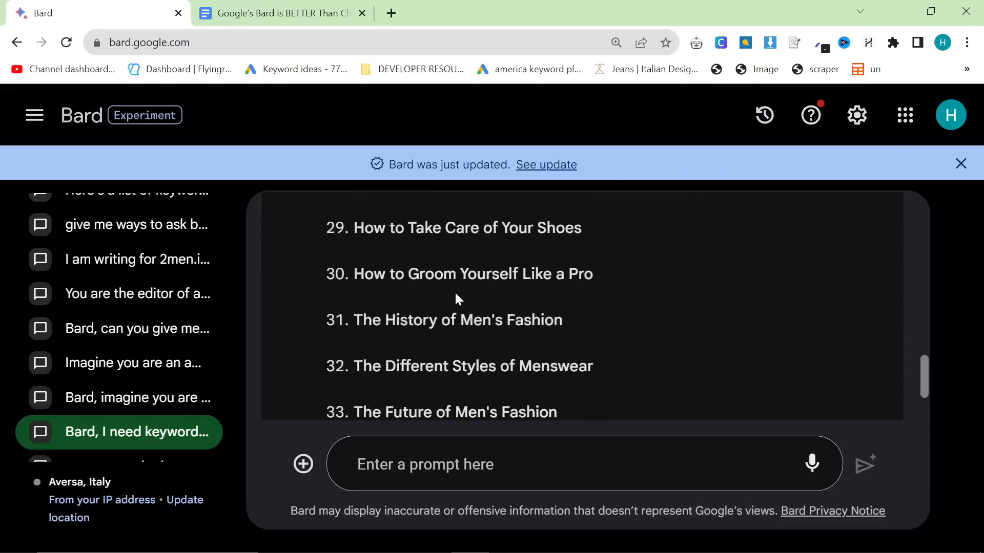
pyautogui.scroll(-3)
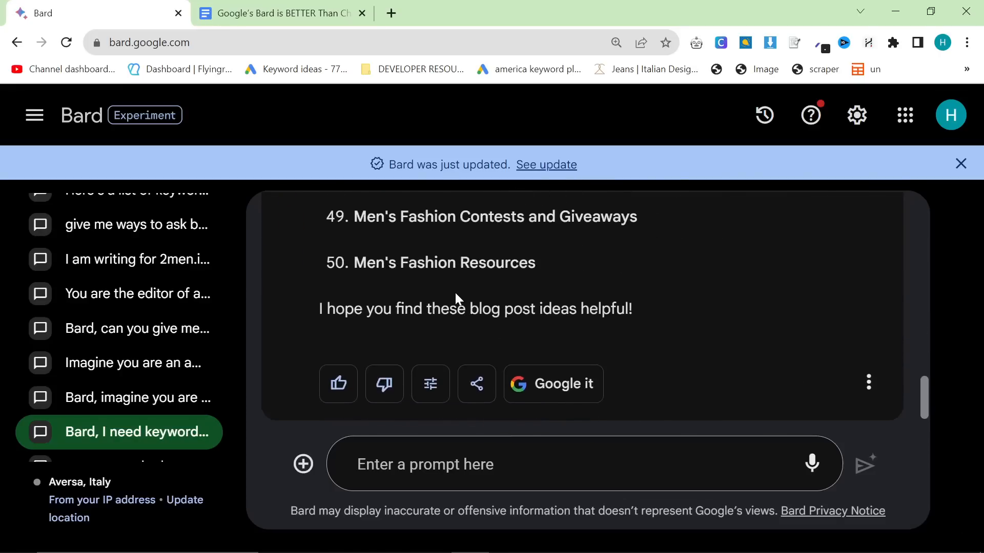
pyautogui.scroll(3)
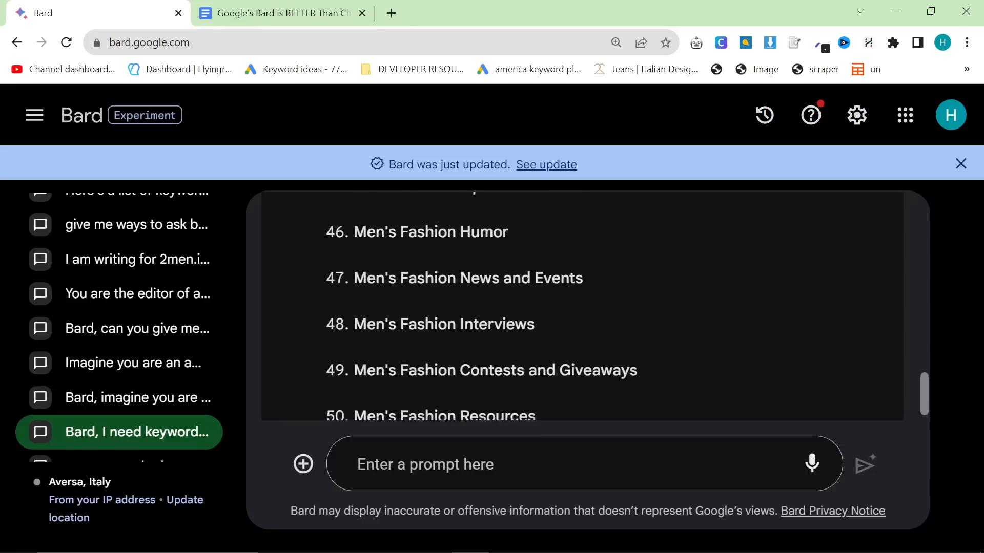
pyautogui.scroll(3)
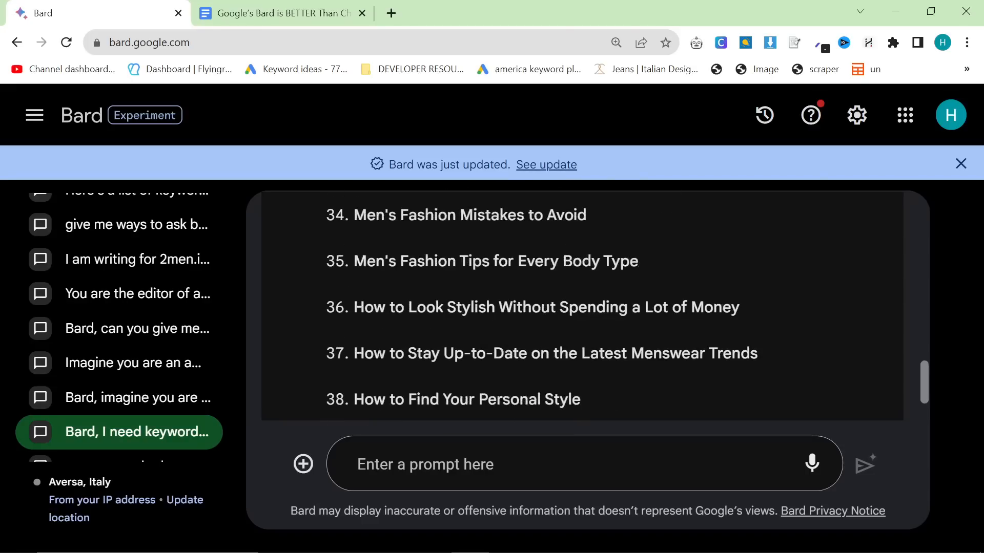
pyautogui.scroll(3)
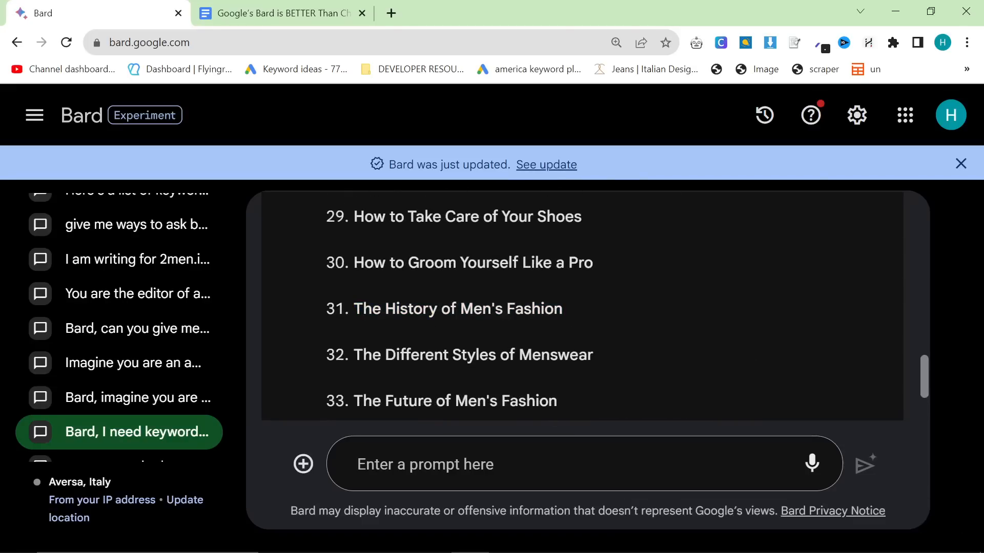
pyautogui.scroll(-3)
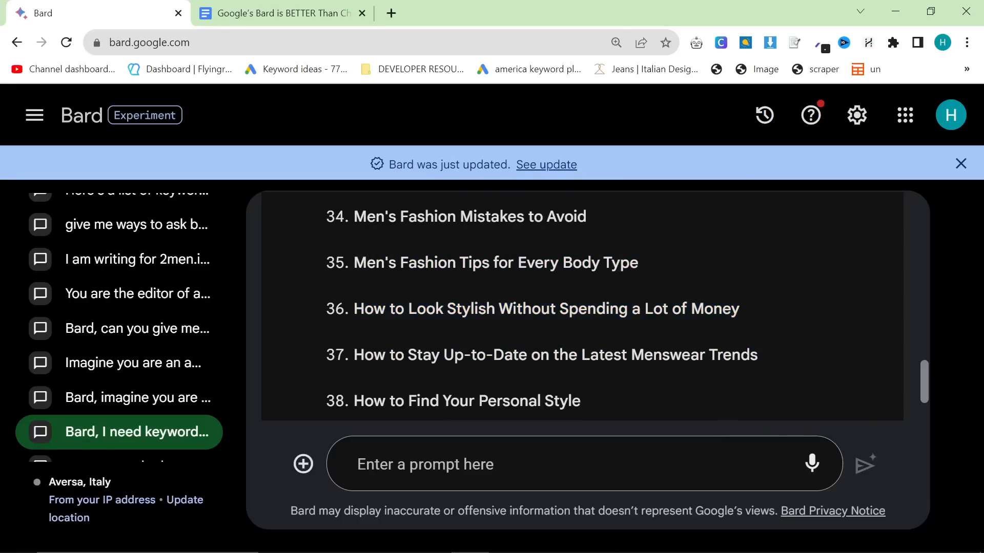
pyautogui.scroll(-3)
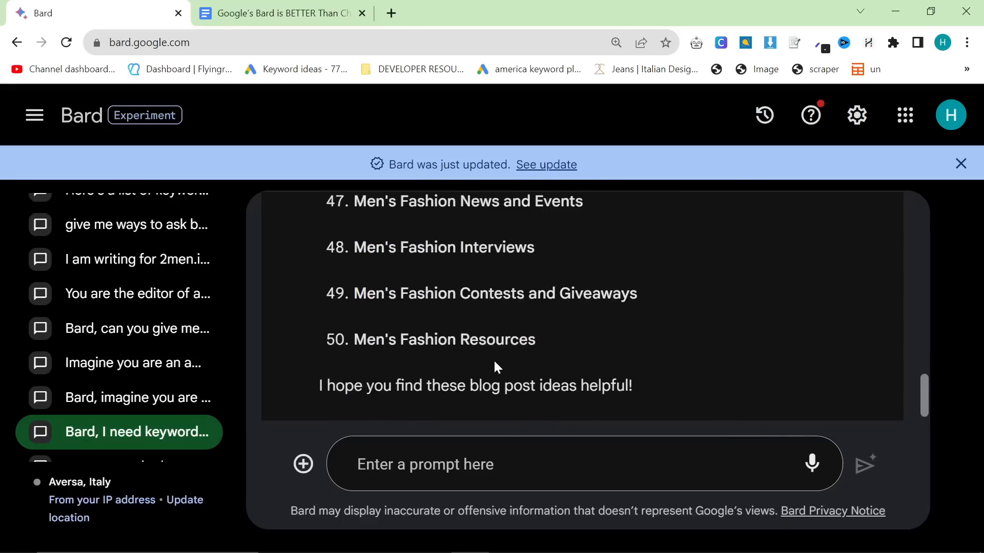
pyautogui.scroll(-3)
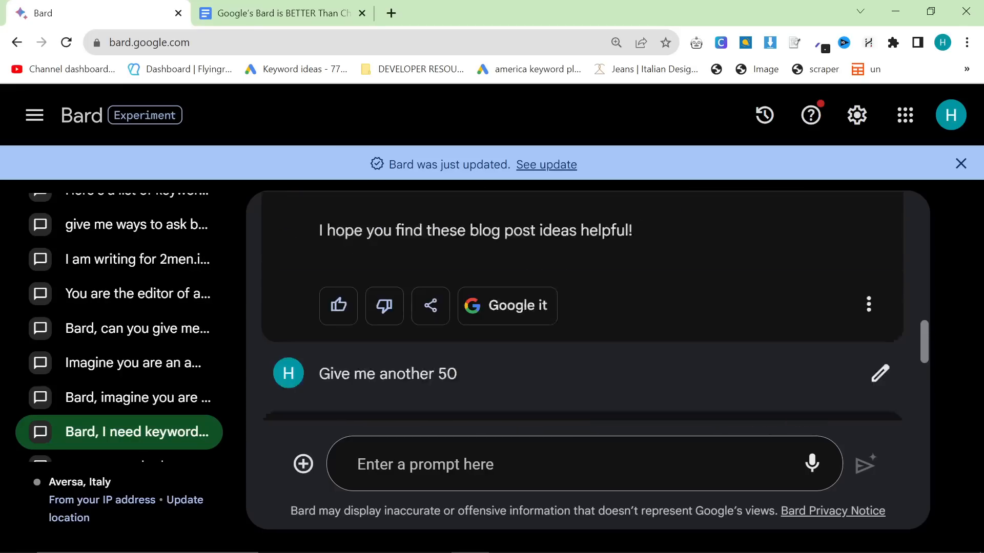
pyautogui.scroll(3)
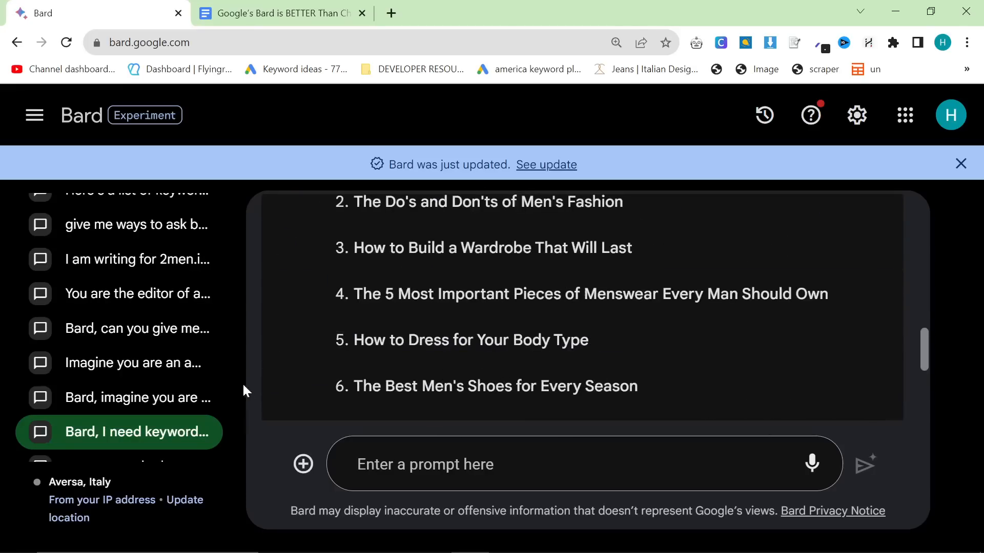
pyautogui.scroll(-3)
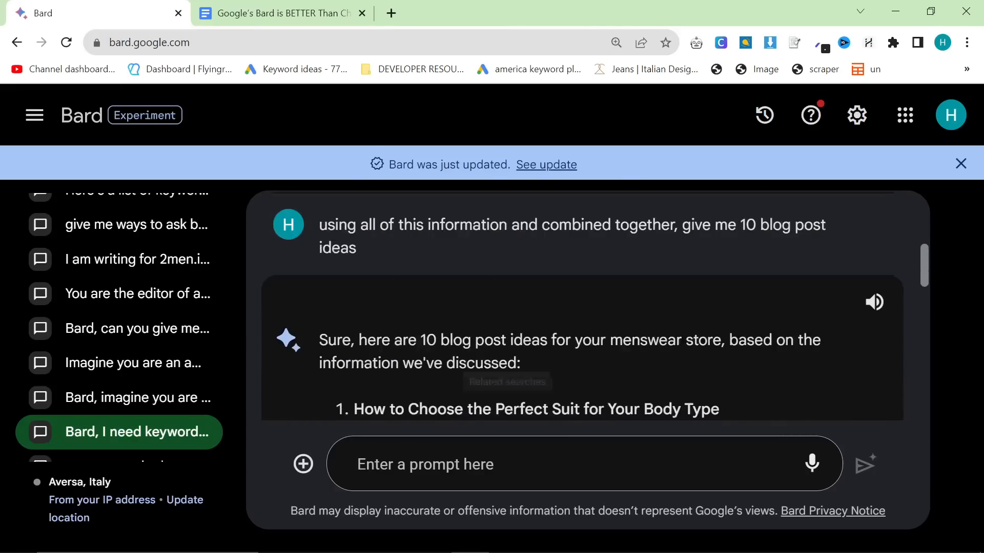
pyautogui.scroll(3)
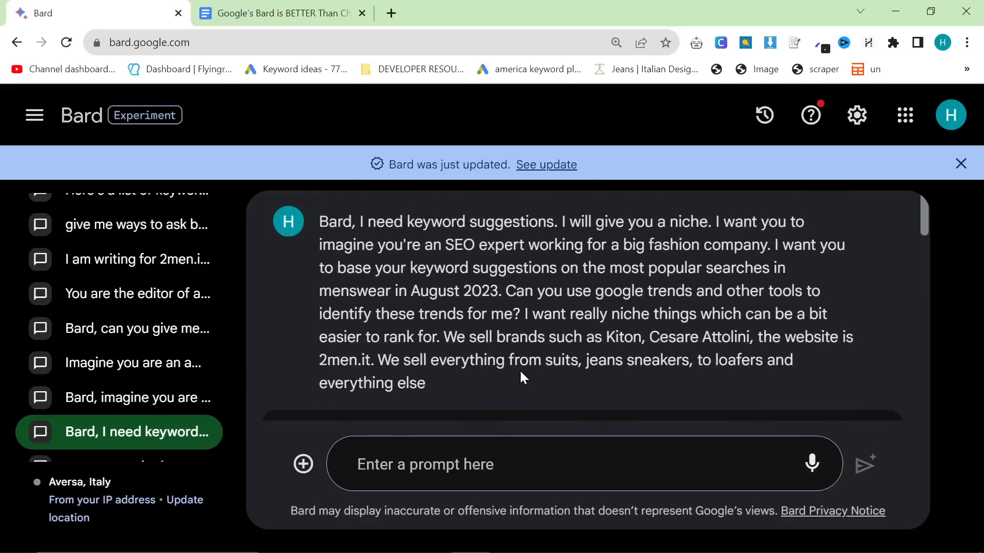
pyautogui.moveTo(137, 397)
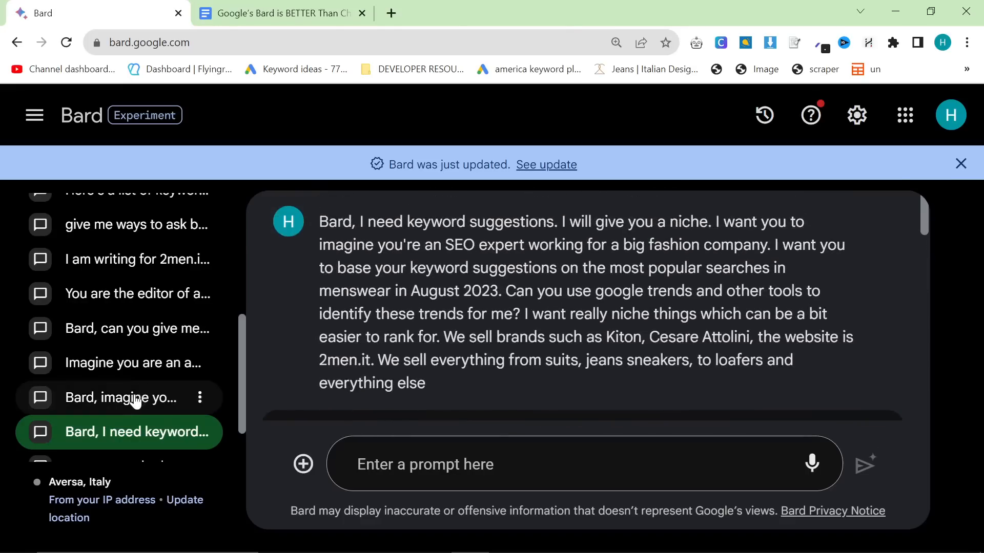
pyautogui.moveTo(394, 411)
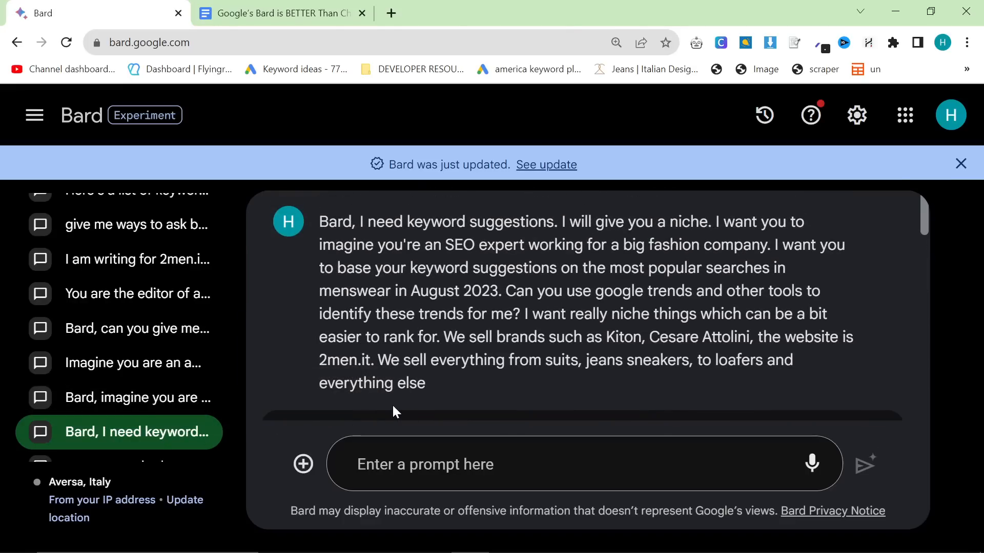
pyautogui.moveTo(123, 397)
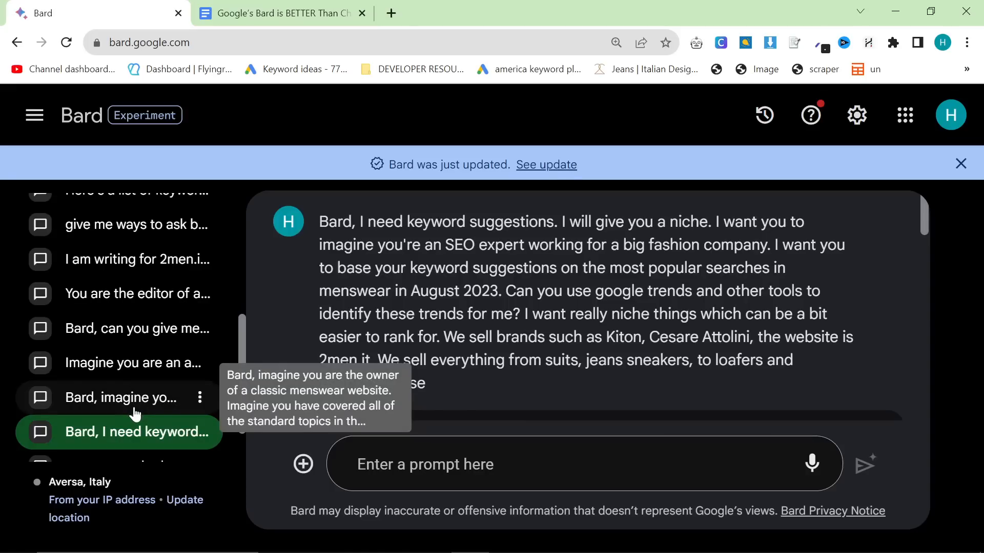
# Open the 'Bard, imagine you are the owner…' chat and highlight the no-duplicate-topics sentence
pyautogui.click(119, 397)
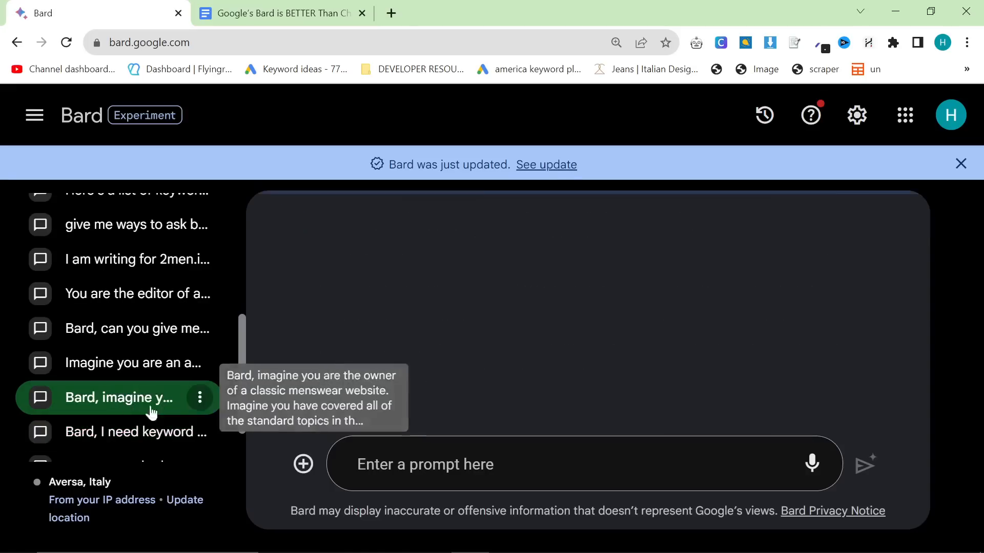
pyautogui.click(120, 397)
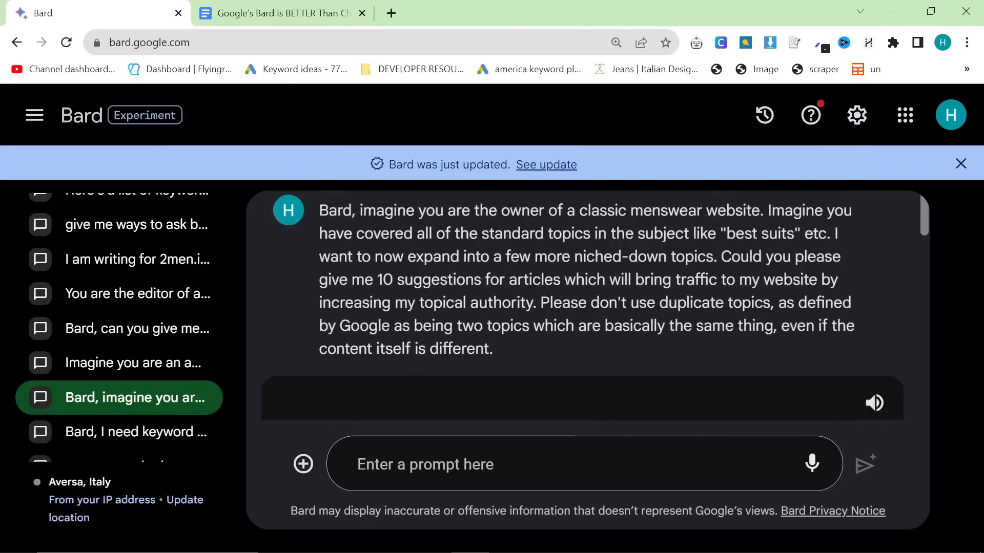
pyautogui.scroll(3)
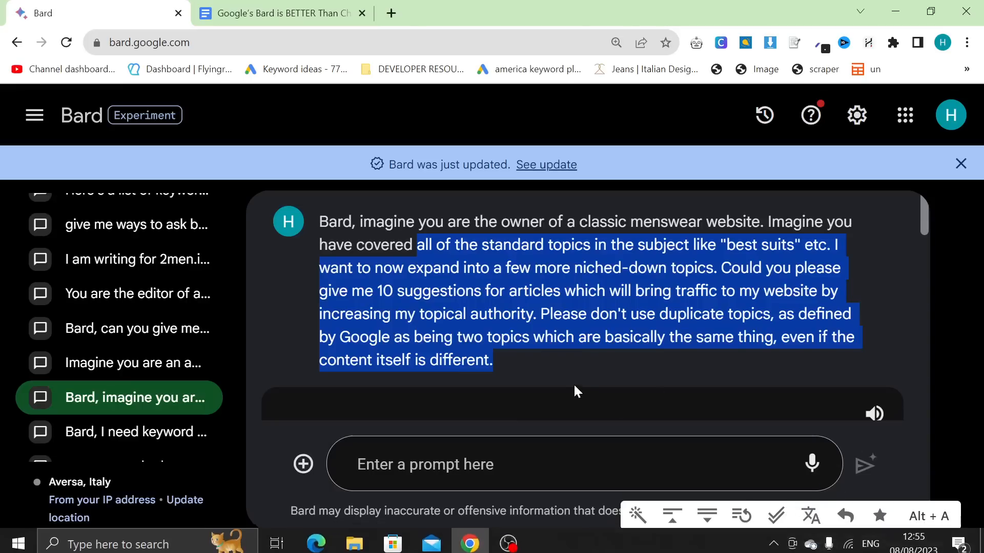
pyautogui.moveTo(537, 283)
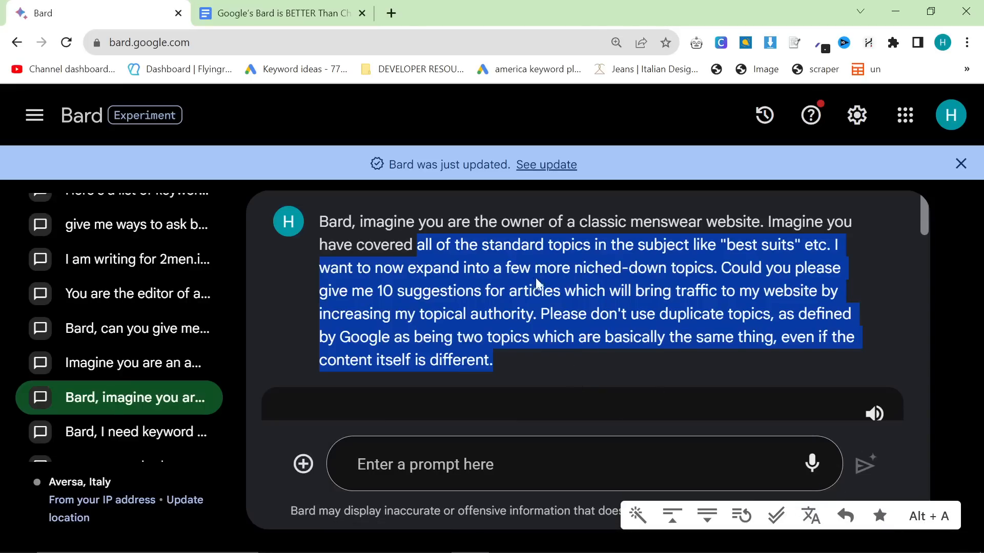
pyautogui.click(536, 283)
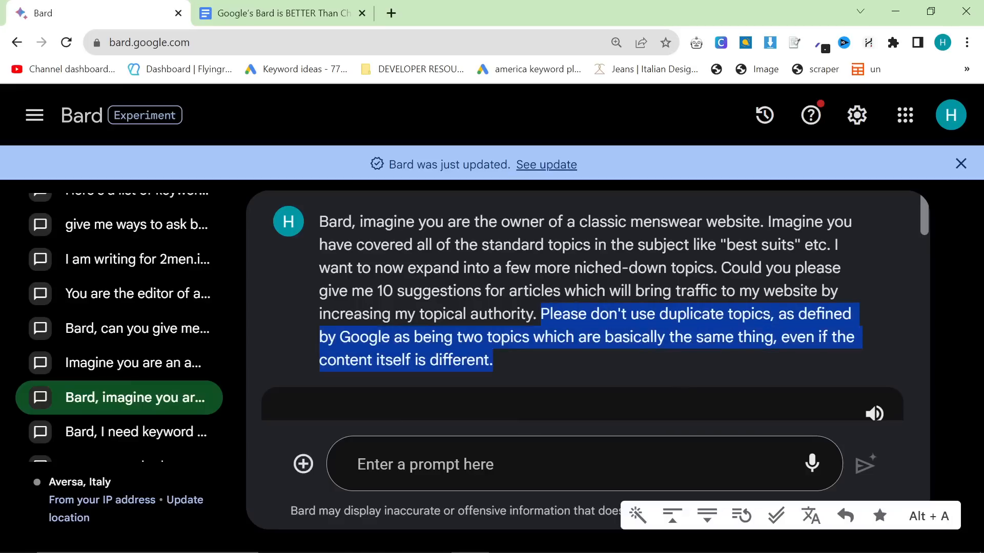
pyautogui.scroll(-3)
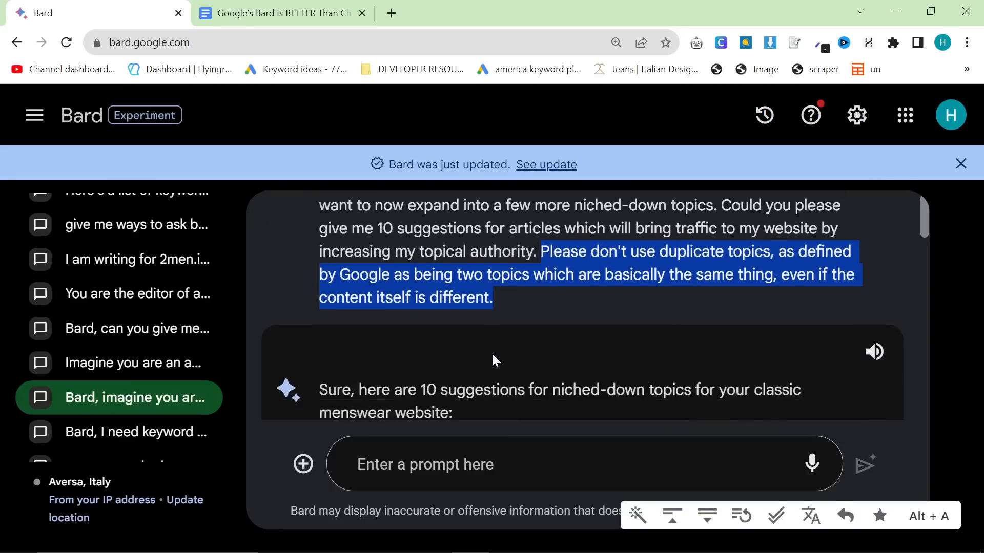
pyautogui.scroll(-3)
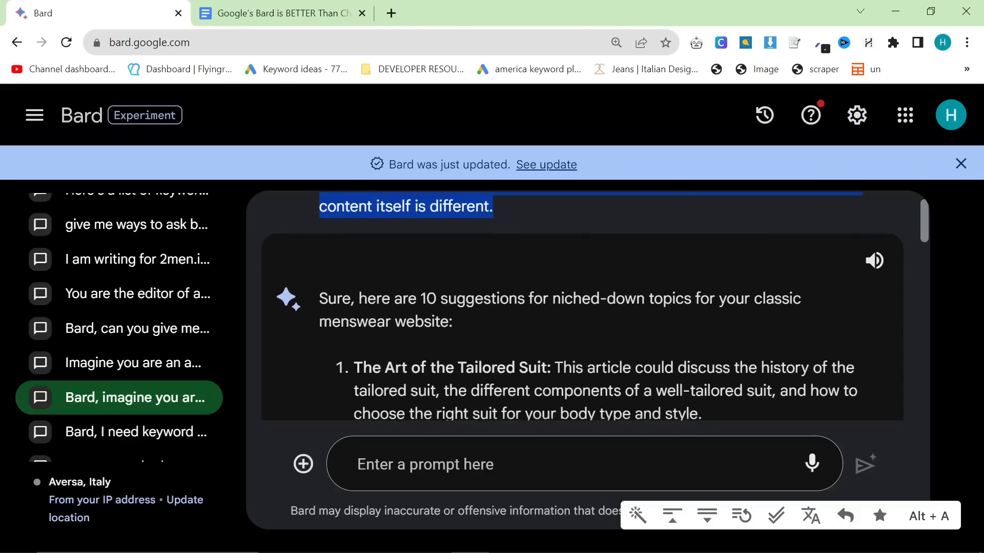
pyautogui.scroll(-3)
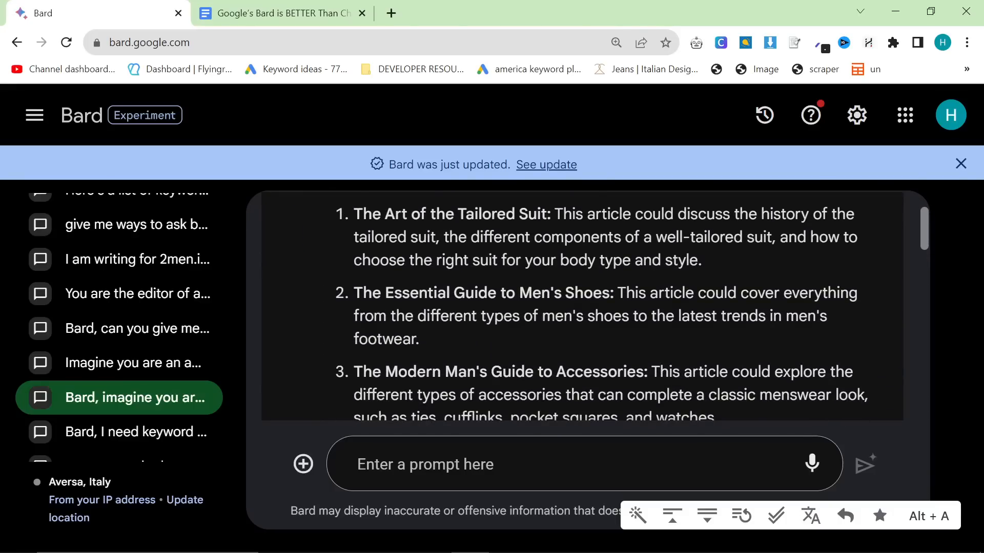
pyautogui.scroll(-3)
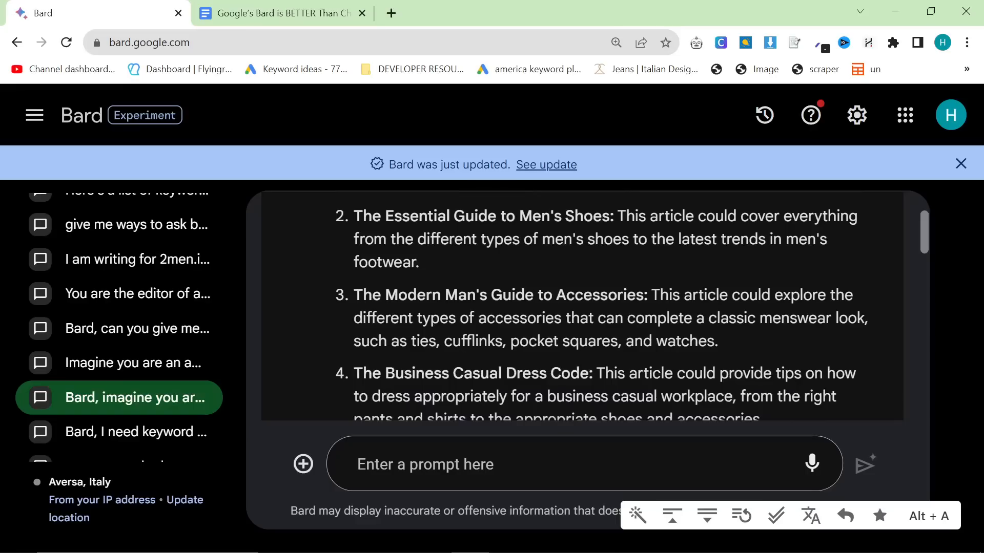
pyautogui.scroll(-3)
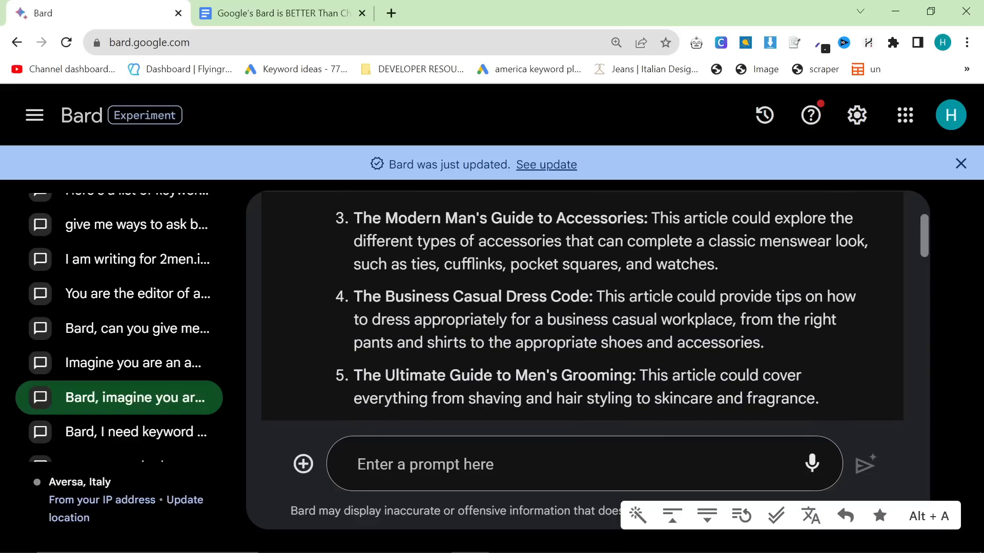
pyautogui.doubleClick(470, 296)
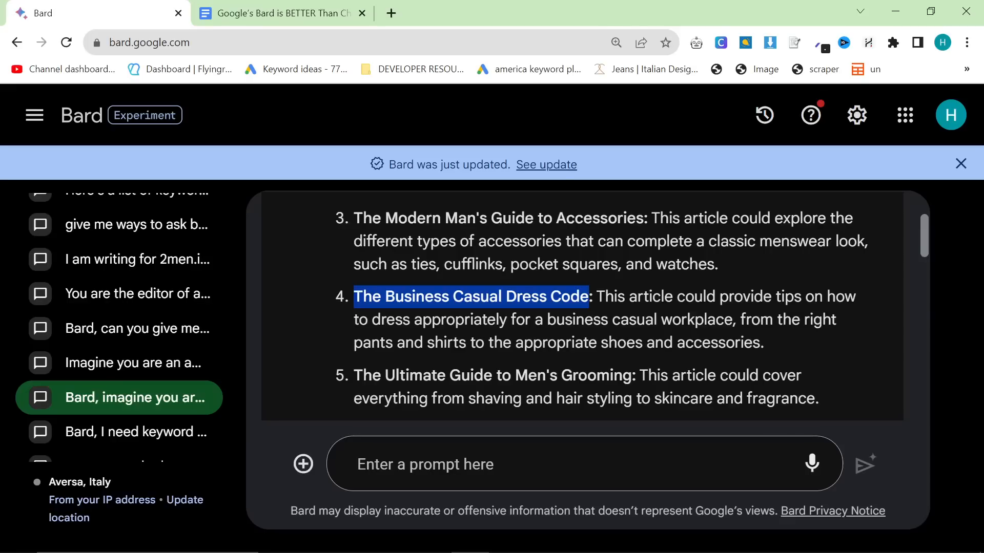
pyautogui.scroll(-3)
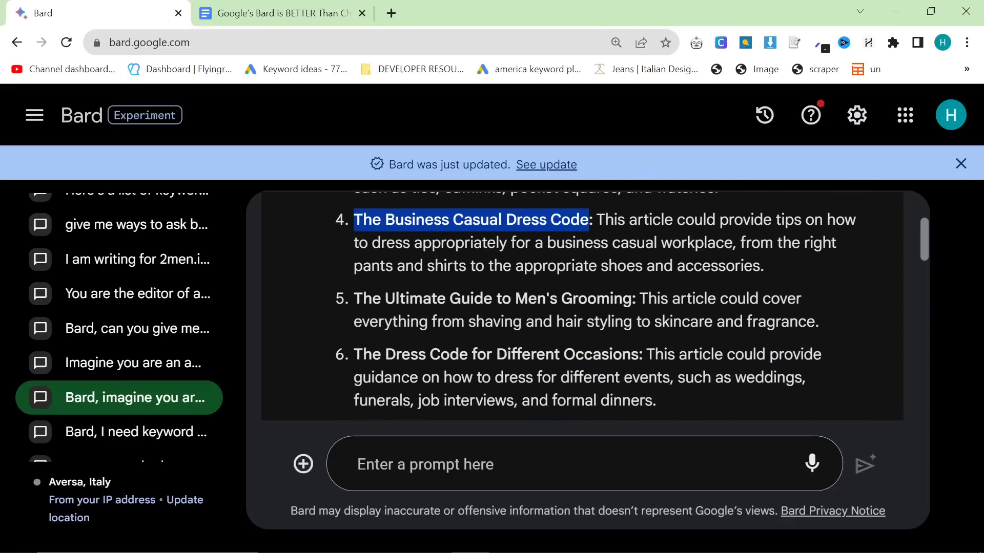
pyautogui.scroll(-3)
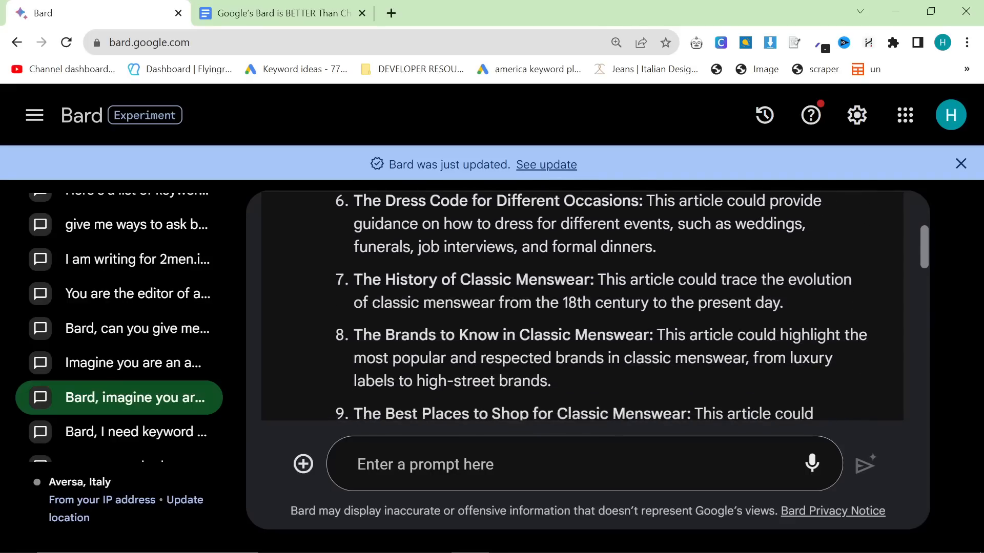
pyautogui.scroll(-3)
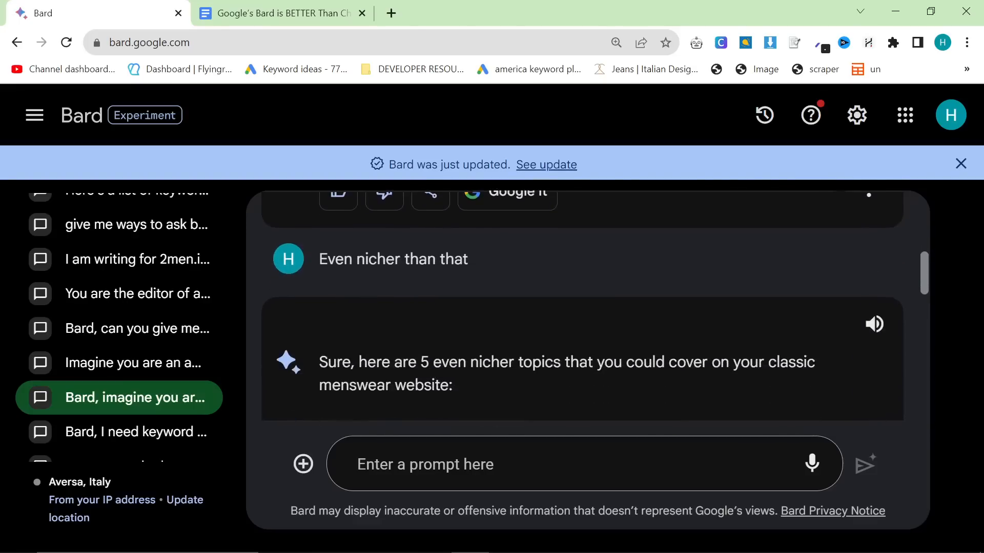
pyautogui.scroll(-3)
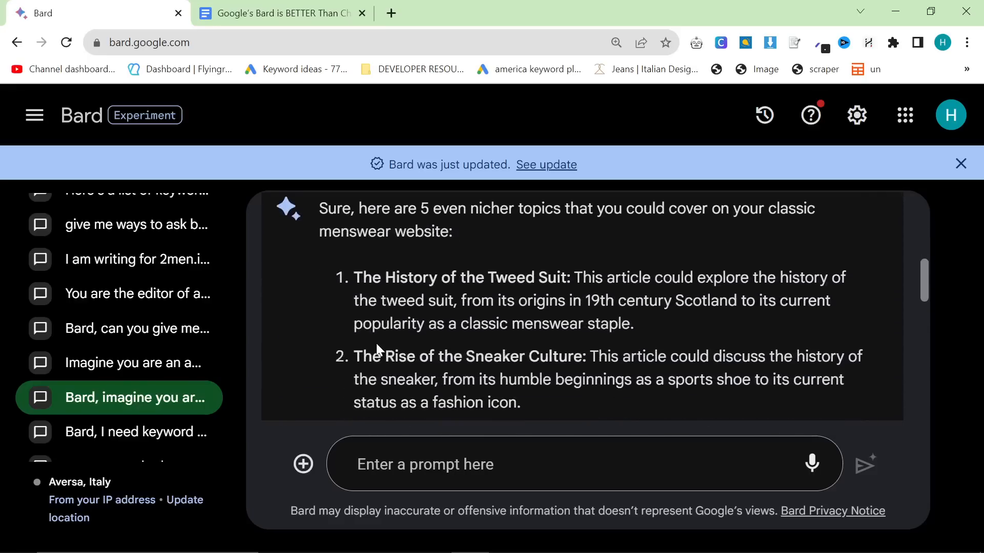
pyautogui.scroll(-3)
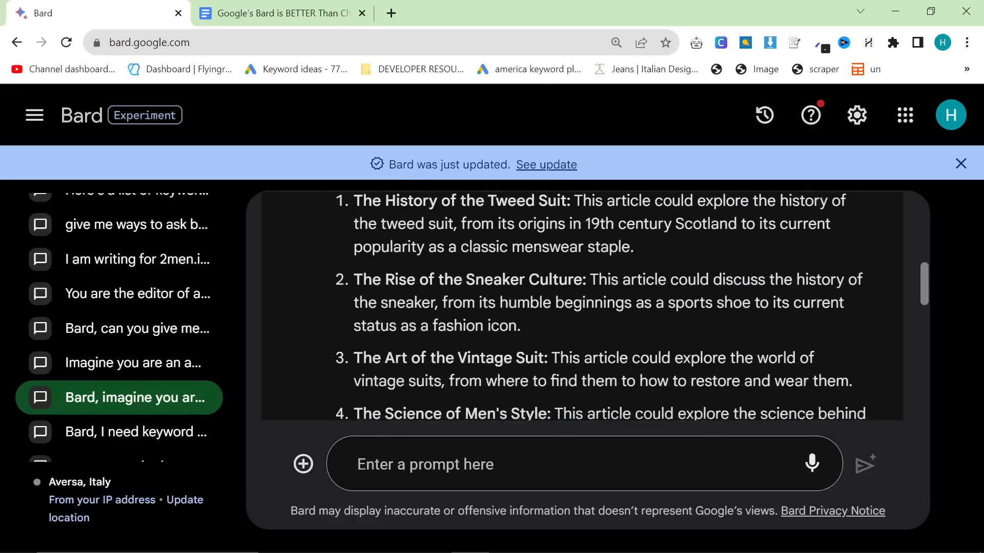
pyautogui.doubleClick(369, 280)
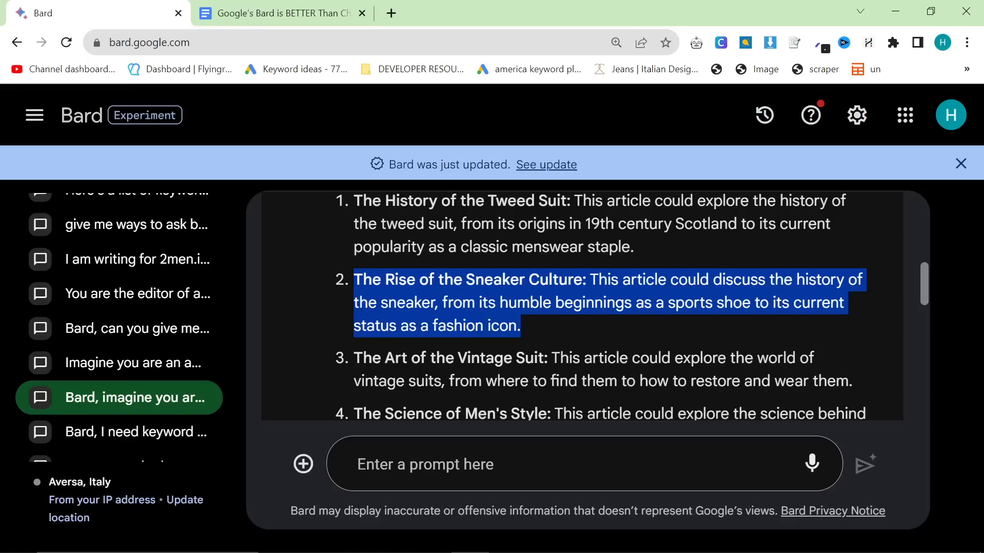
pyautogui.moveTo(690, 430)
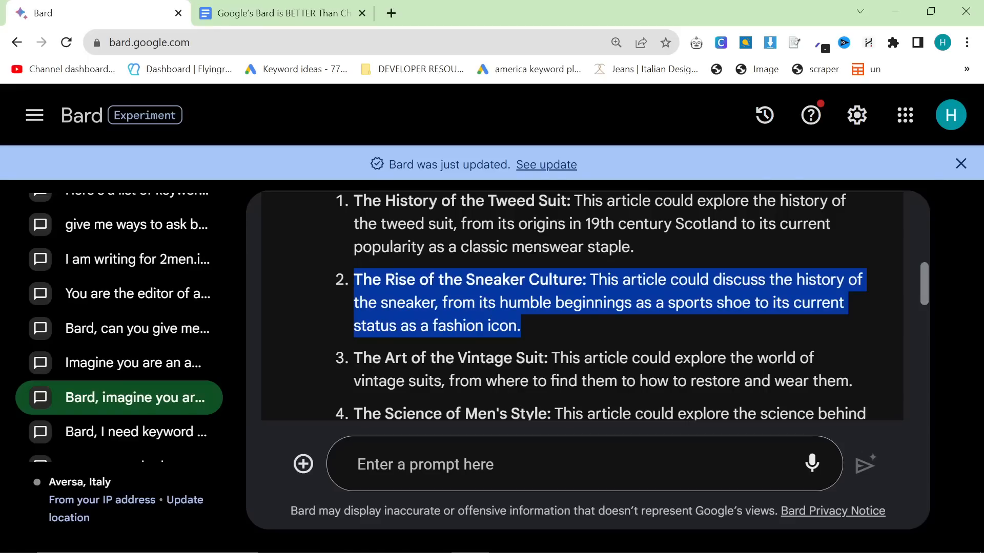
pyautogui.scroll(-3)
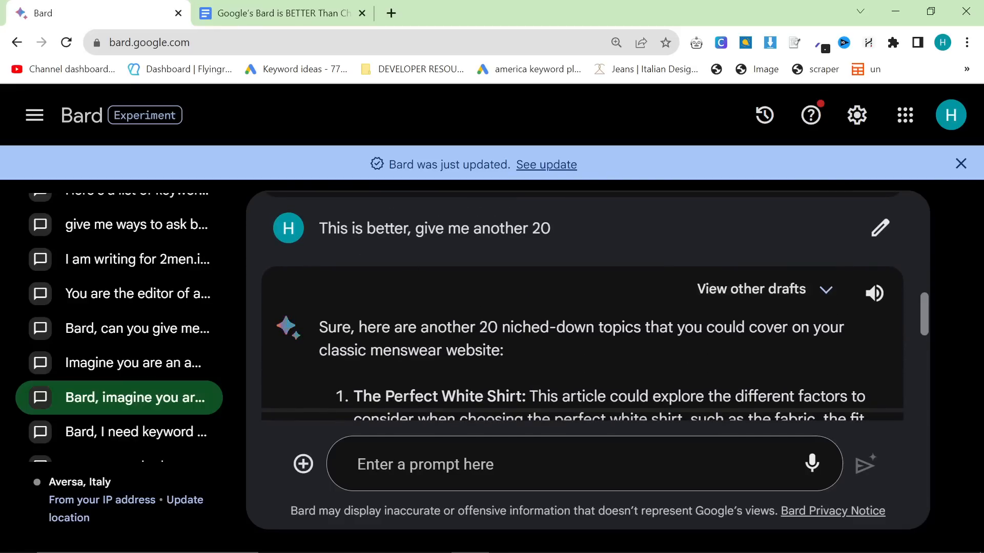
pyautogui.scroll(-3)
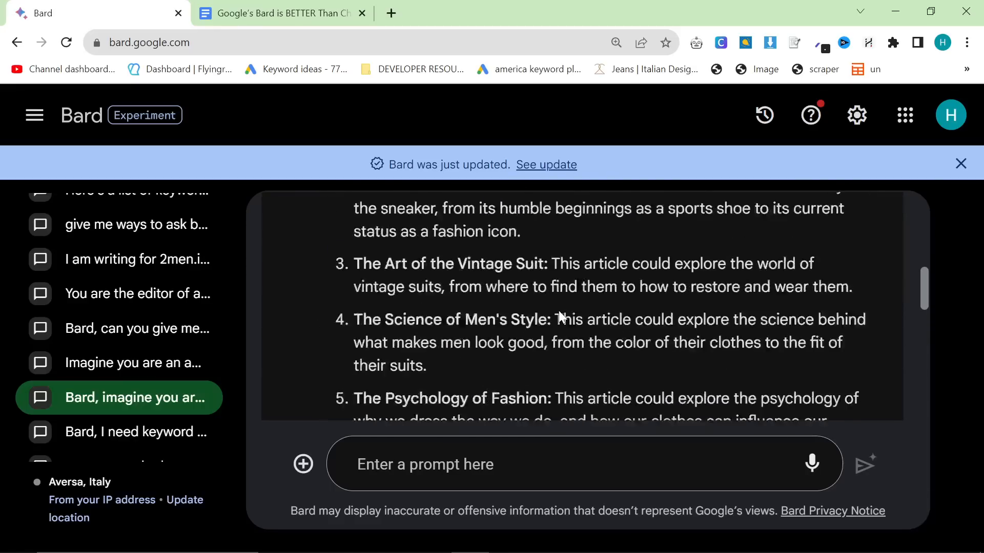
pyautogui.scroll(3)
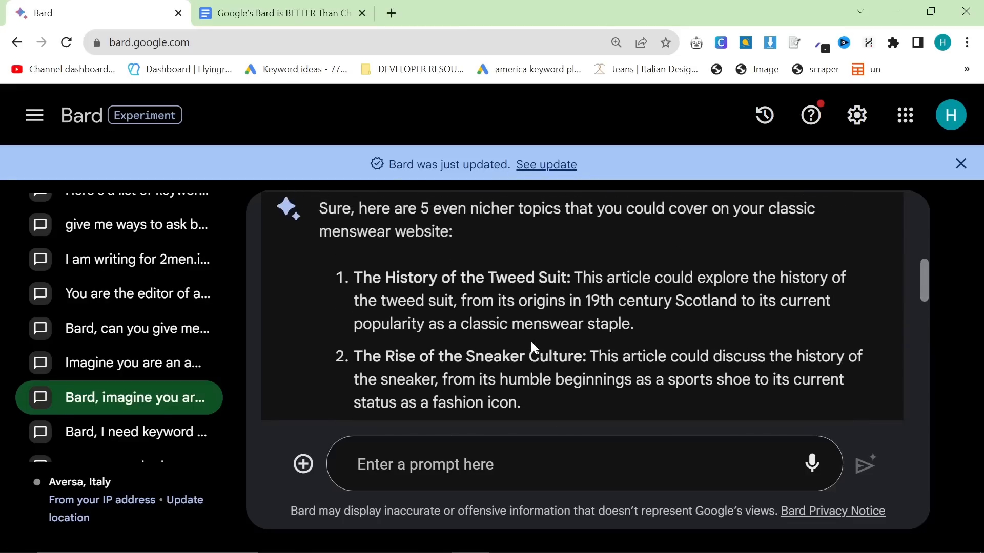
pyautogui.scroll(-3)
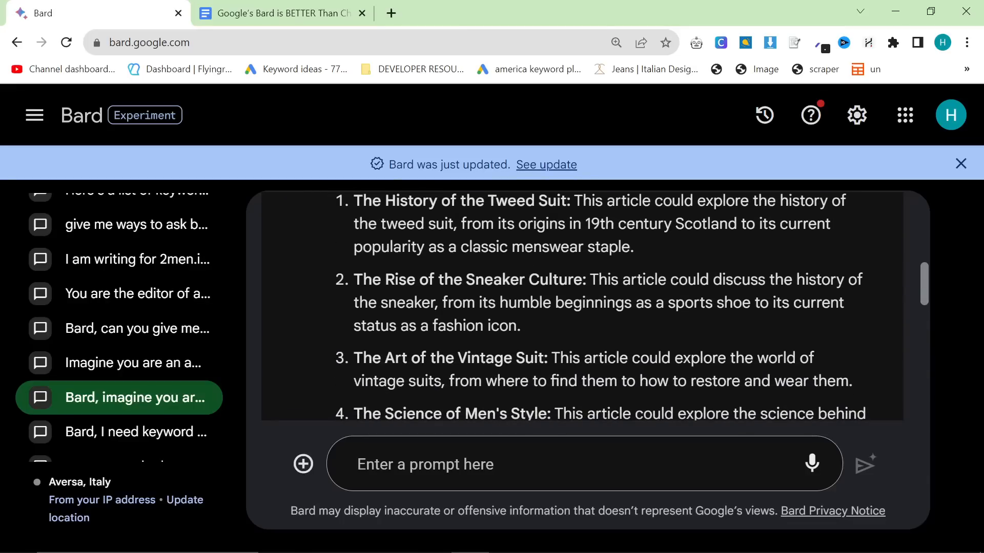
pyautogui.scroll(-3)
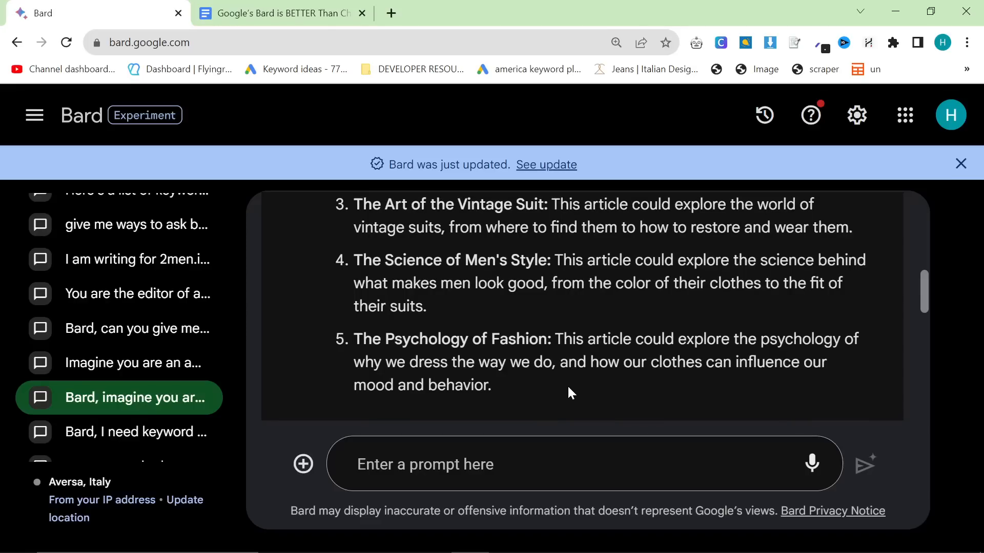
pyautogui.scroll(-3)
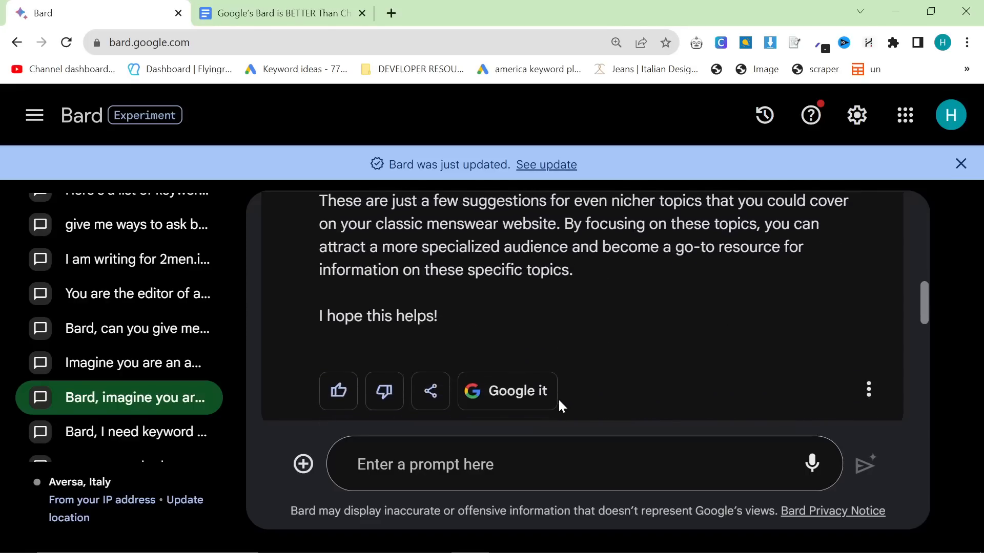
pyautogui.scroll(-3)
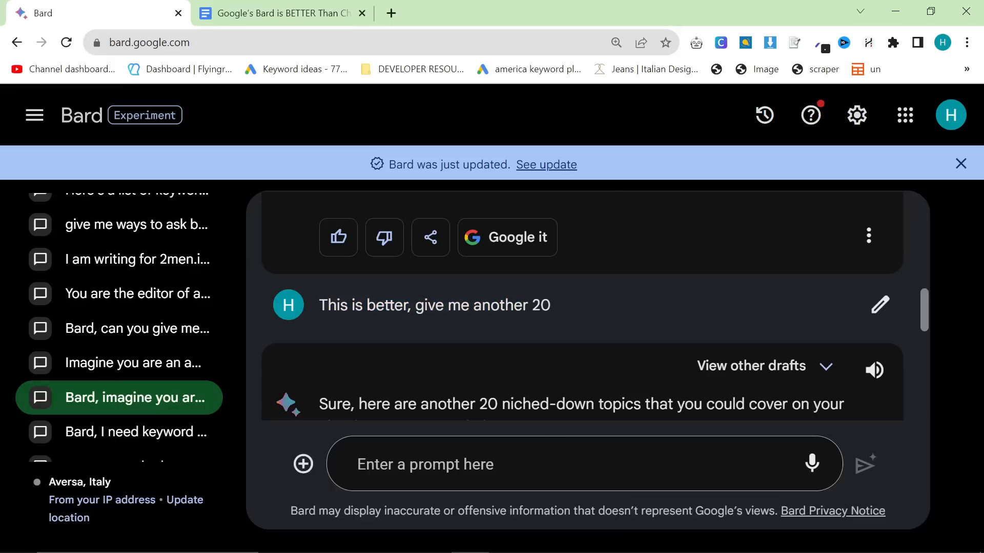
pyautogui.scroll(-3)
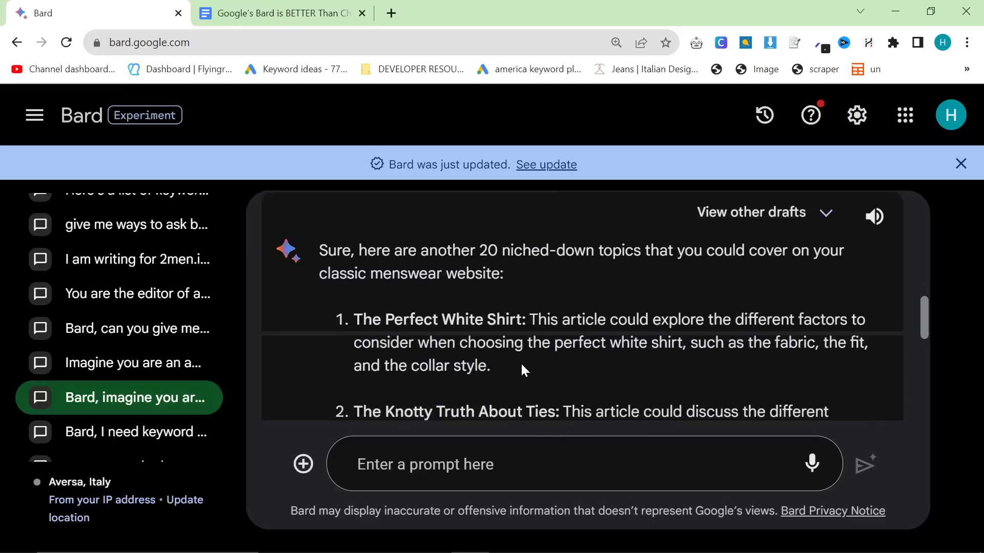
pyautogui.scroll(-3)
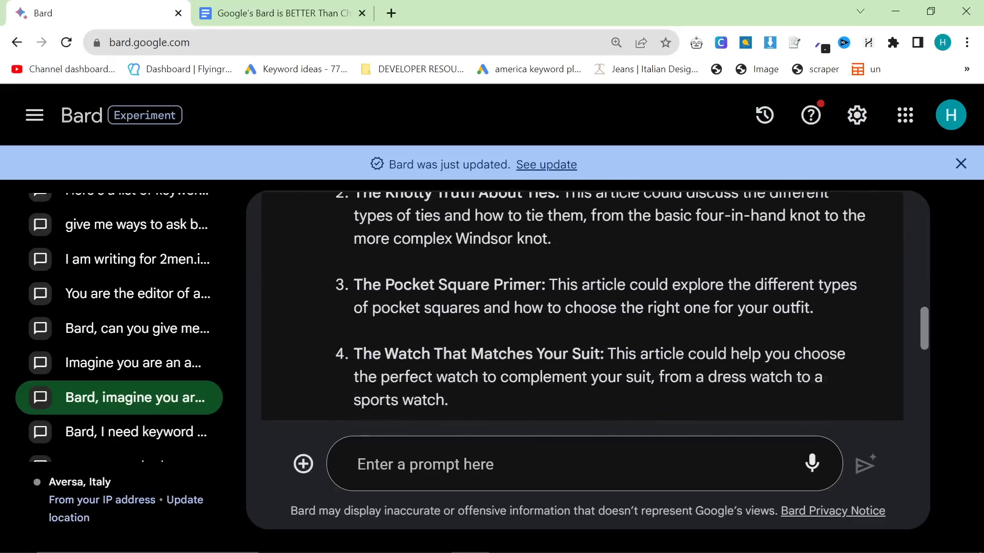
pyautogui.scroll(-3)
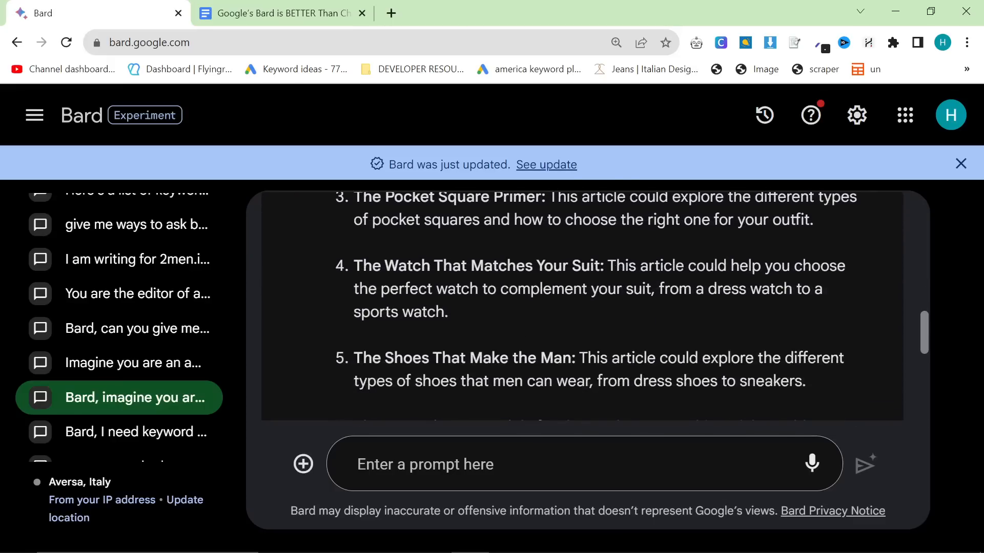
pyautogui.scroll(-3)
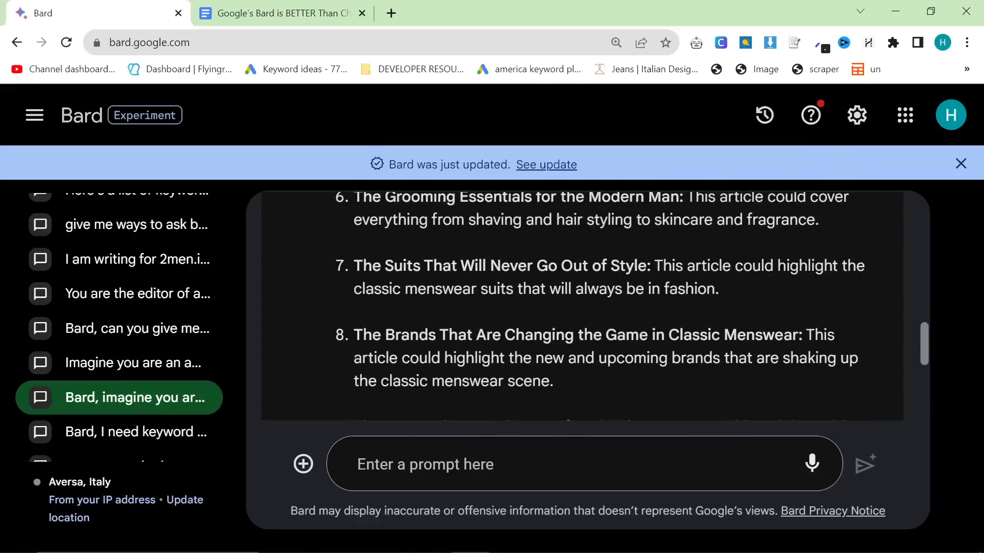
pyautogui.scroll(-3)
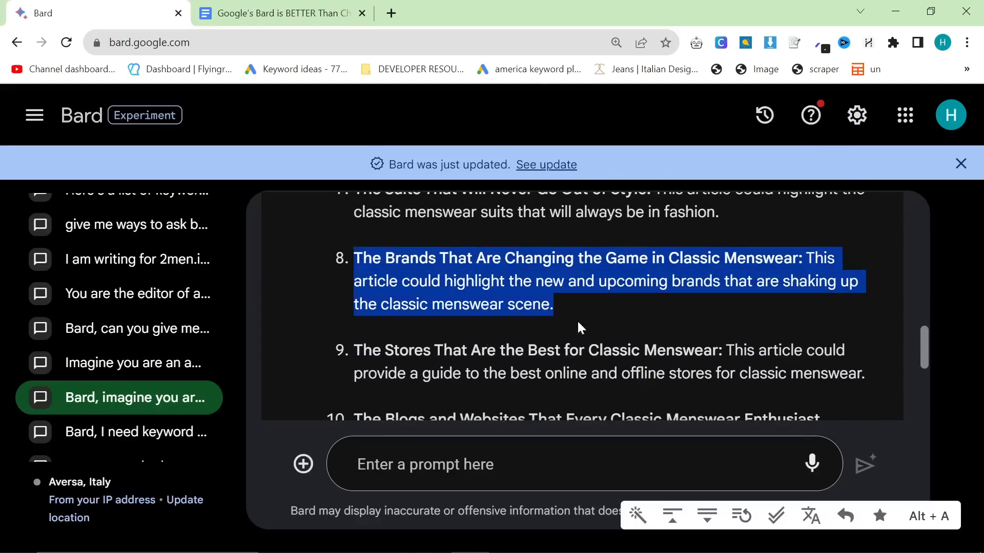
pyautogui.moveTo(576, 321)
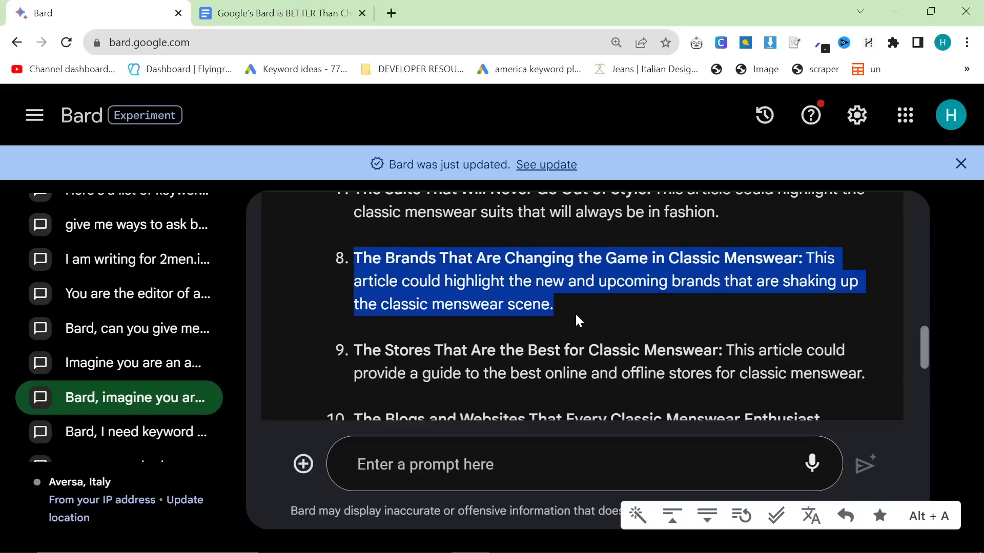
pyautogui.moveTo(570, 305)
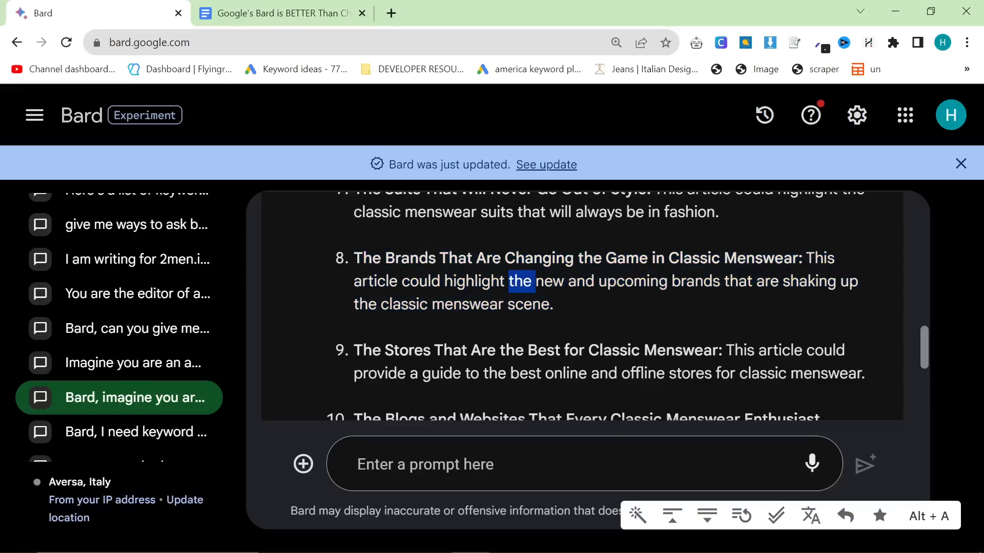
pyautogui.scroll(-3)
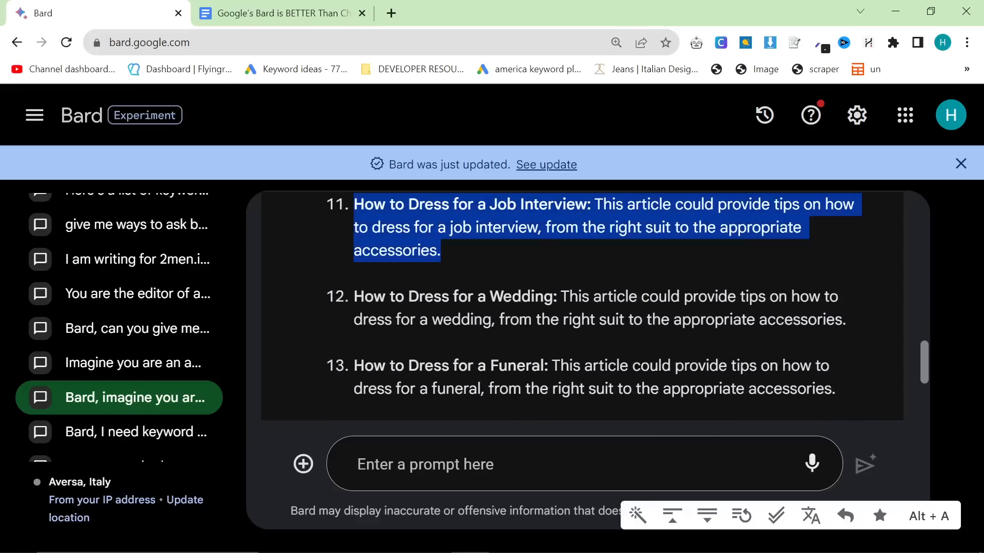
pyautogui.scroll(-3)
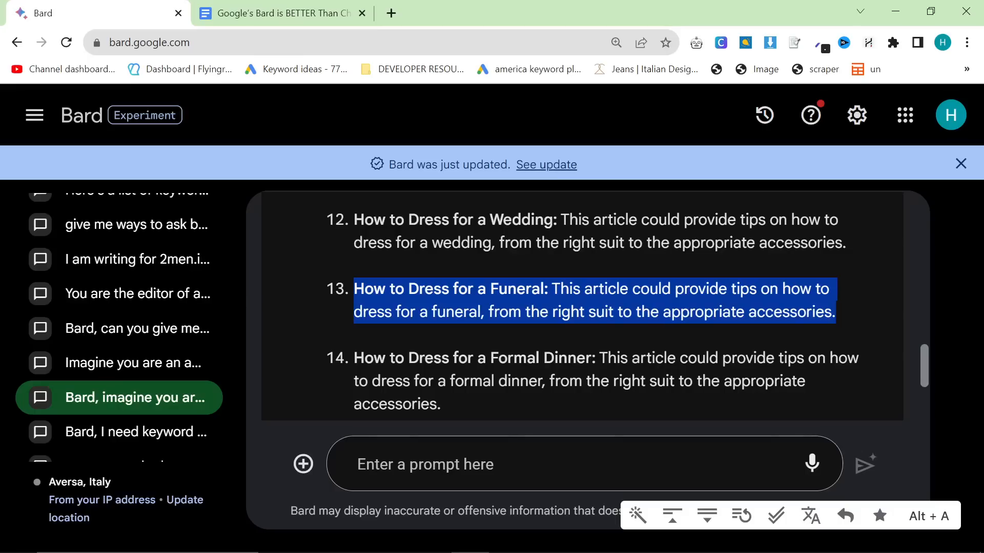
pyautogui.scroll(-3)
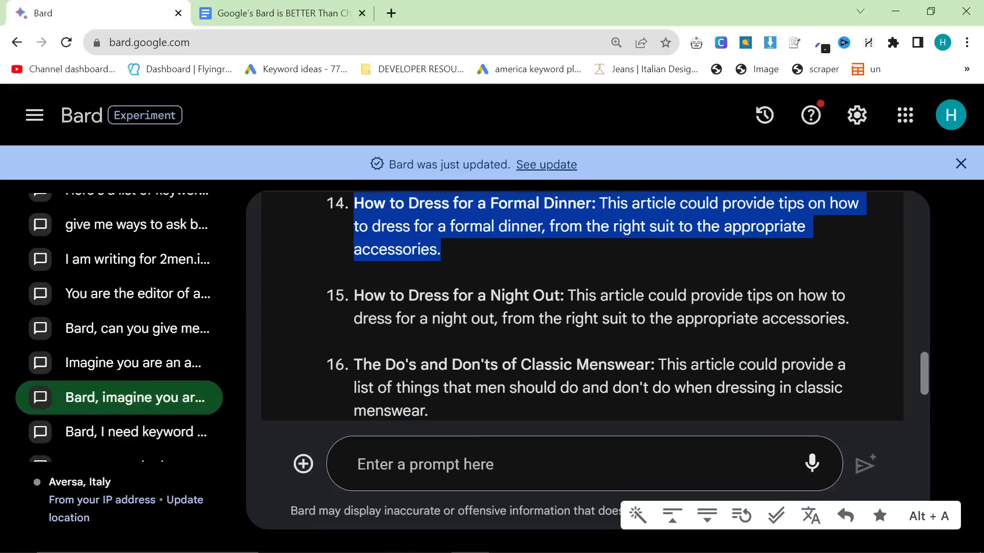
pyautogui.scroll(-3)
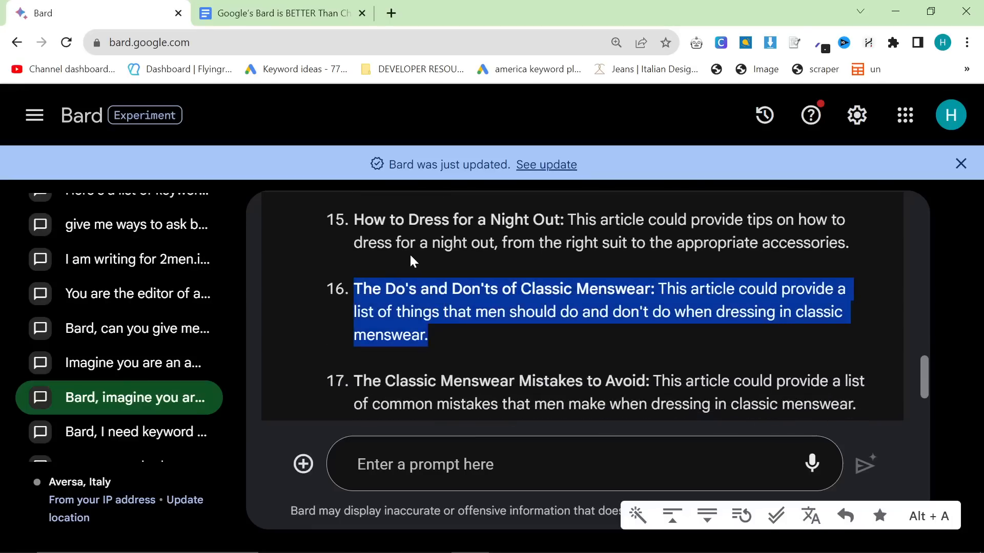
pyautogui.moveTo(408, 36)
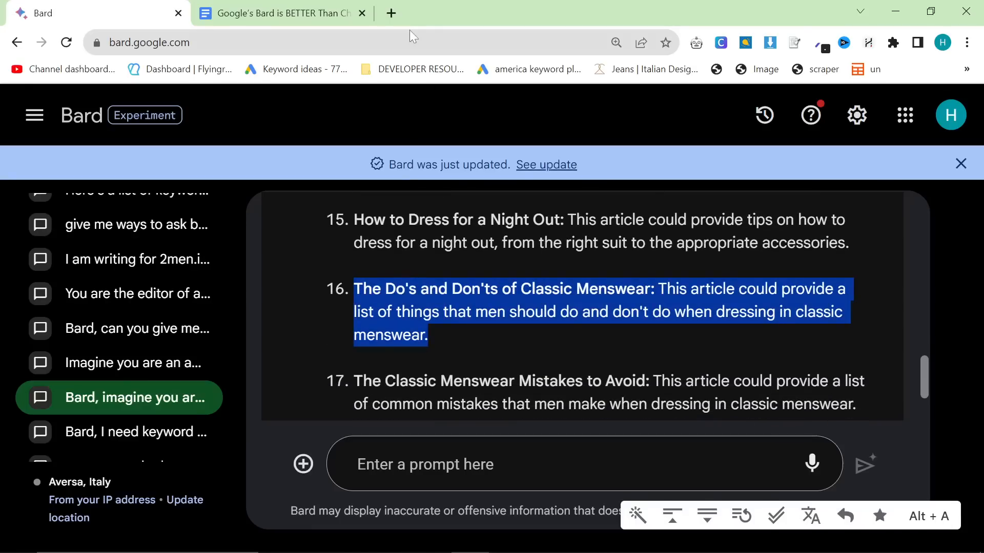
# Go to 2men.it's Journal and open the Classic Menswear dos and don'ts post
pyautogui.click(390, 12)
pyautogui.write('2men.it')
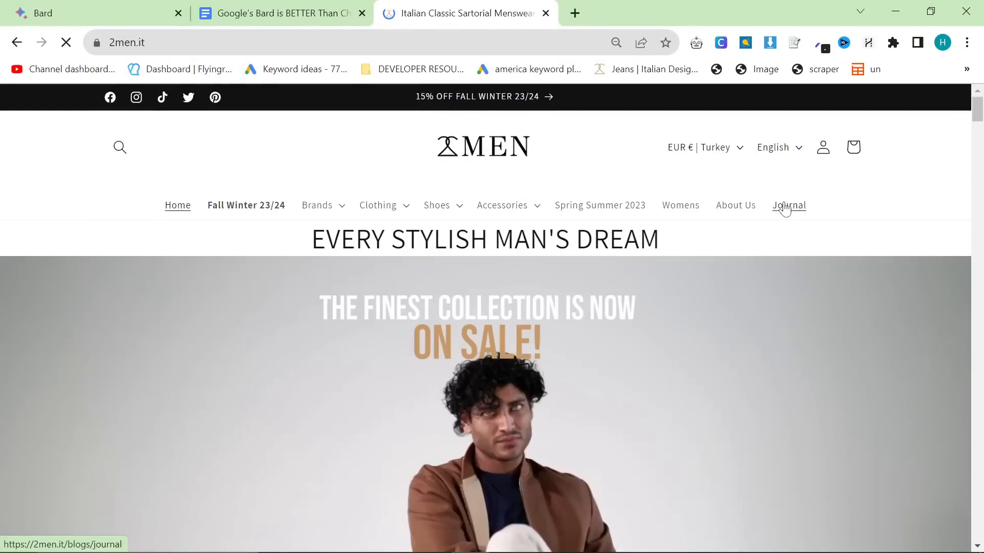
pyautogui.click(789, 205)
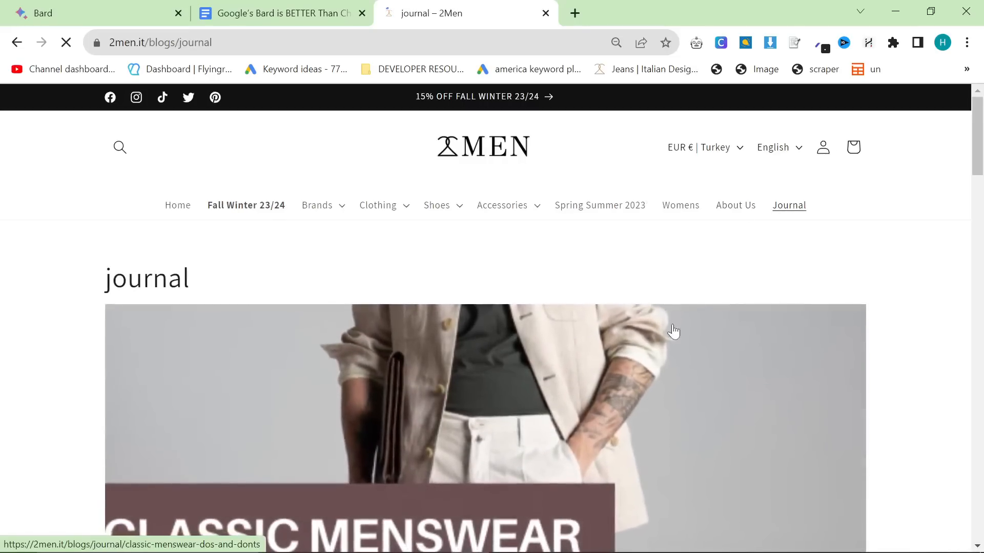
pyautogui.click(942, 42)
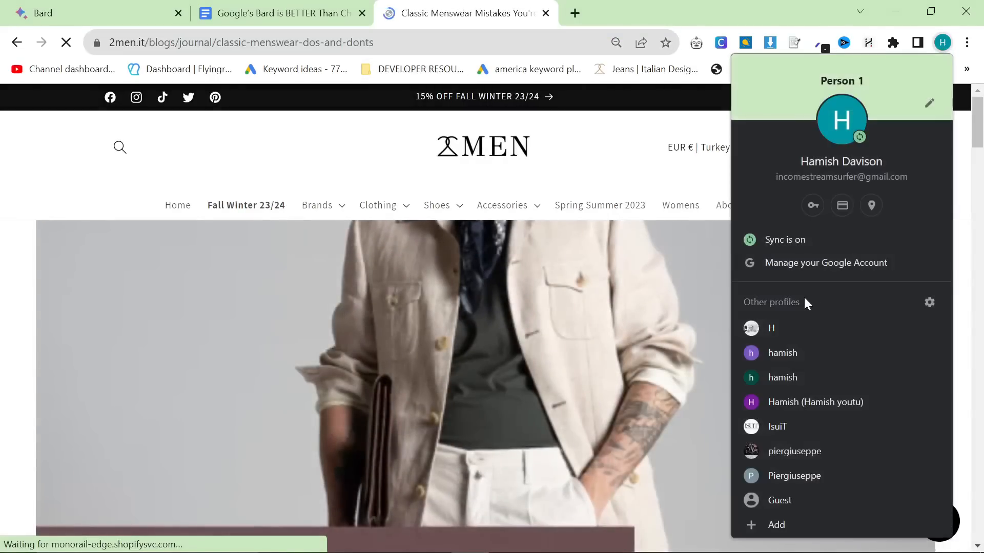
pyautogui.click(777, 427)
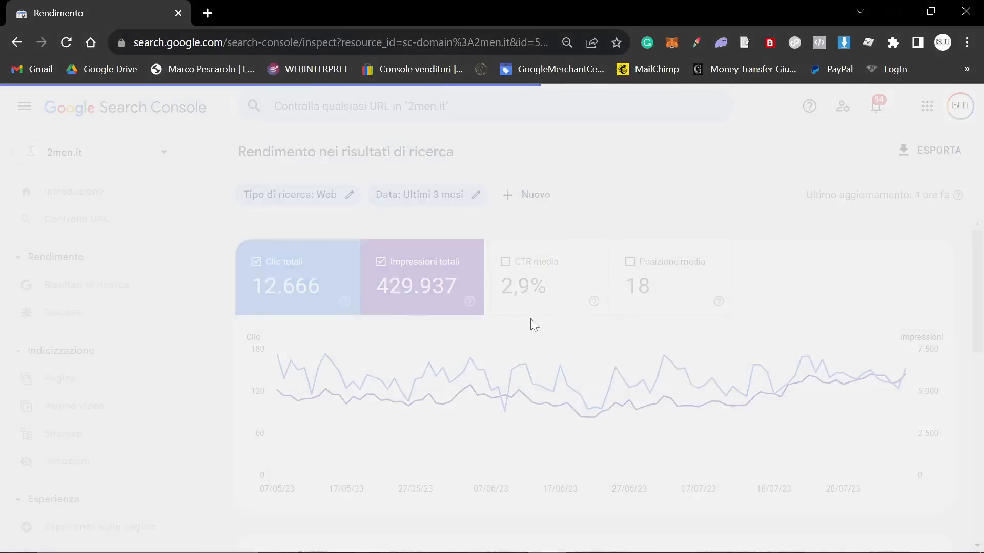
pyautogui.click(464, 13)
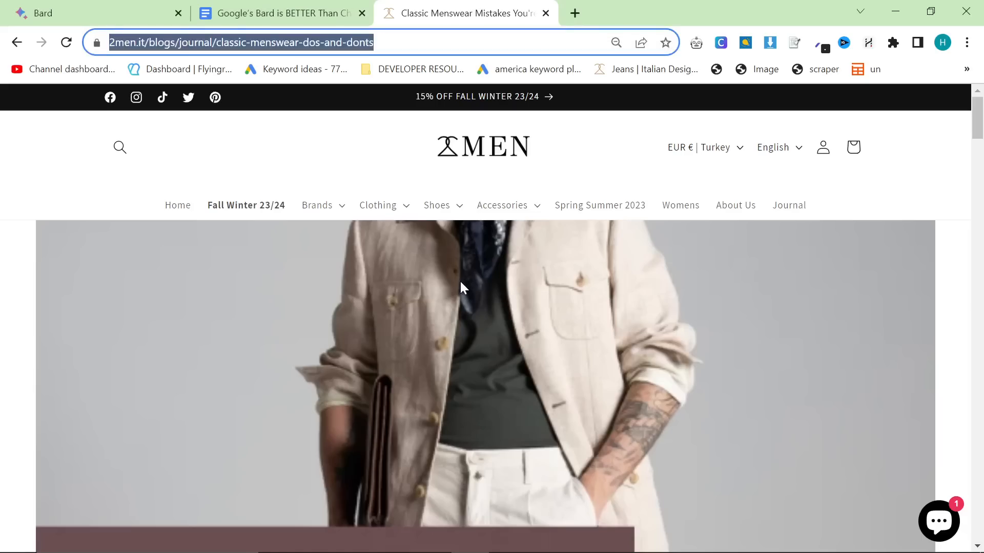
# Read the dos-and-don'ts article down to its Conclusion, then return to Bard
pyautogui.scroll(-3)
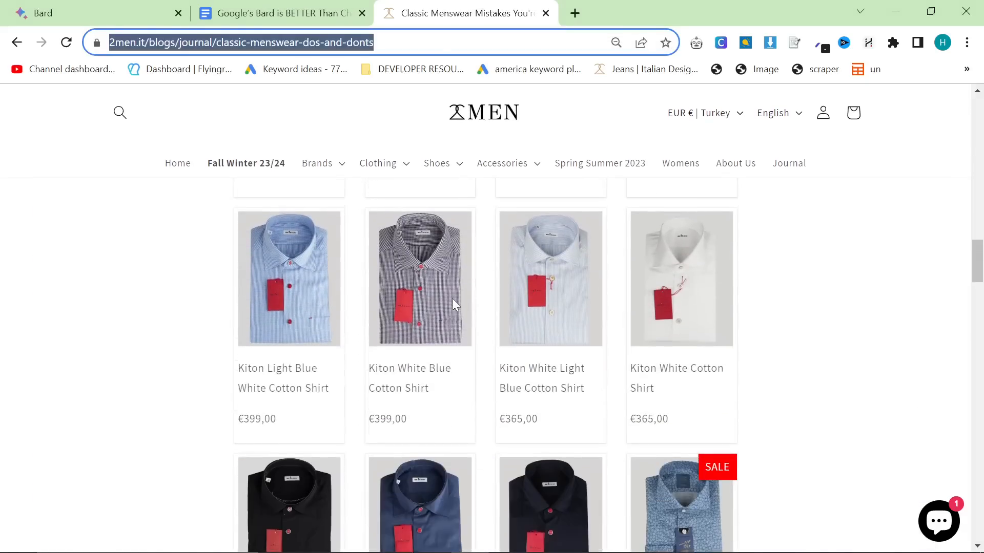
pyautogui.scroll(3)
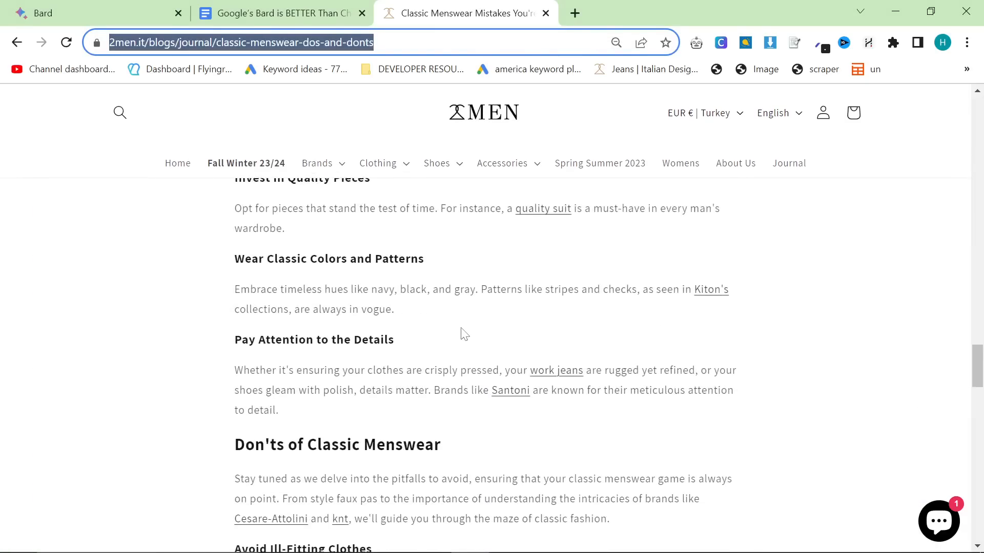
pyautogui.scroll(3)
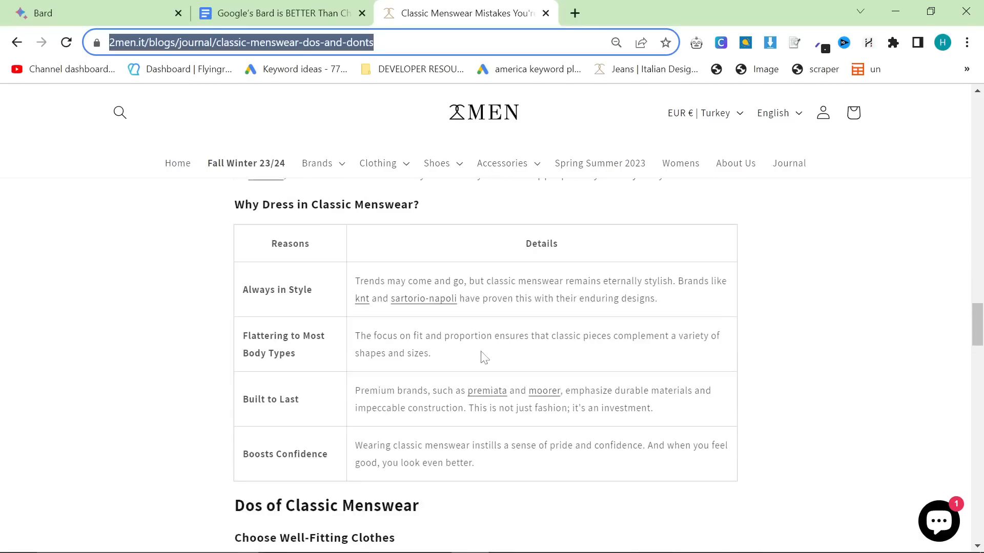
pyautogui.scroll(-3)
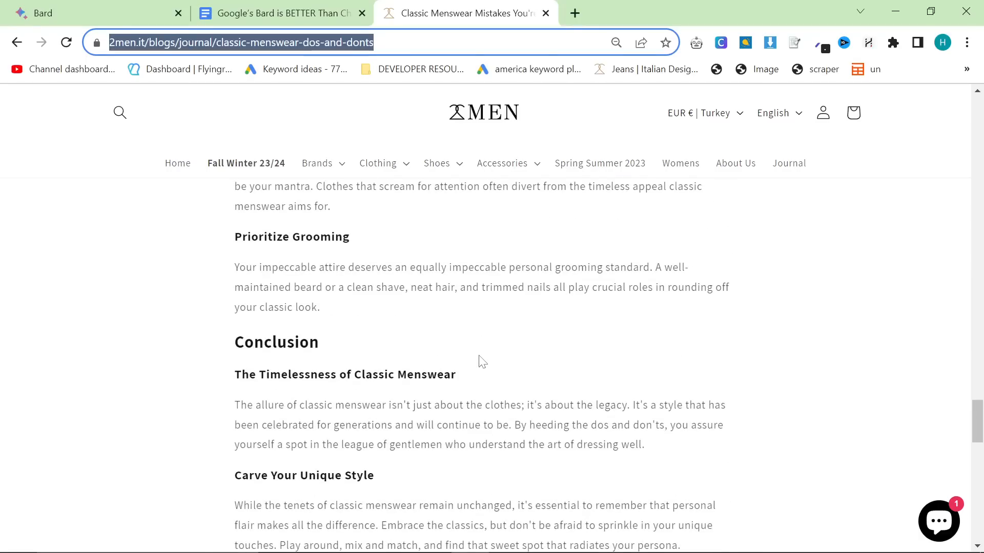
pyautogui.scroll(3)
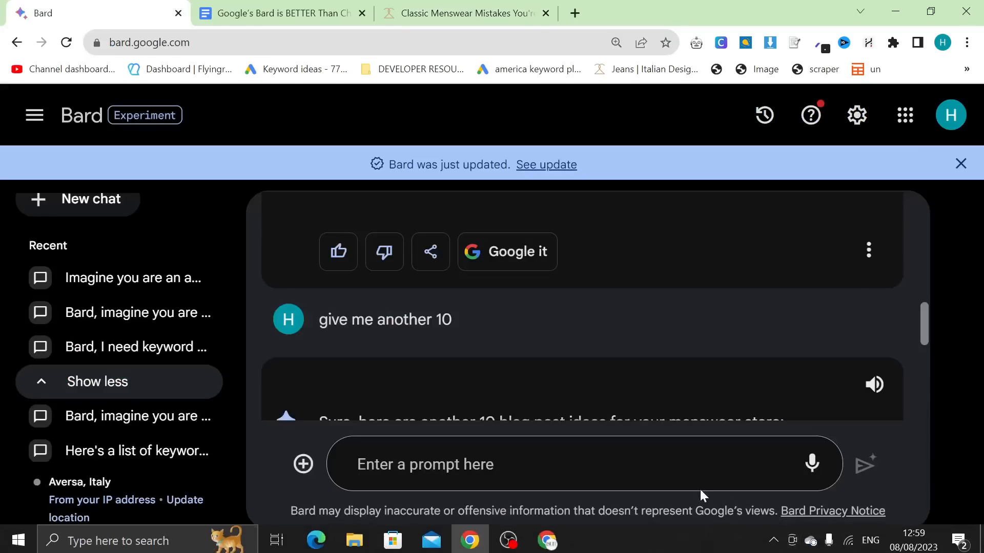
# Reopen the 'Bard, imagine you are...' chat and scroll to the 'most searched keywords' prompt
pyautogui.scroll(-3)
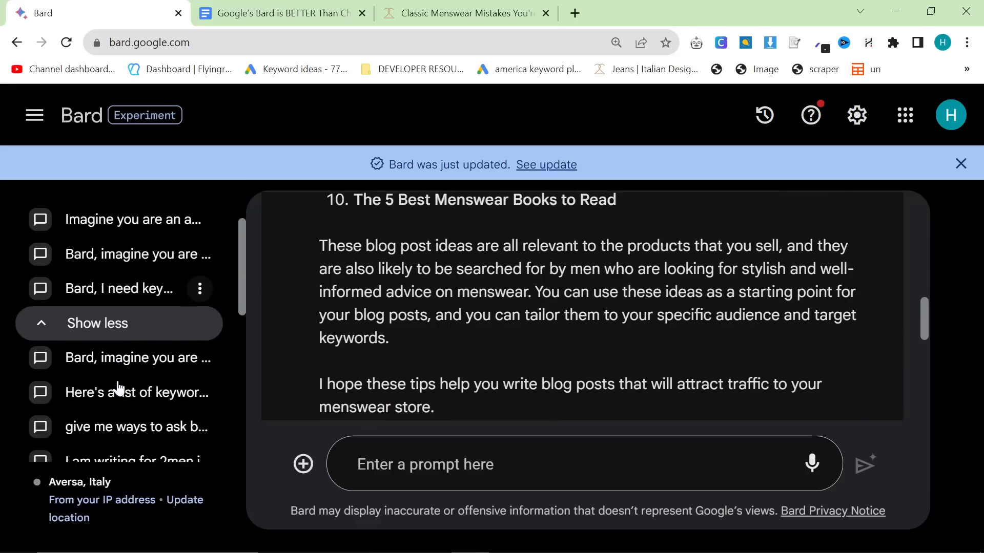
pyautogui.scroll(-3)
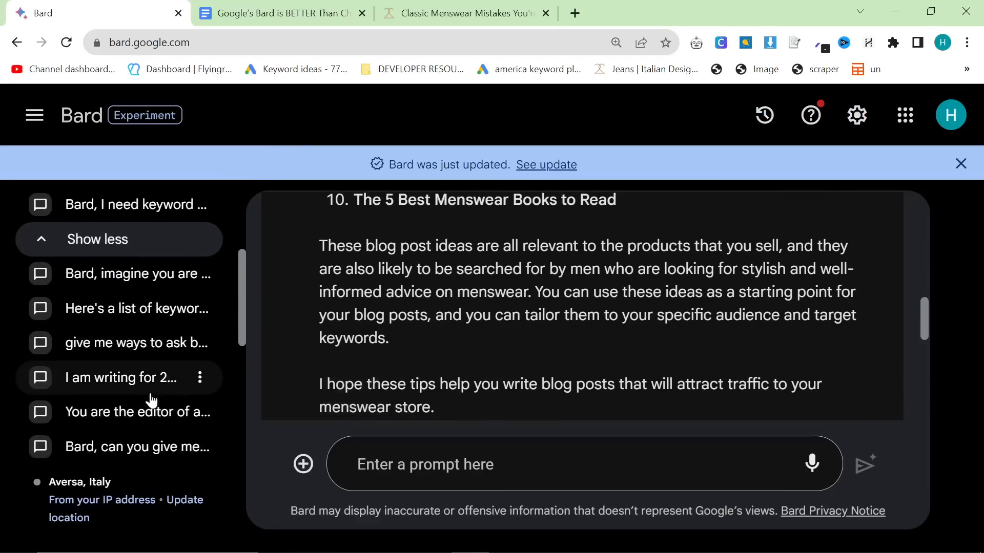
pyautogui.click(119, 274)
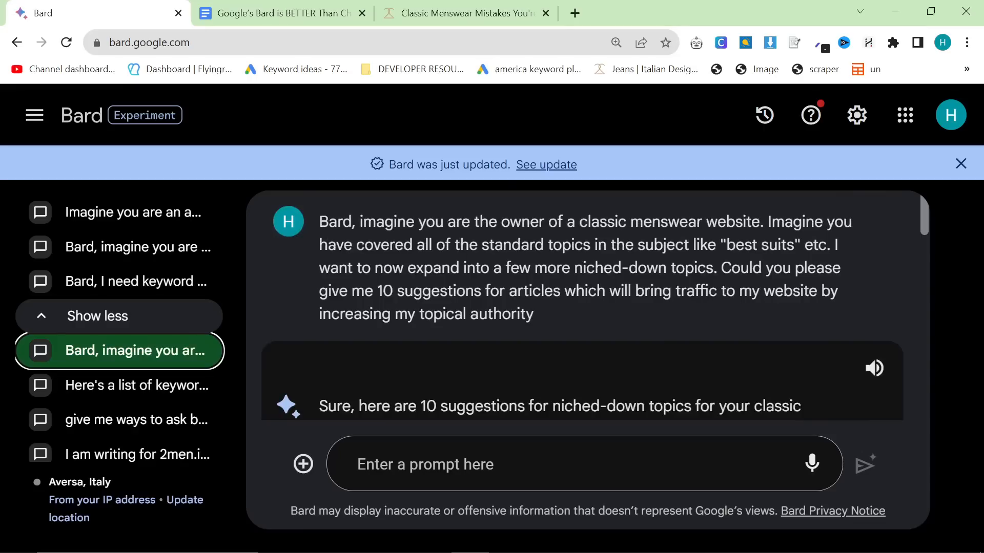
pyautogui.scroll(-3)
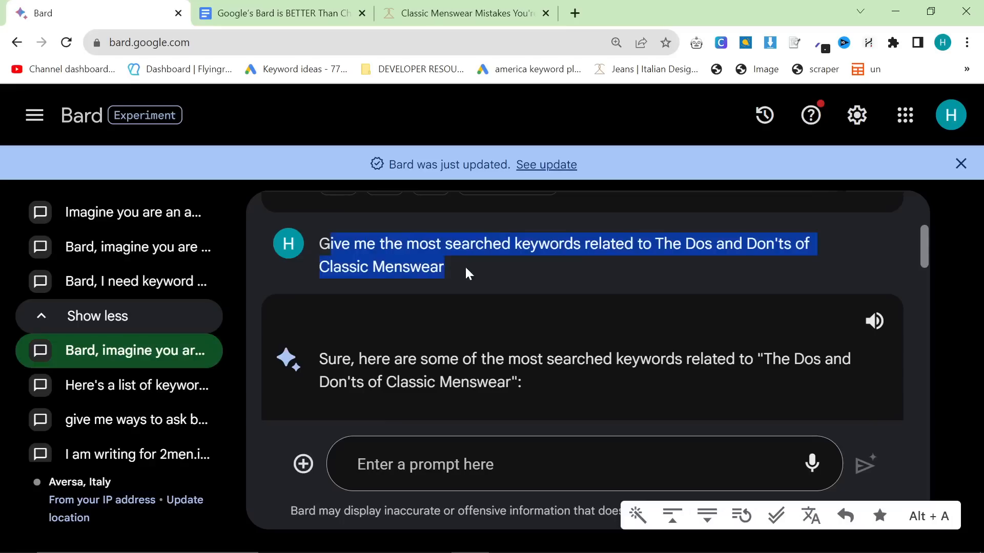
pyautogui.click(479, 271)
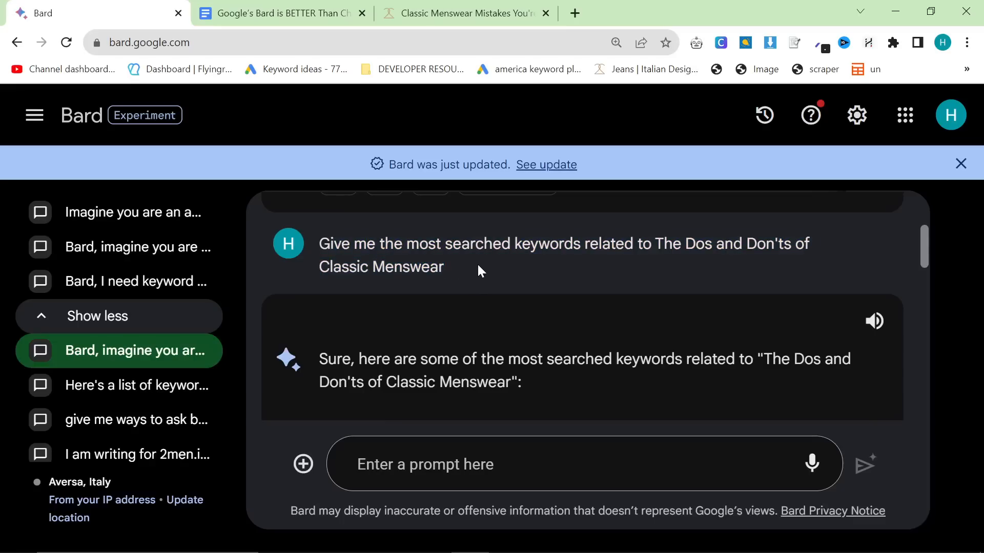
pyautogui.moveTo(446, 352)
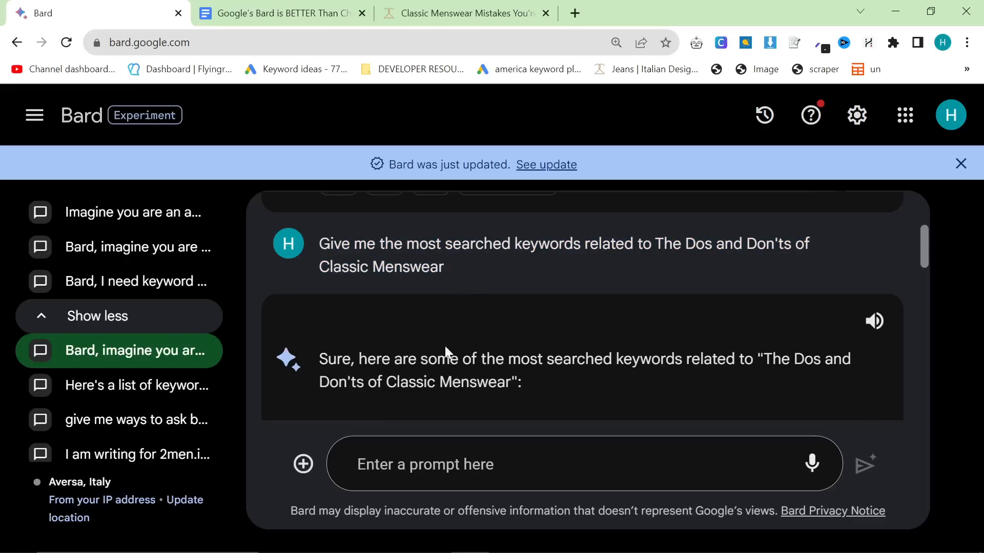
pyautogui.scroll(-3)
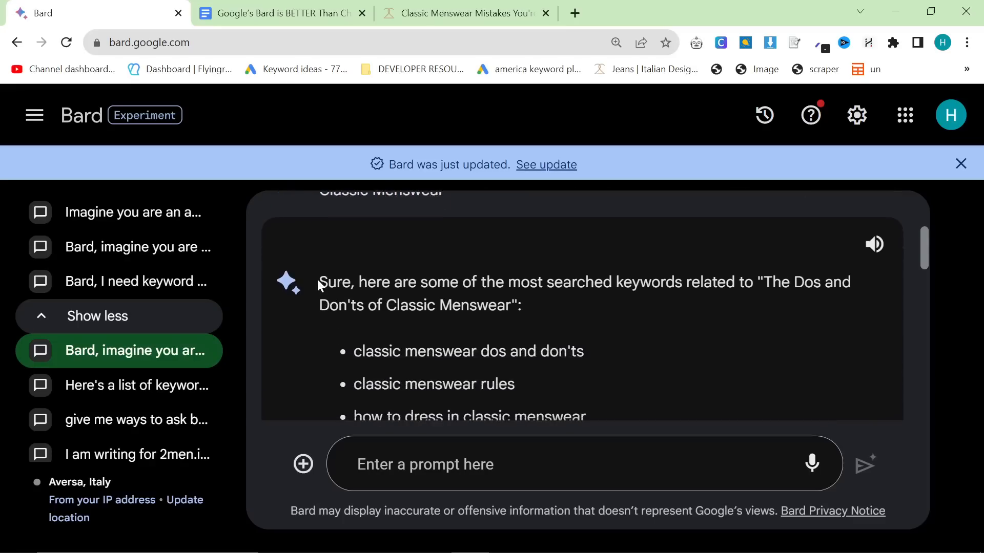
pyautogui.doubleClick(579, 281)
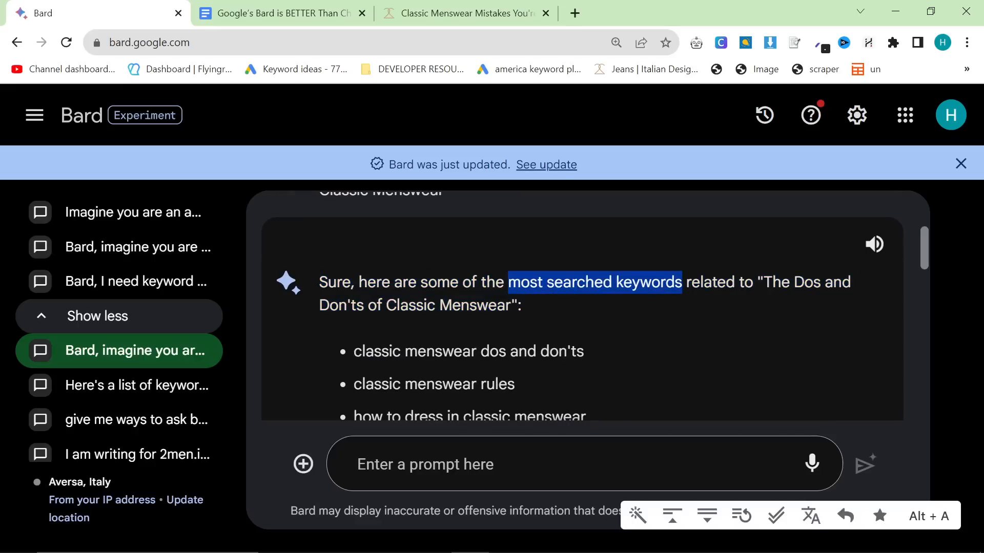
pyautogui.scroll(-3)
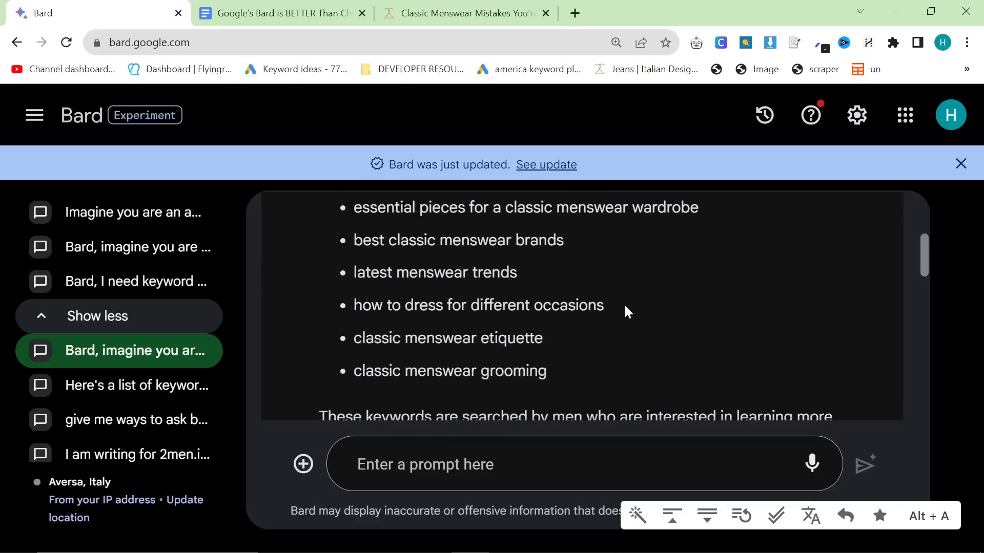
pyautogui.scroll(3)
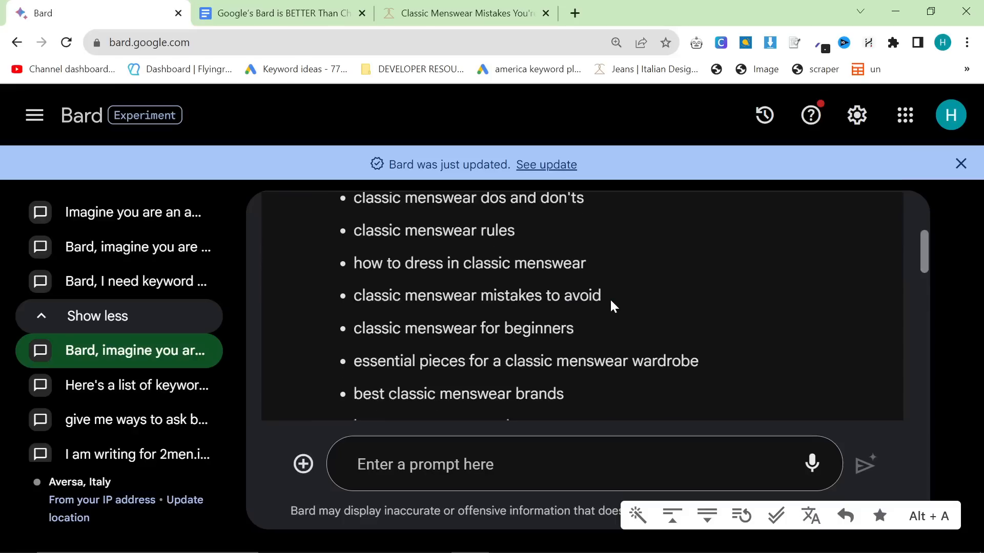
pyautogui.scroll(-3)
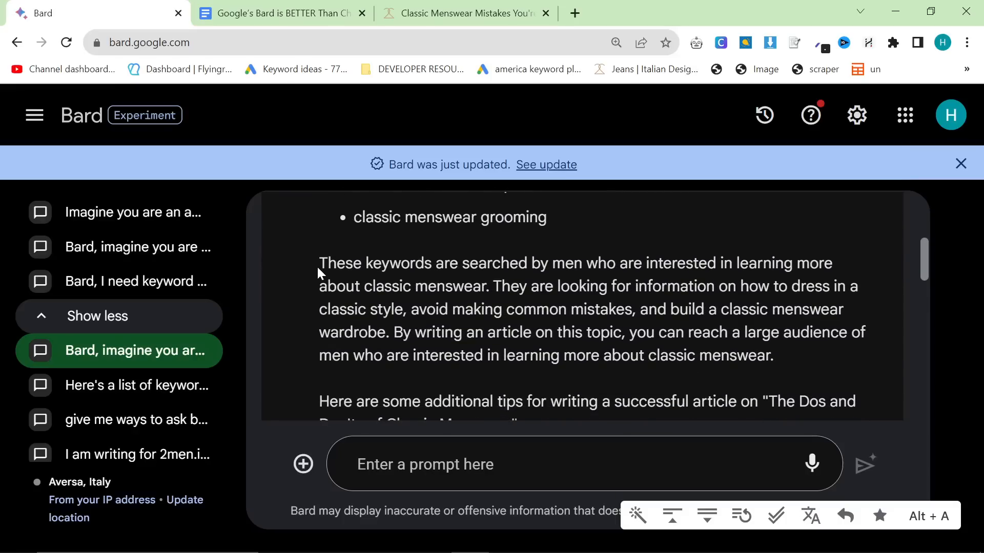
pyautogui.scroll(3)
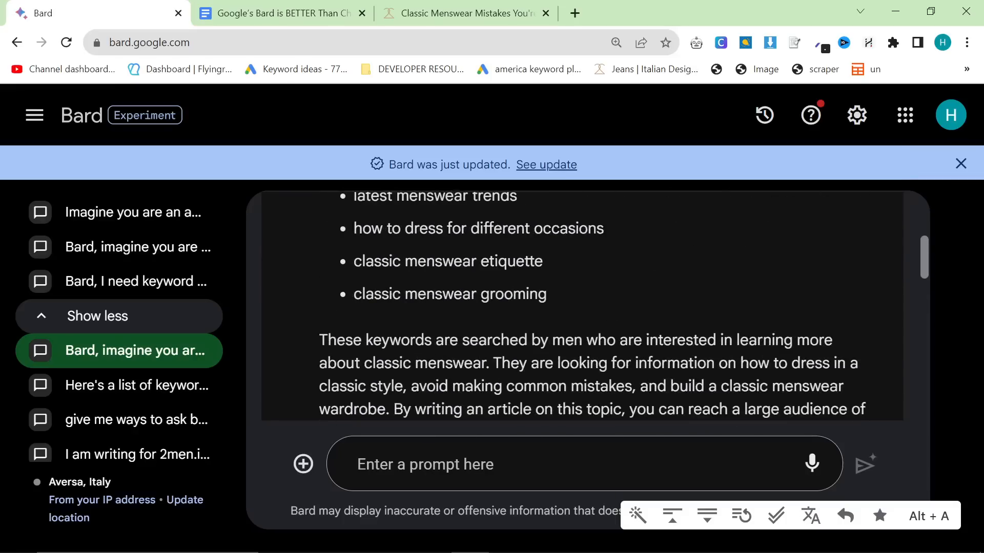
pyautogui.scroll(-3)
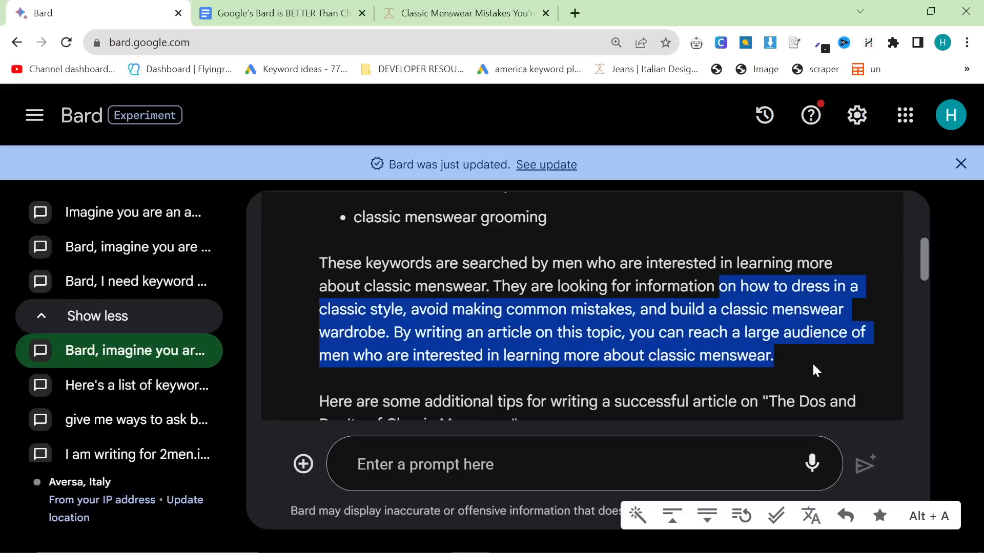
pyautogui.scroll(-3)
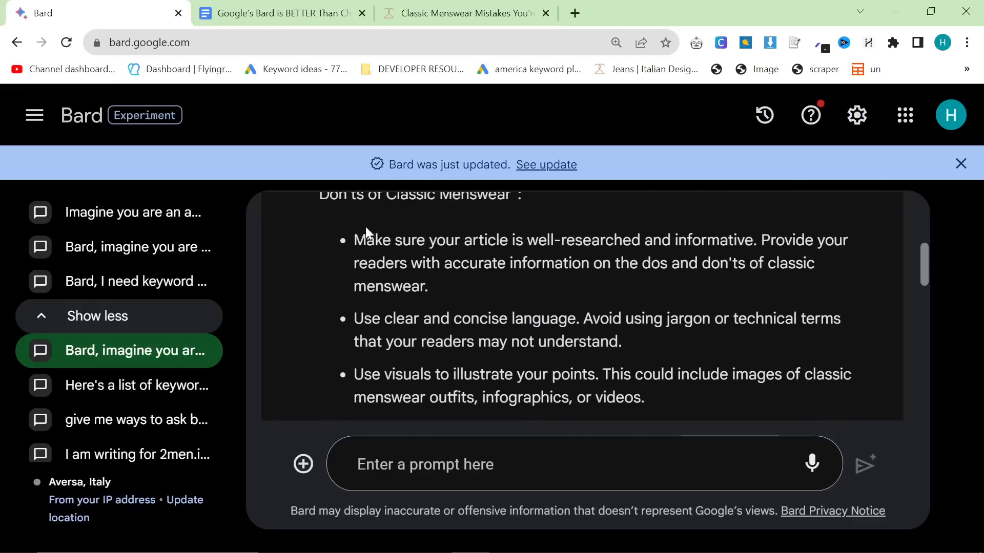
pyautogui.scroll(-3)
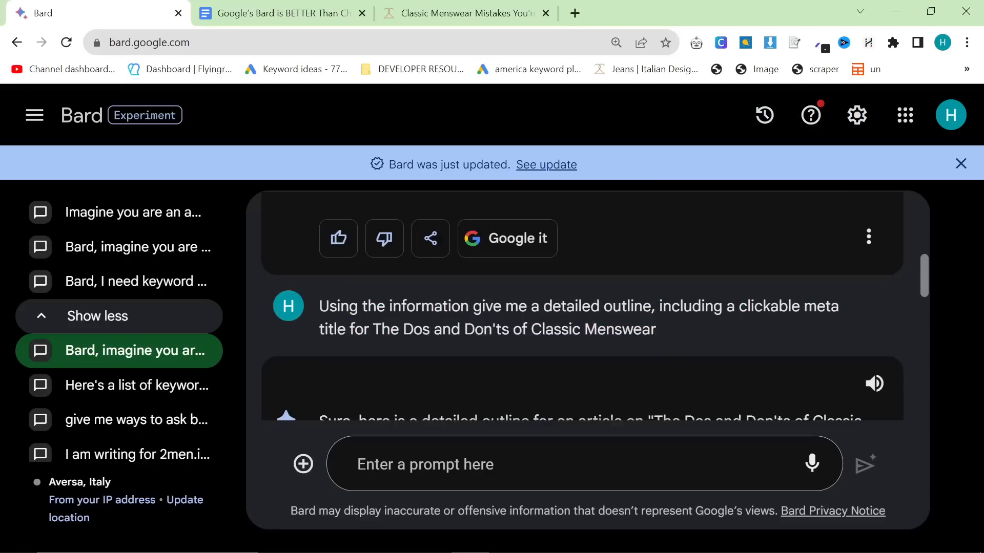
pyautogui.moveTo(696, 334)
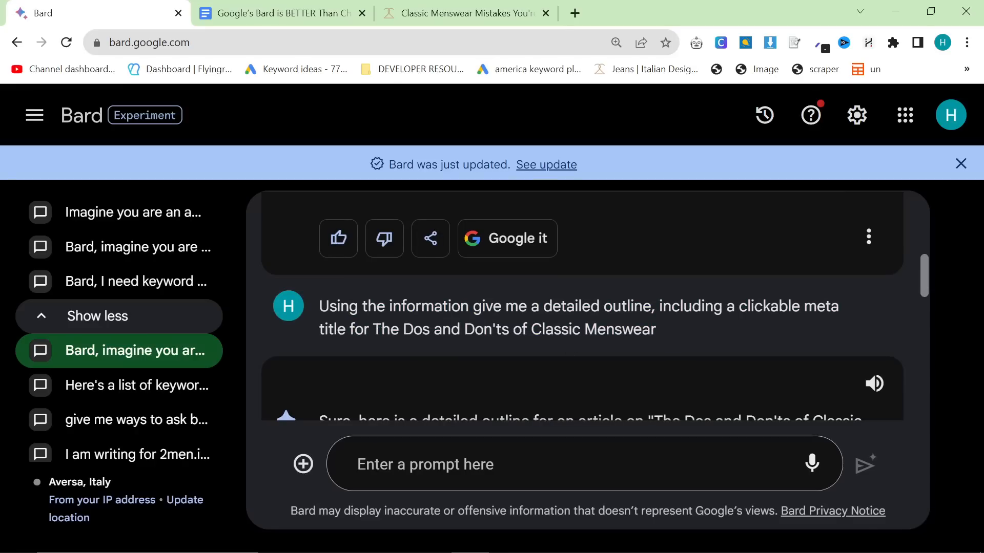
# Read Bard's dos-and-don'ts outline and full article, then start a new chat
pyautogui.scroll(-3)
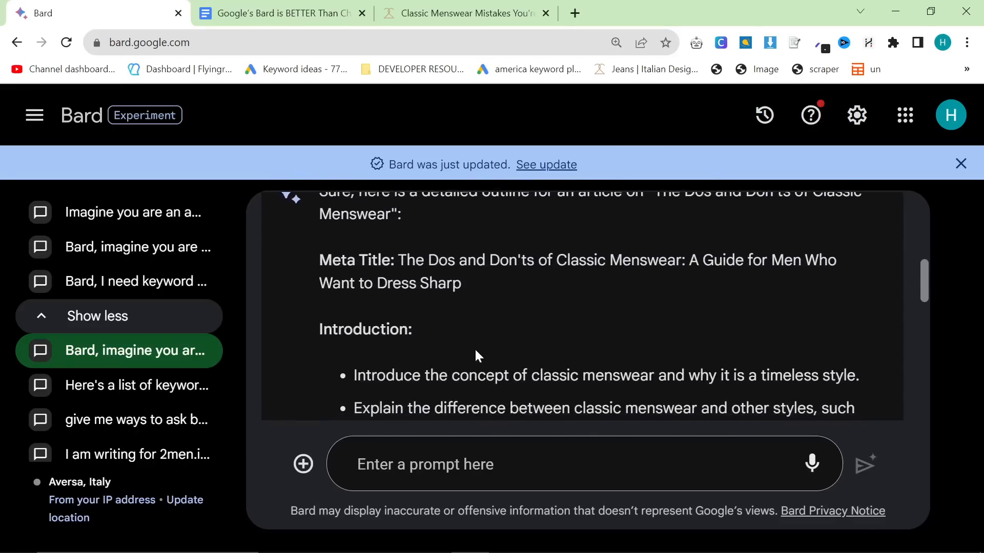
pyautogui.scroll(-3)
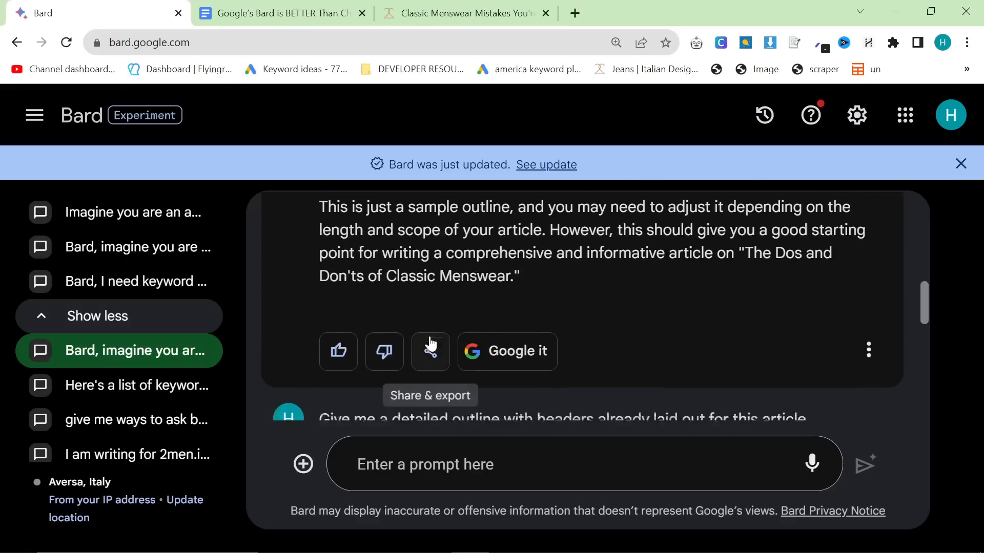
pyautogui.scroll(3)
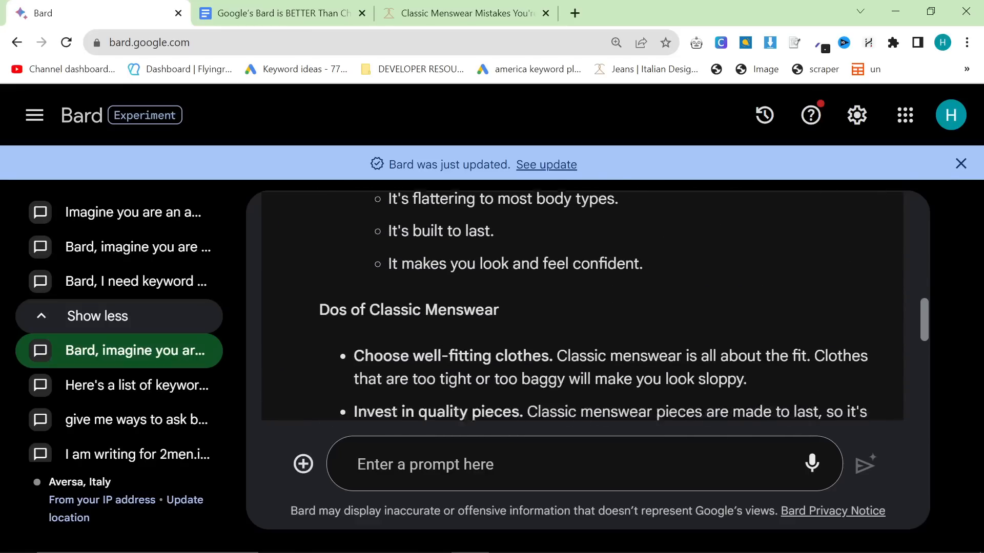
pyautogui.scroll(-3)
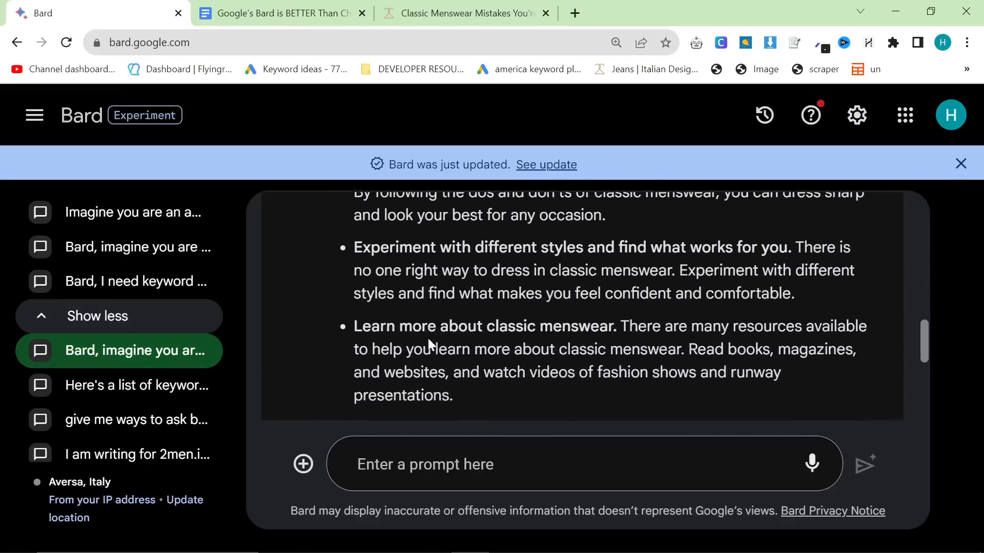
pyautogui.scroll(3)
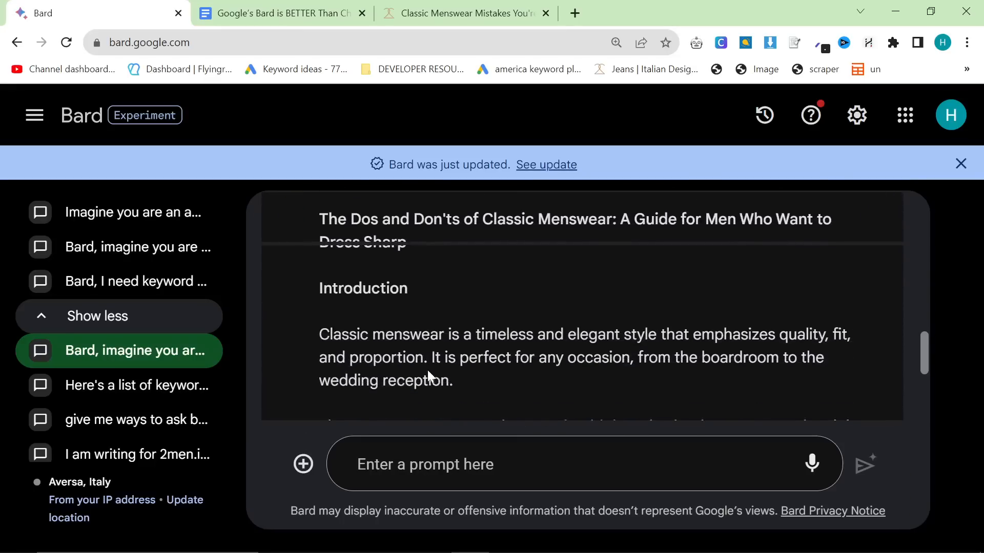
pyautogui.scroll(-3)
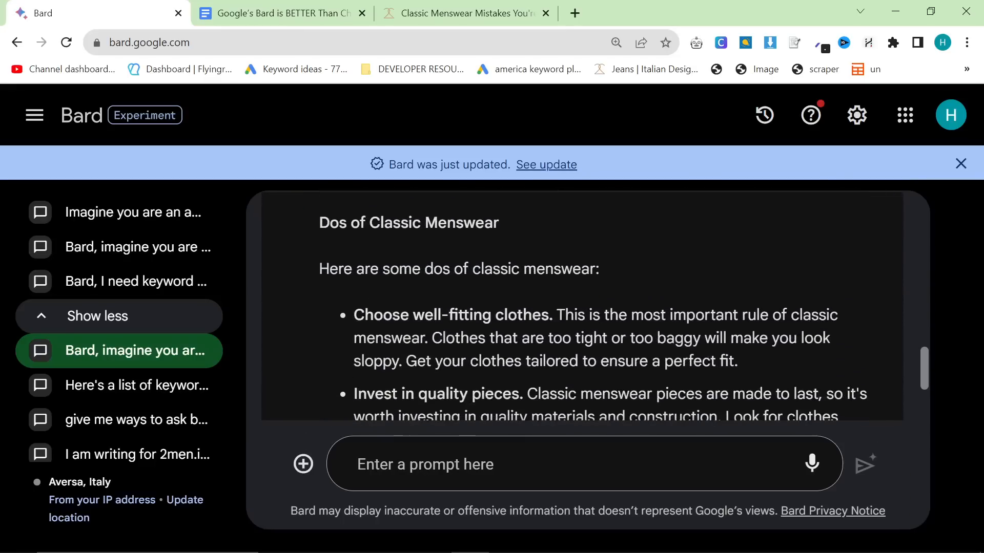
pyautogui.scroll(-3)
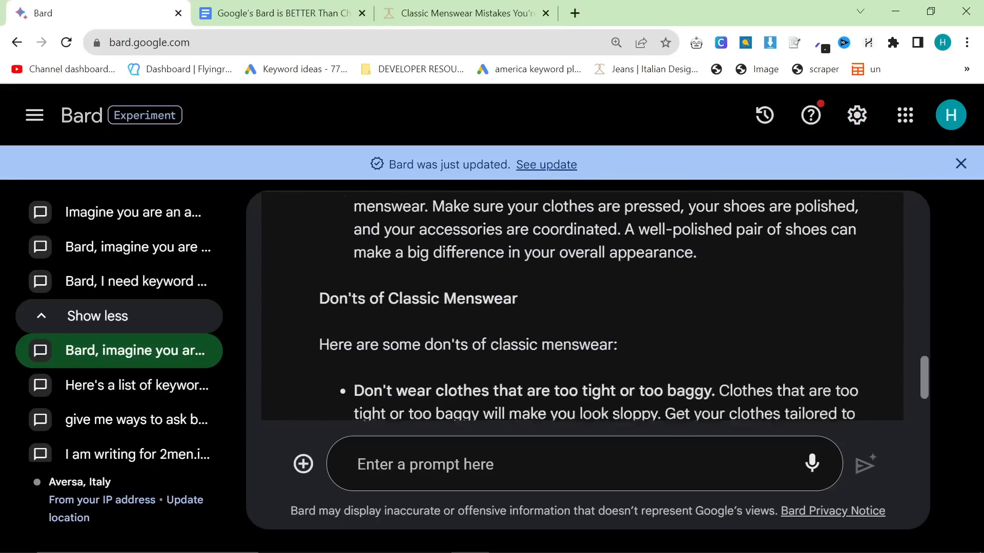
pyautogui.scroll(-3)
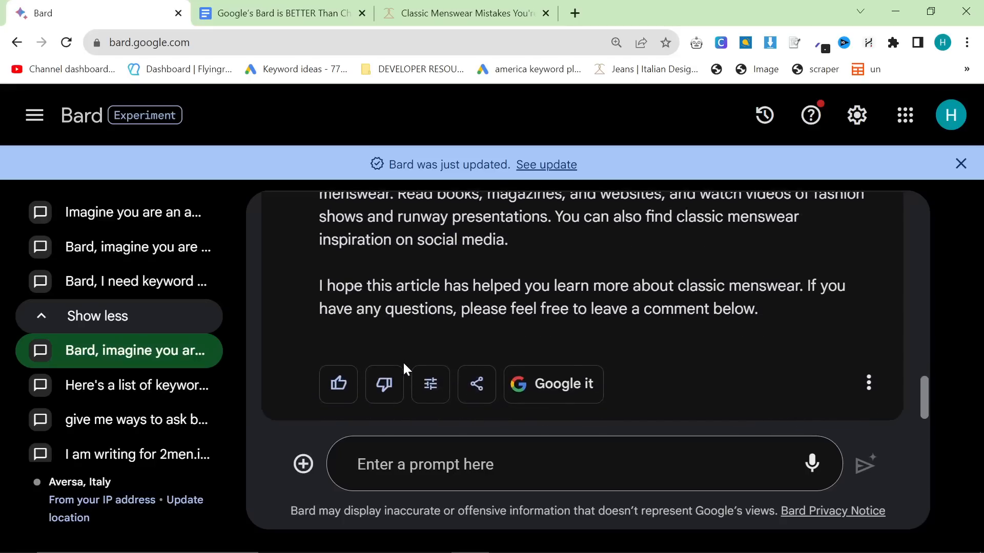
pyautogui.scroll(3)
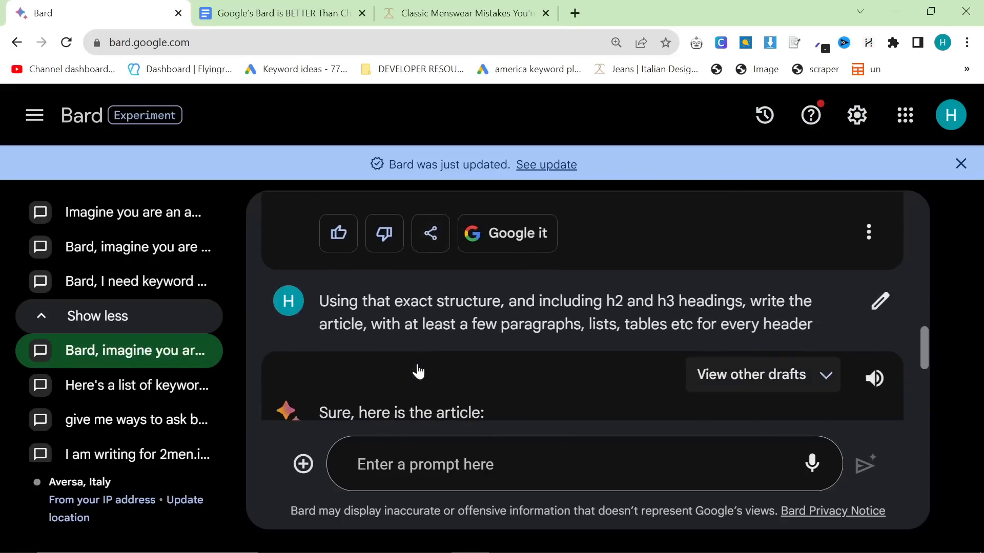
pyautogui.scroll(-3)
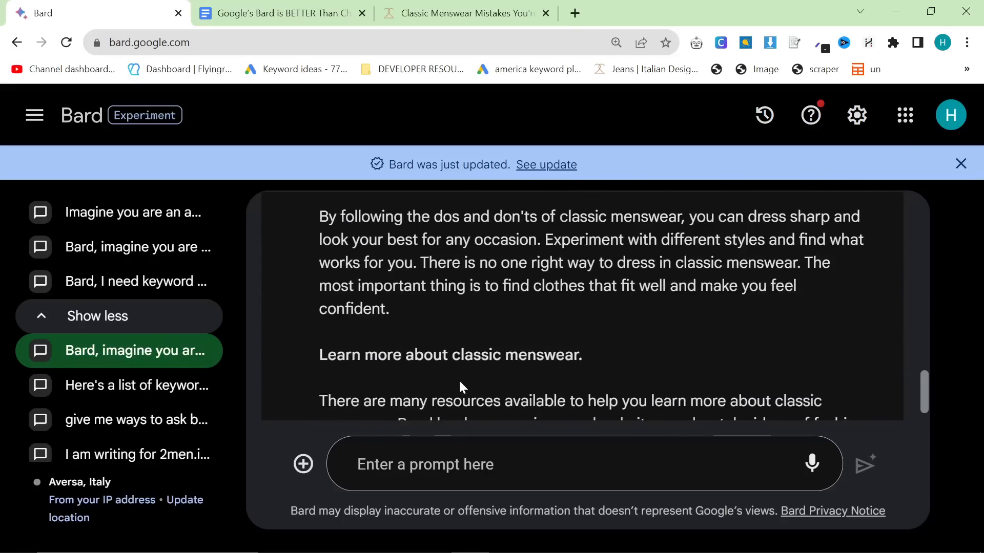
pyautogui.scroll(-3)
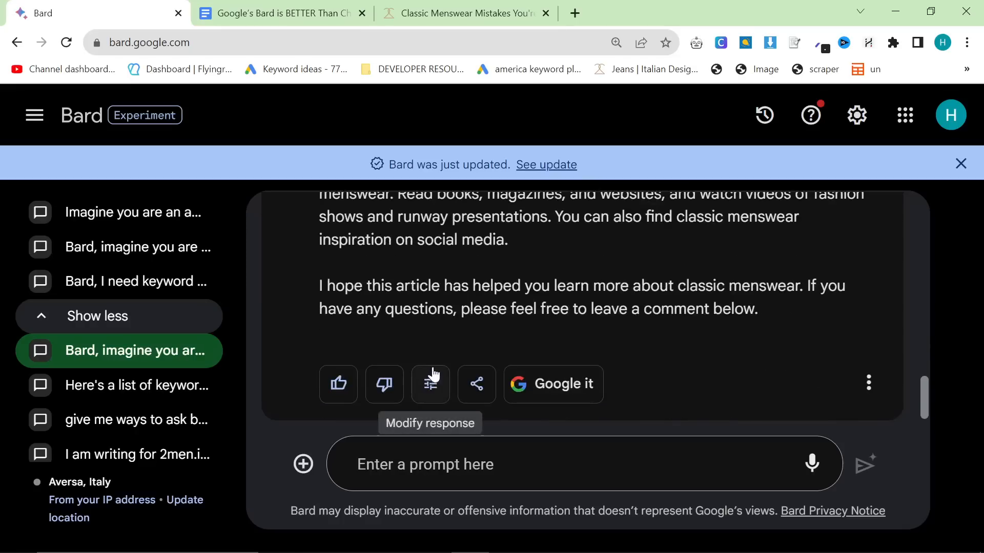
pyautogui.click(126, 385)
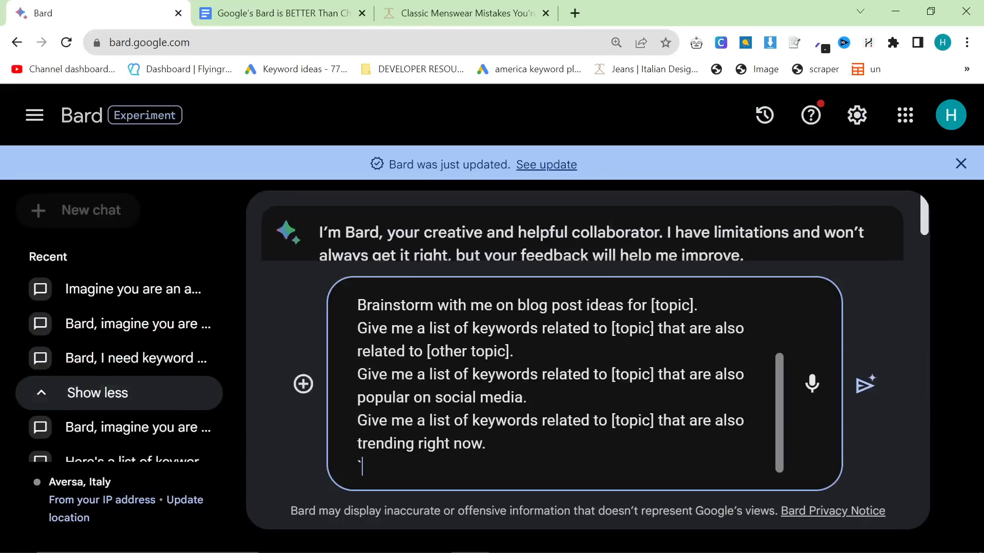
# Try replacing the first [topic] placeholder with 'Classic menswear.' in the prompt
pyautogui.scroll(3)
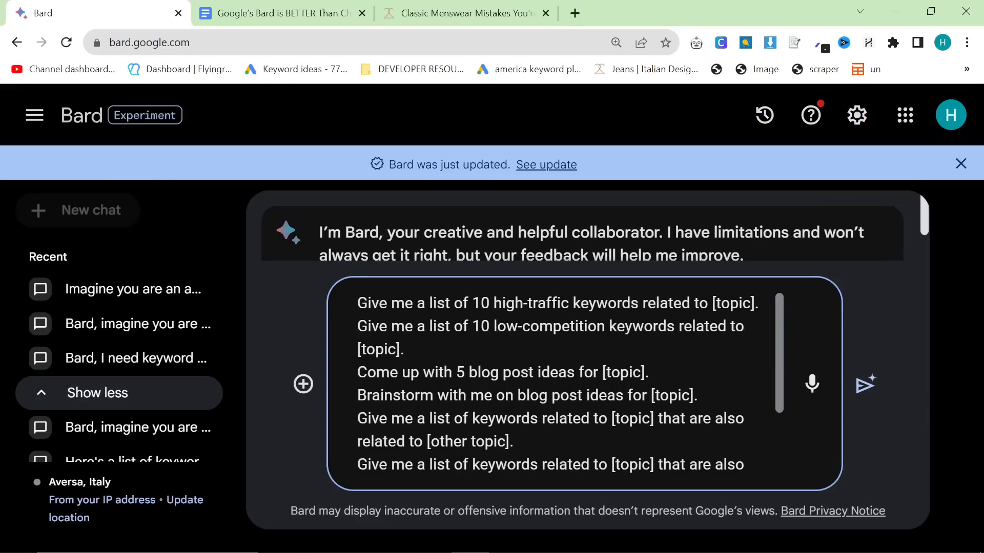
pyautogui.doubleClick(733, 302)
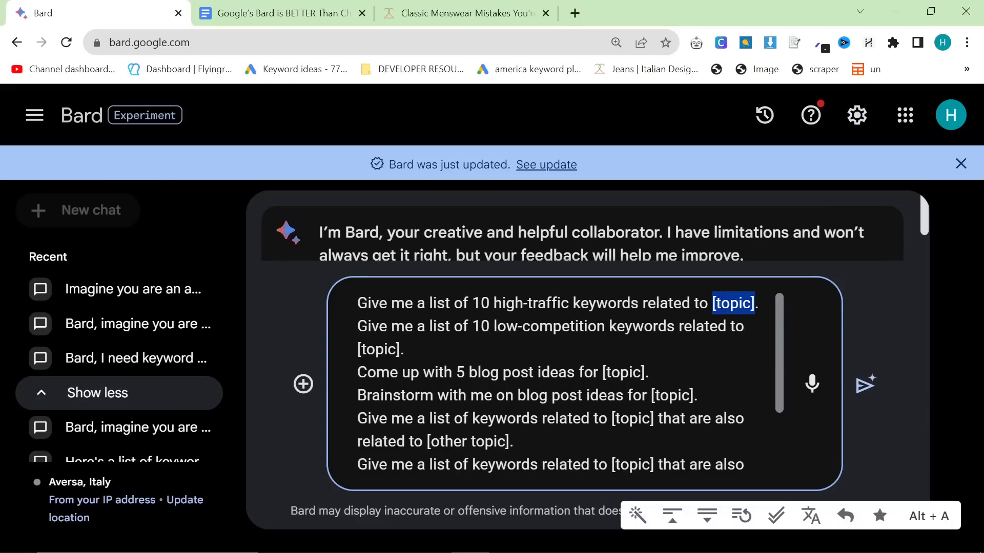
pyautogui.write('Classic')
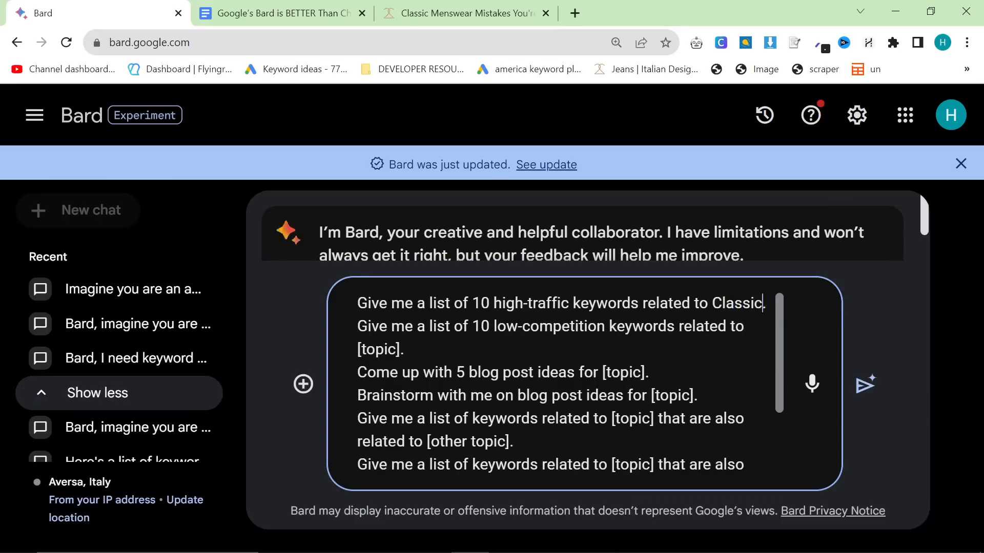
pyautogui.write('menswear.')
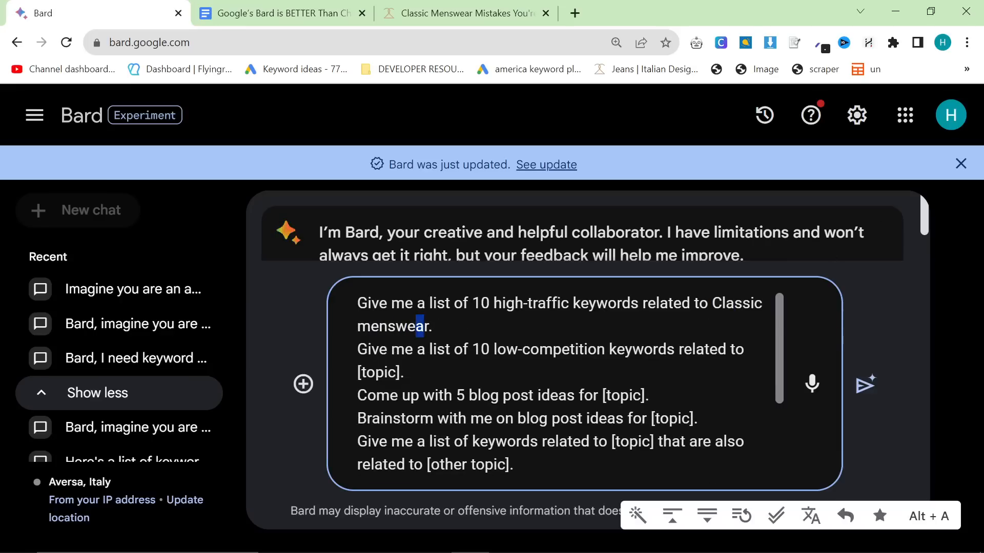
pyautogui.doubleClick(738, 303)
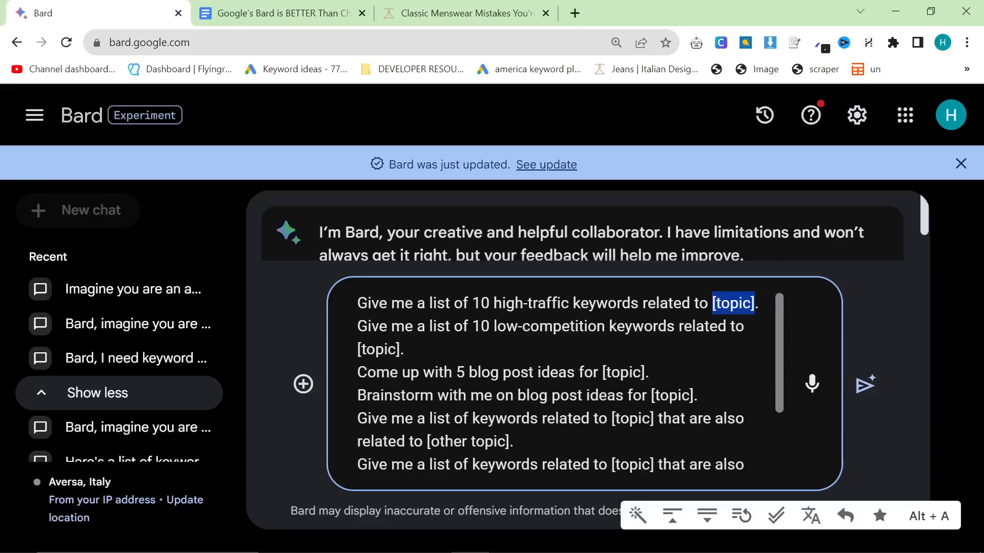
# Clean up the trailing [topic] text and send the seven prompt templates to Bard
pyautogui.scroll(-3)
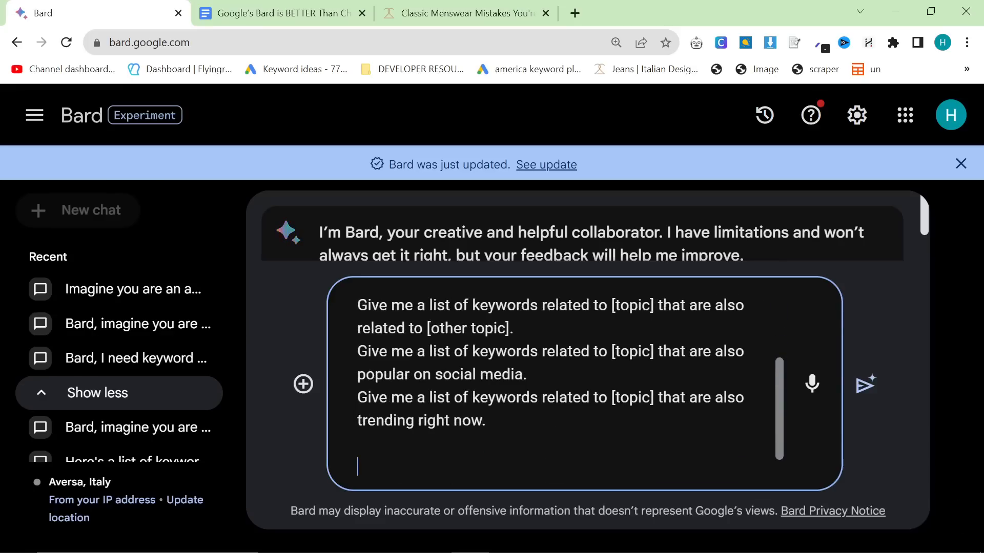
pyautogui.write('[tp[oc')
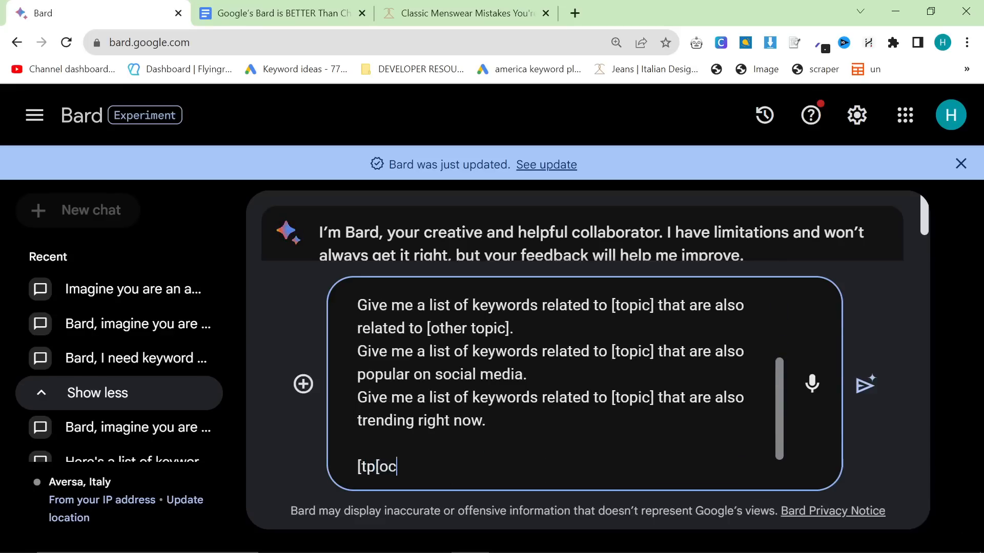
pyautogui.write('[topic')
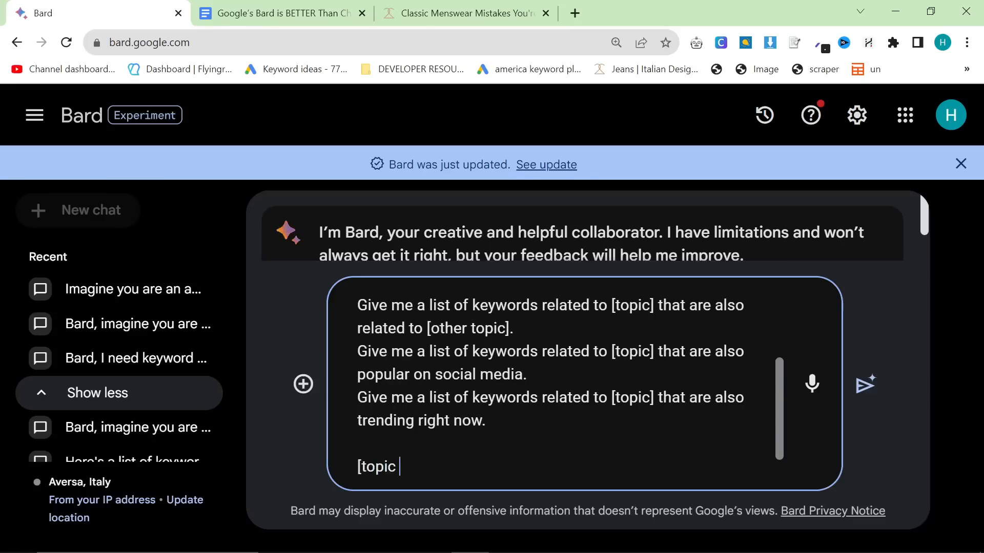
pyautogui.click(864, 384)
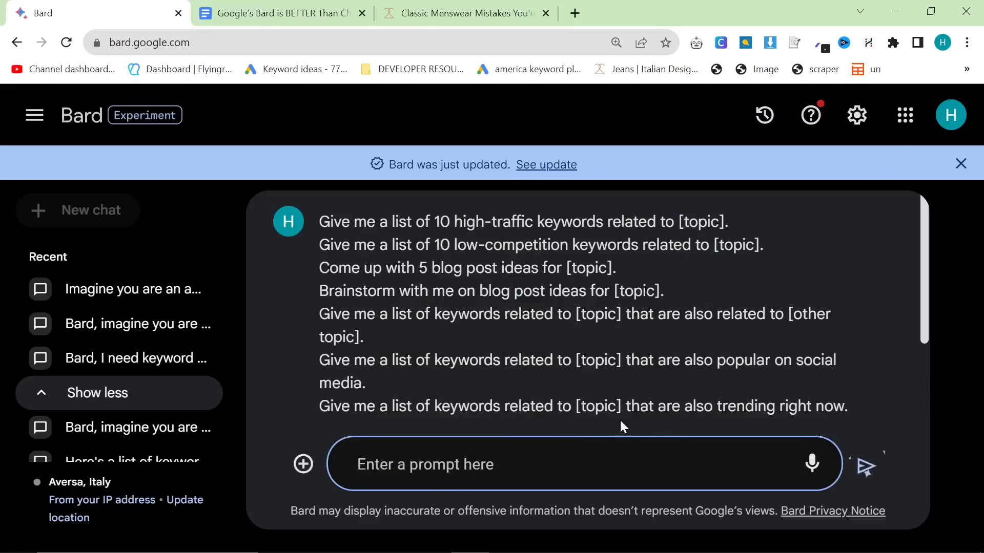
pyautogui.click(864, 464)
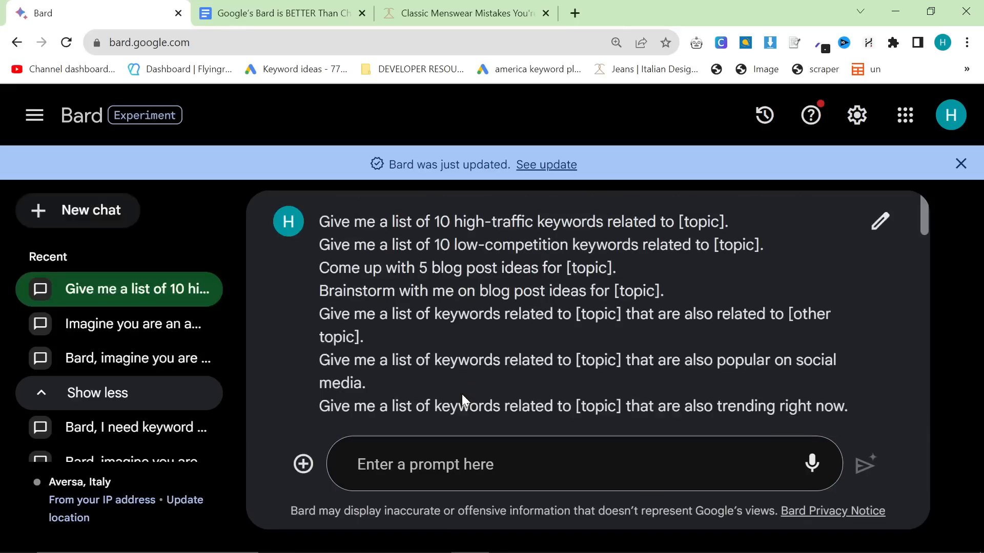
pyautogui.scroll(-3)
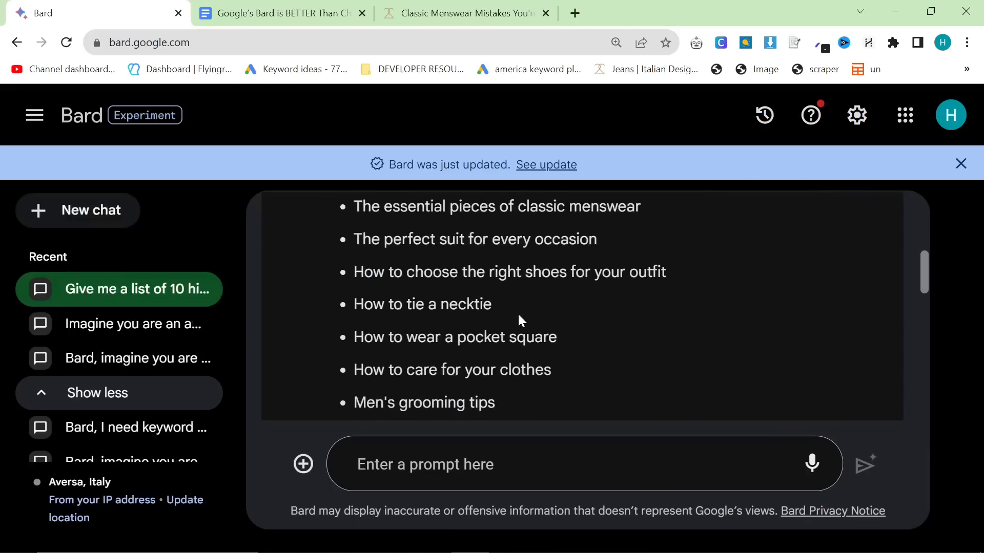
pyautogui.scroll(3)
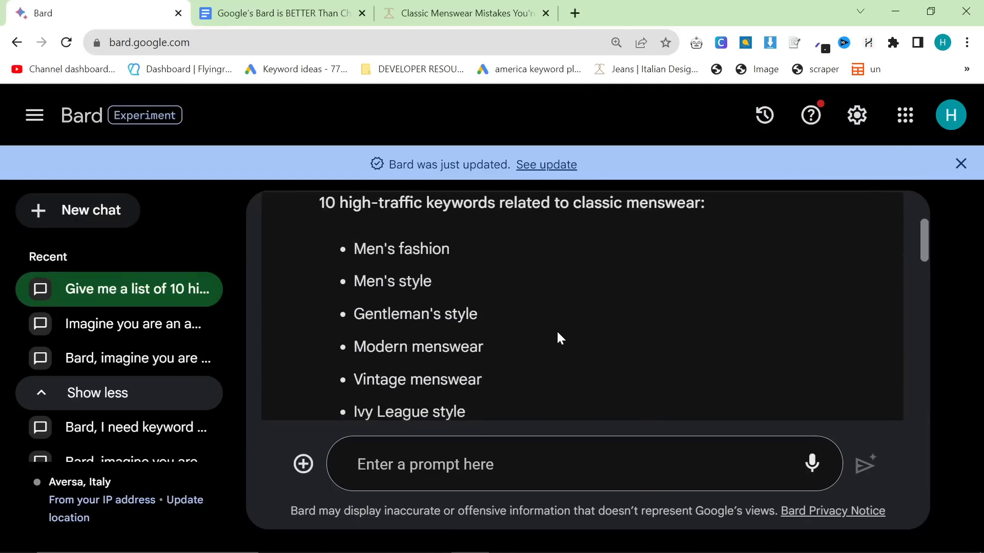
pyautogui.scroll(-3)
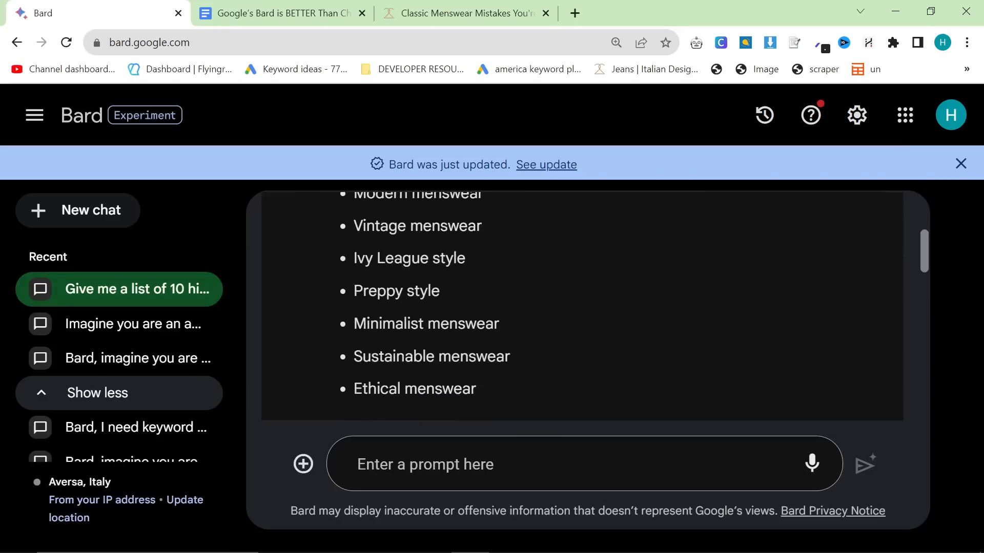
pyautogui.scroll(3)
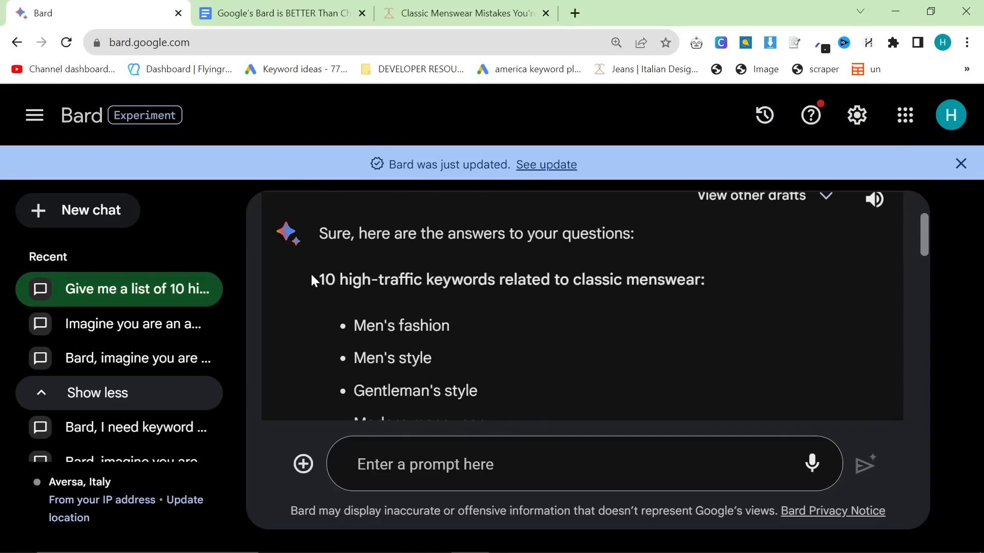
pyautogui.scroll(-3)
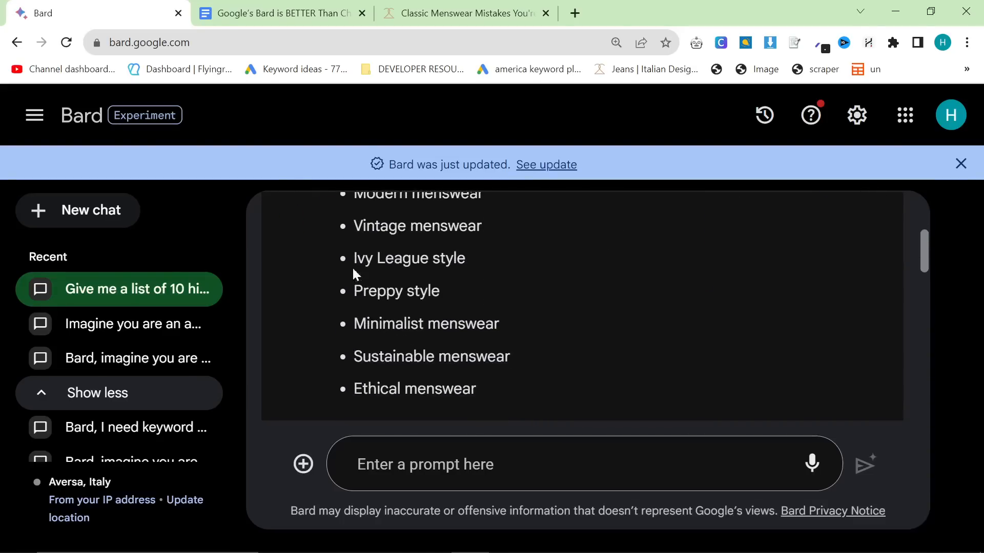
pyautogui.doubleClick(396, 290)
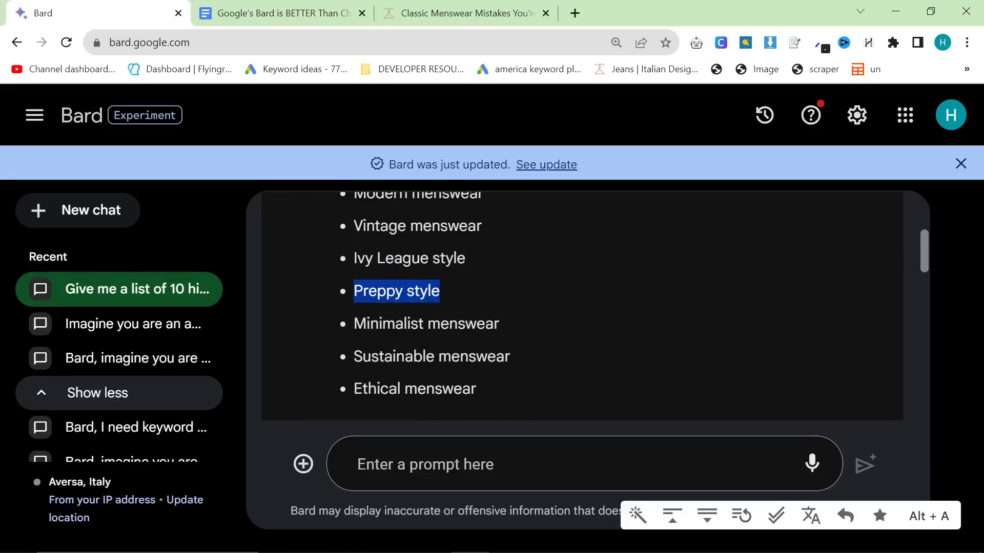
pyautogui.doubleClick(426, 324)
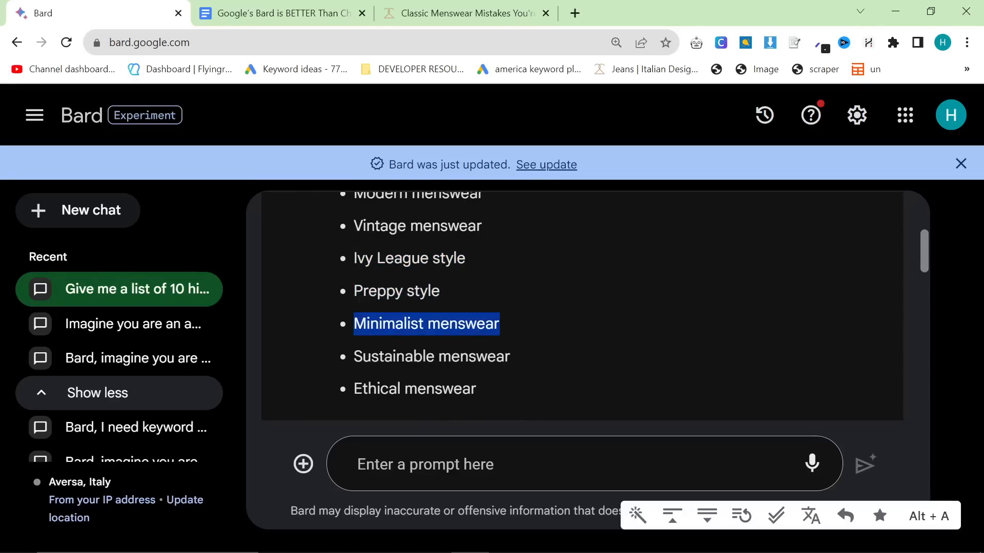
pyautogui.scroll(-3)
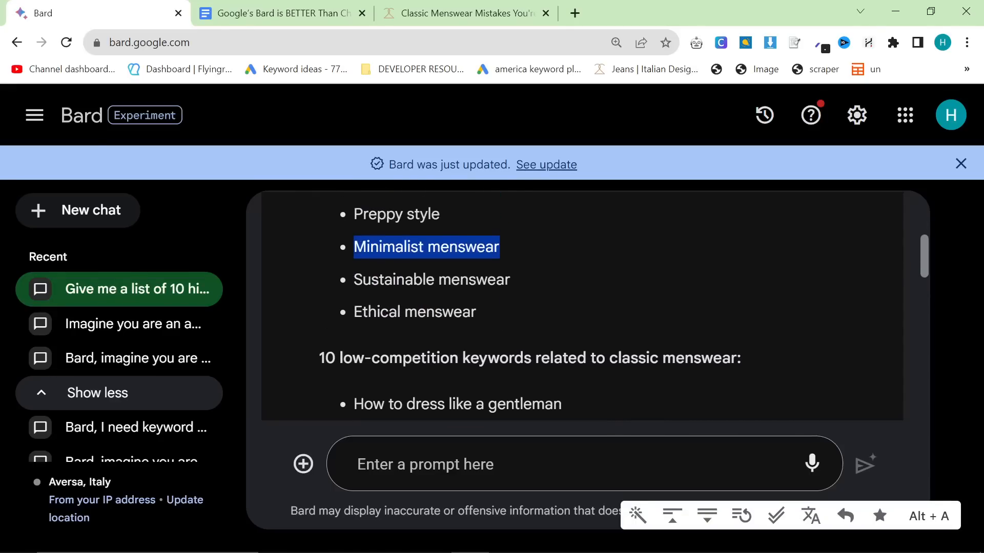
pyautogui.scroll(-3)
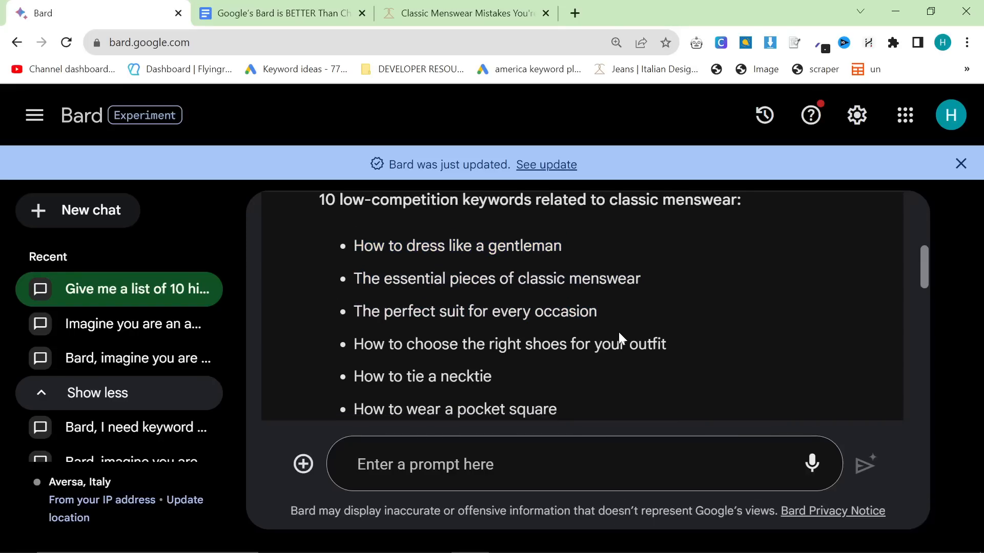
pyautogui.scroll(-3)
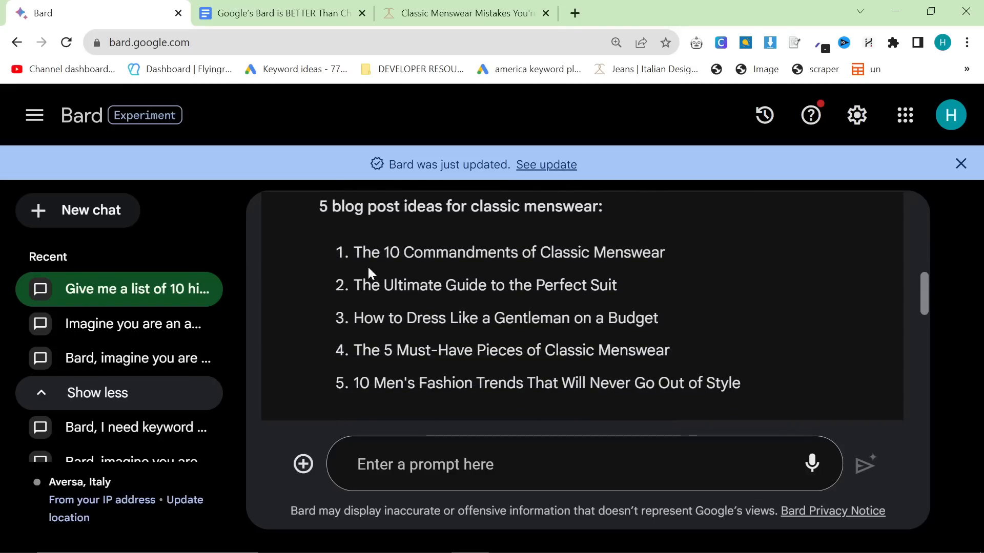
pyautogui.doubleClick(460, 252)
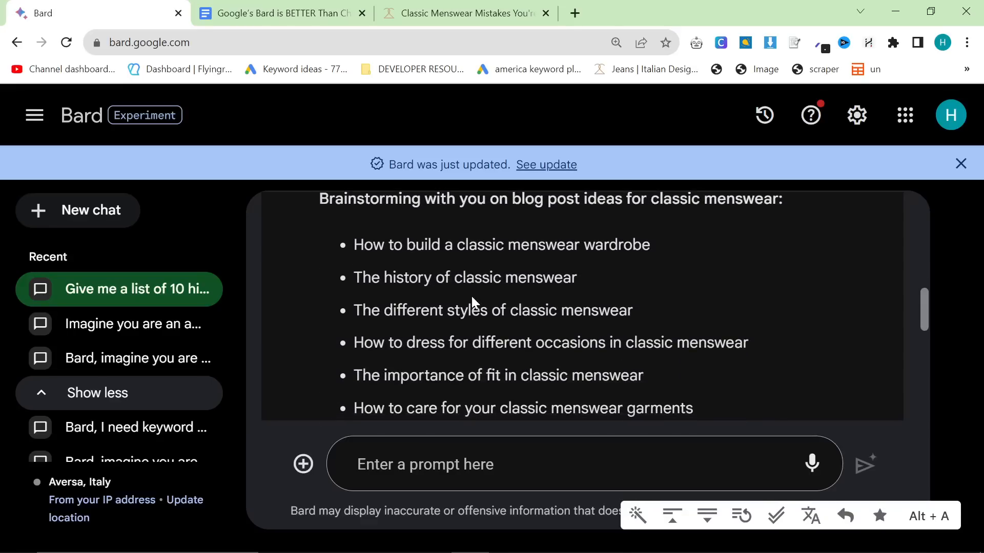
pyautogui.scroll(3)
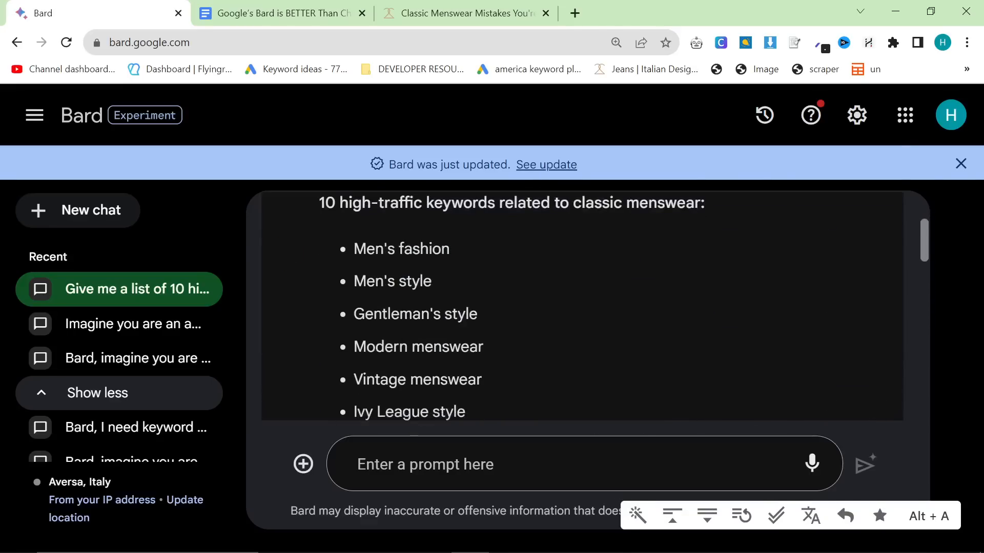
pyautogui.write('Give me')
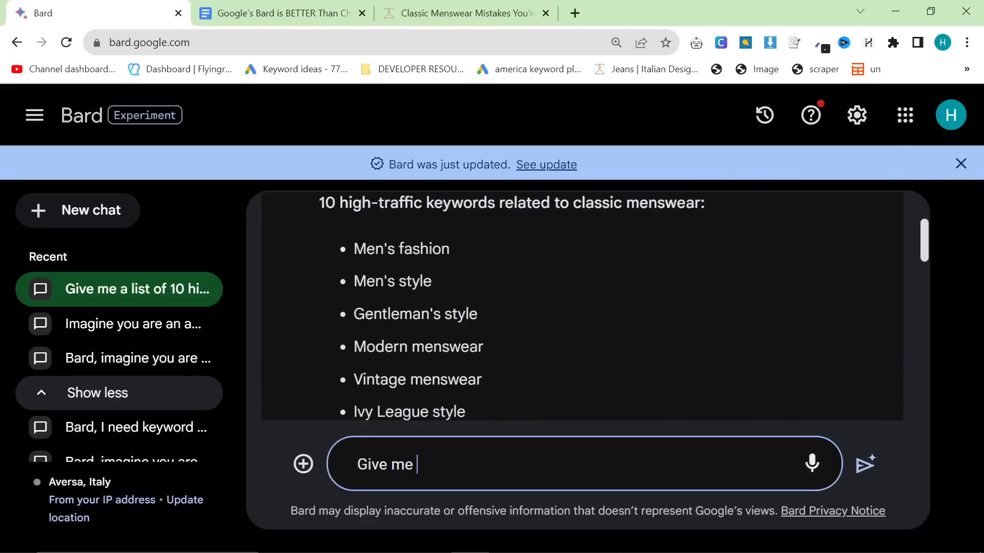
# Request 50 more high-traffic keywords and read Bard's keyword list down to cold-weather dressing
pyautogui.write('50 more high-traffic')
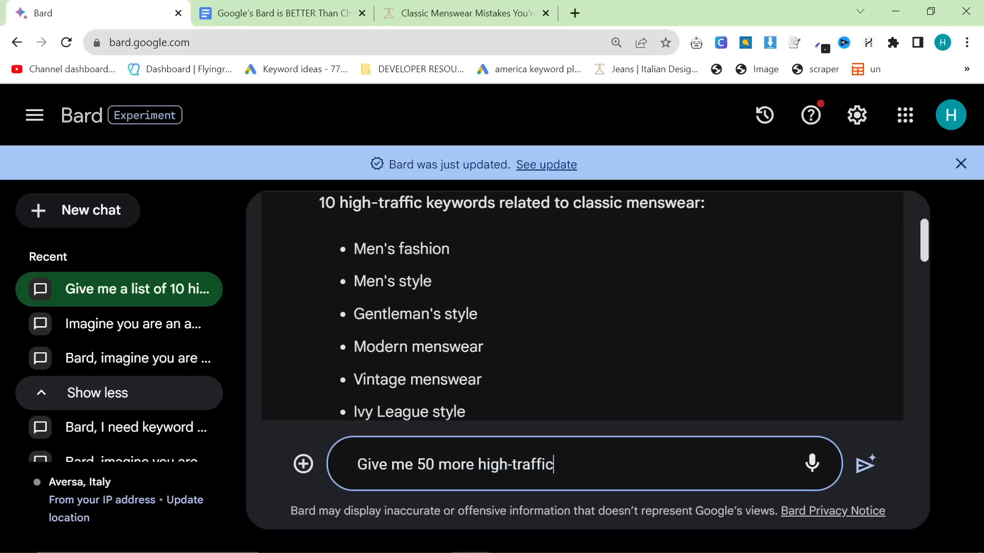
pyautogui.click(864, 464)
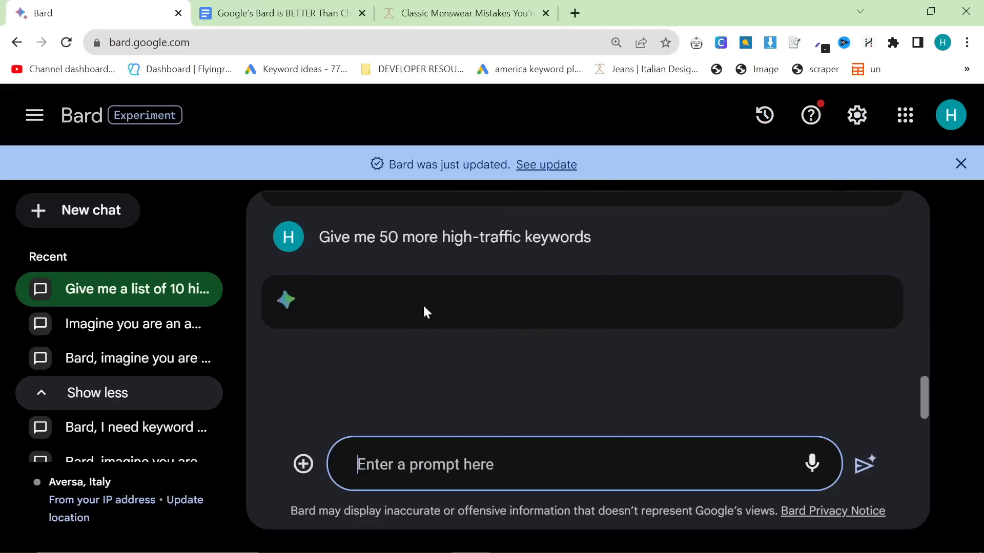
pyautogui.moveTo(683, 356)
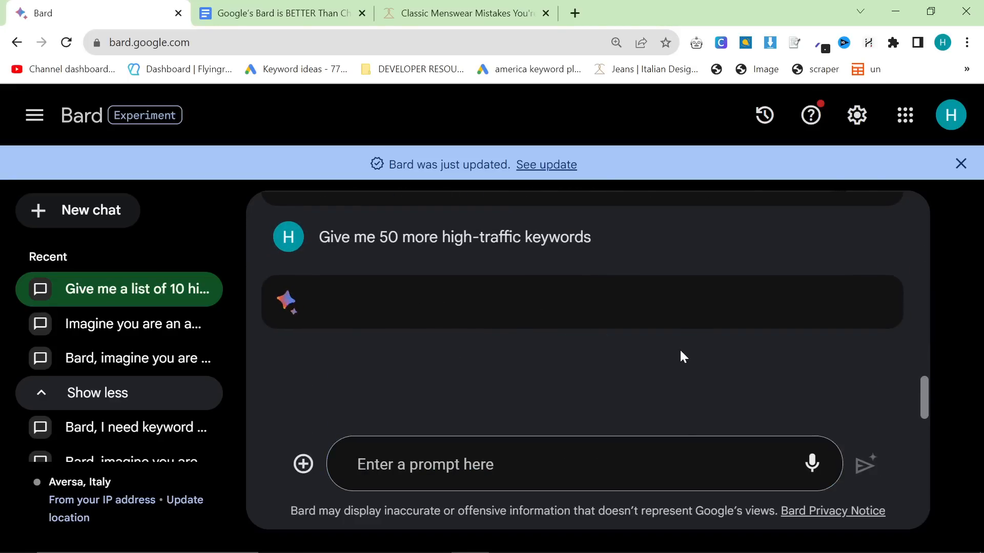
pyautogui.scroll(-3)
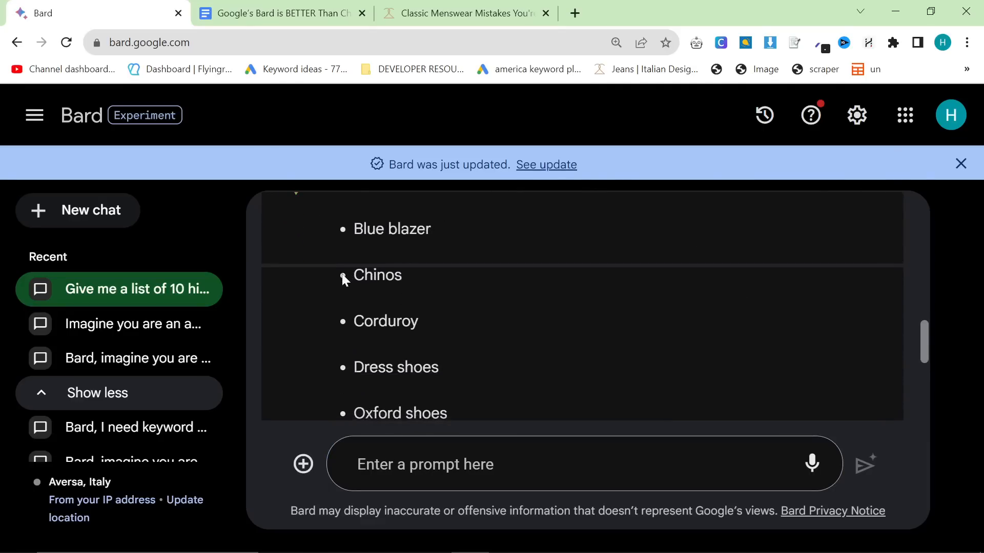
pyautogui.scroll(-3)
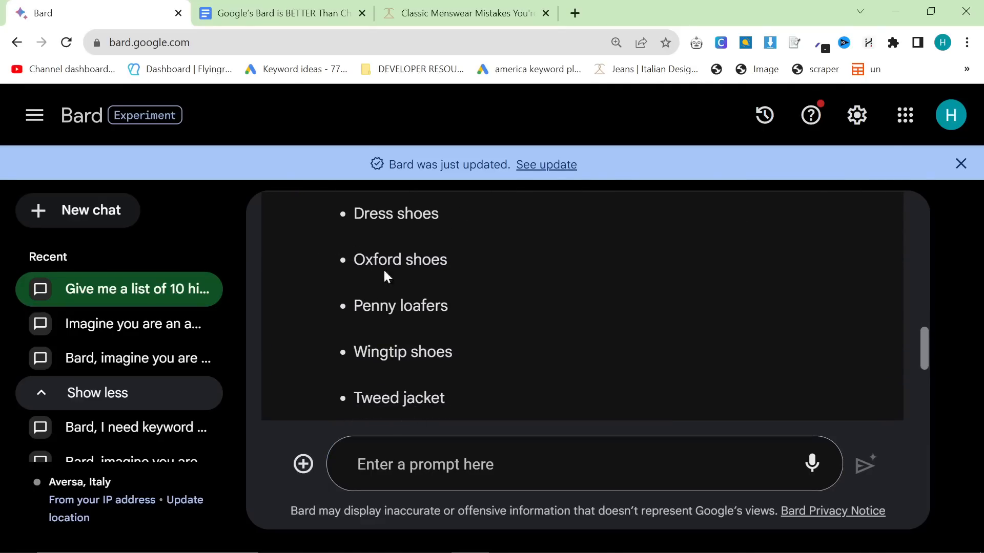
pyautogui.scroll(-3)
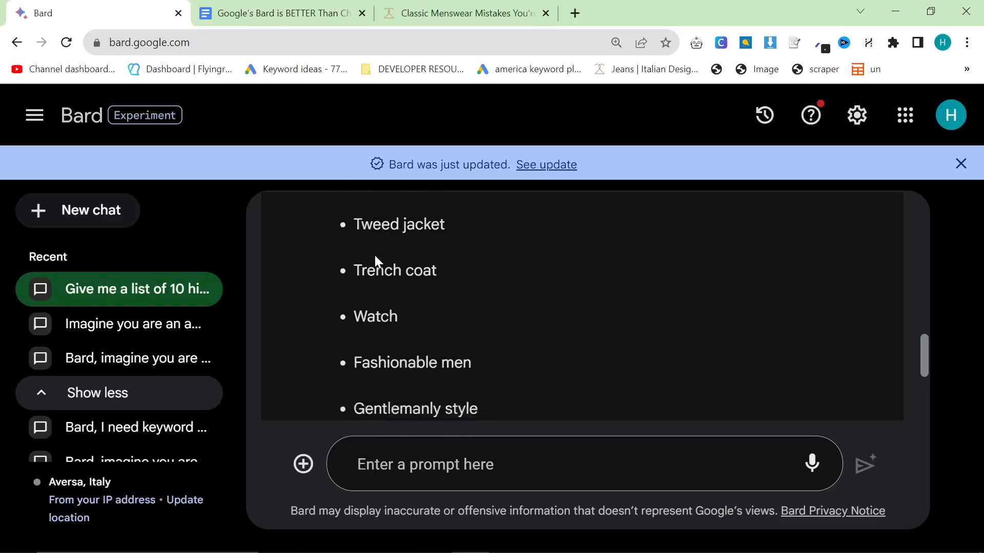
pyautogui.scroll(-3)
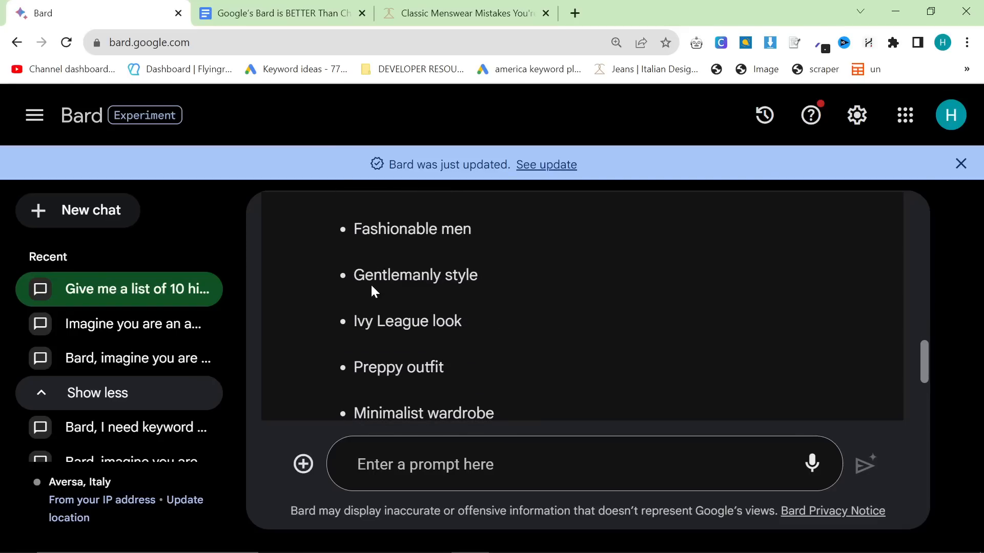
pyautogui.scroll(-3)
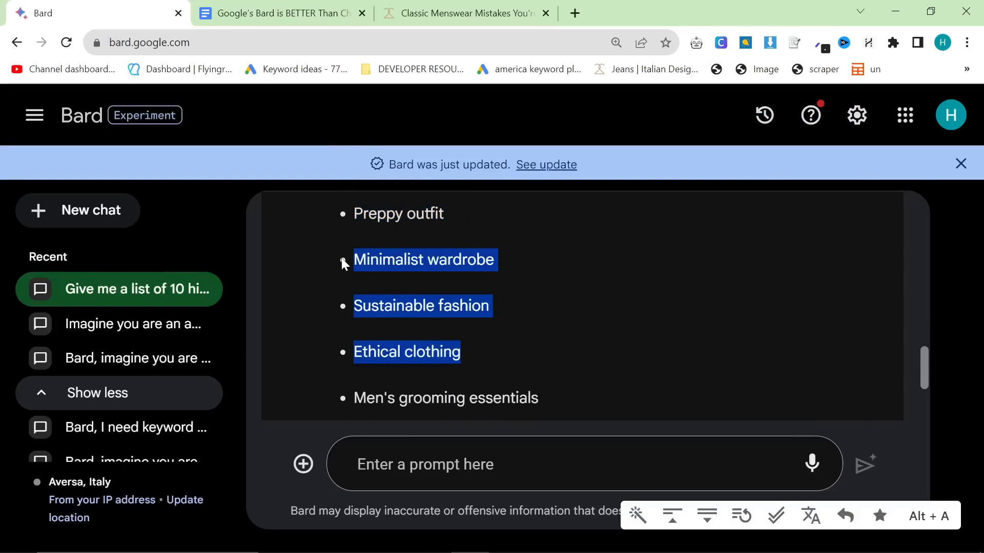
pyautogui.scroll(-3)
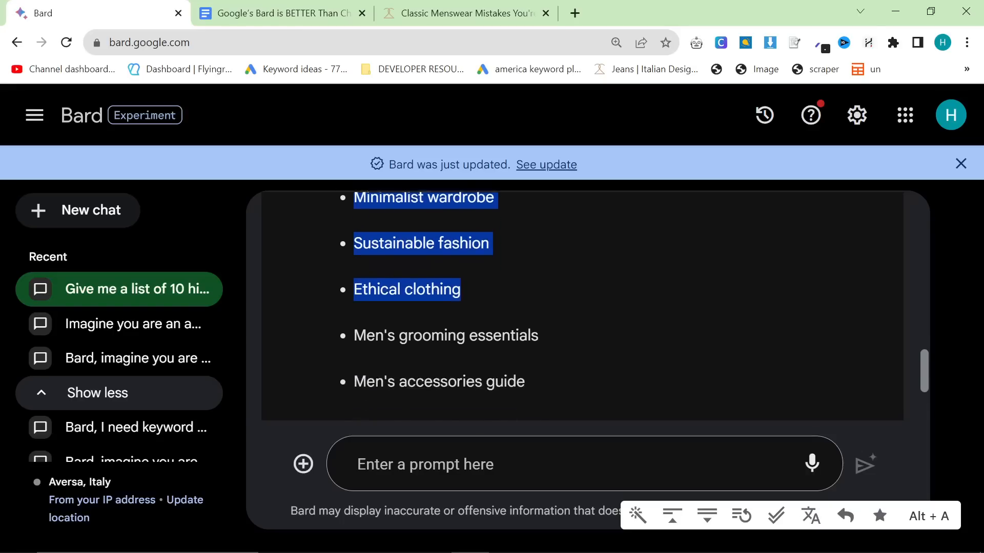
pyautogui.scroll(-3)
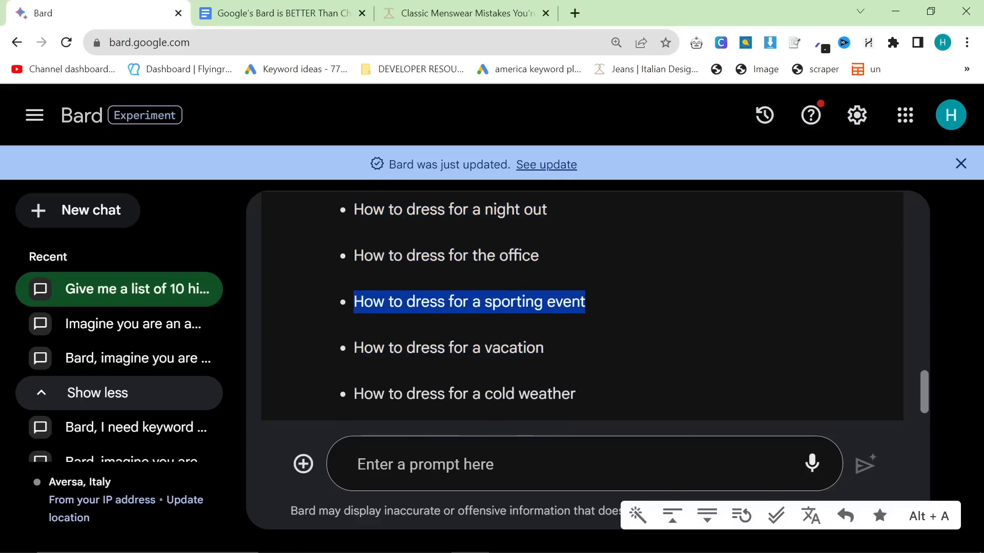
pyautogui.scroll(-3)
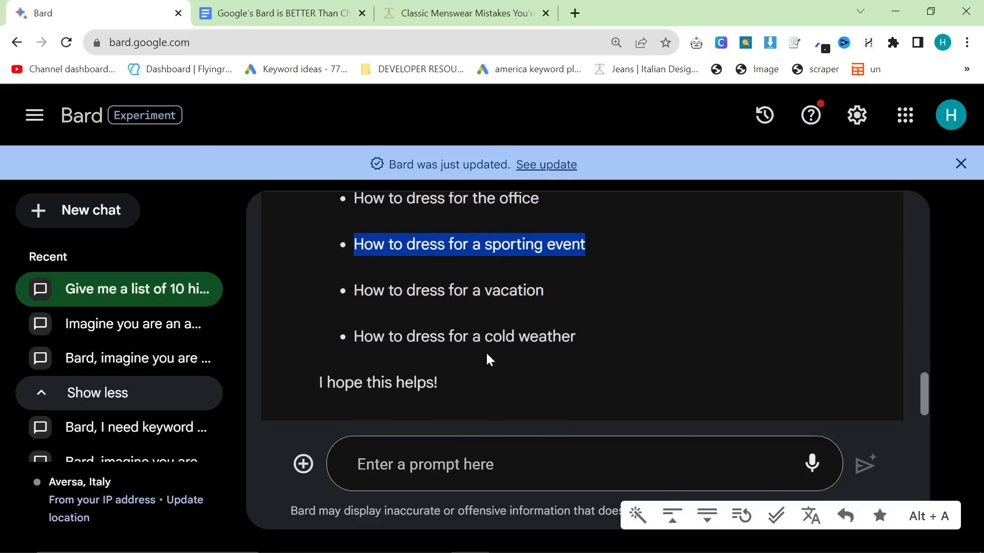
pyautogui.scroll(-3)
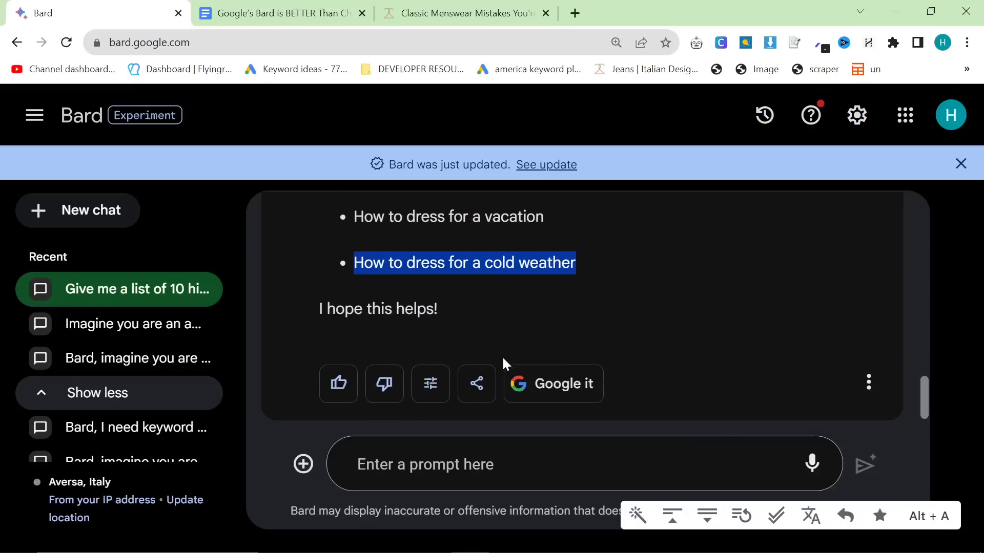
pyautogui.scroll(-3)
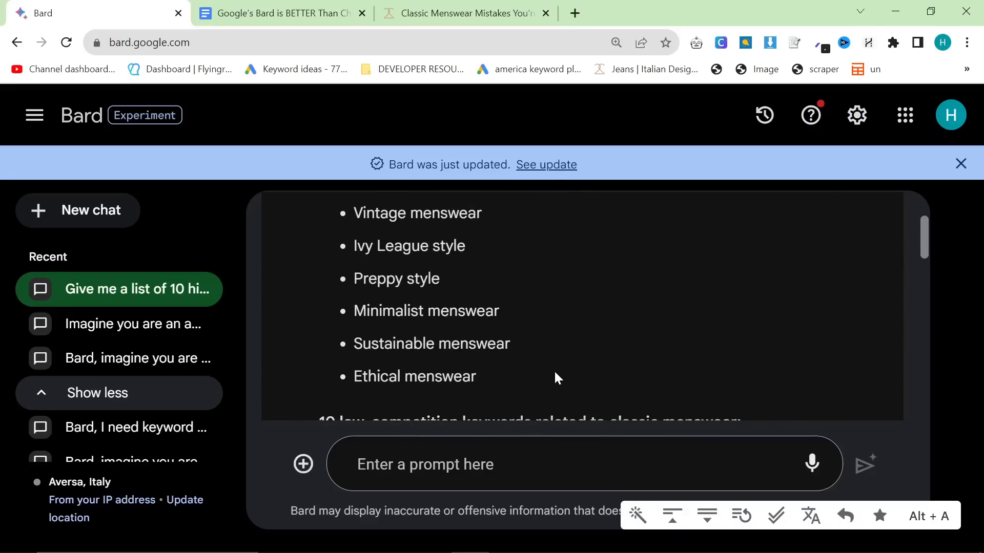
pyautogui.click(280, 14)
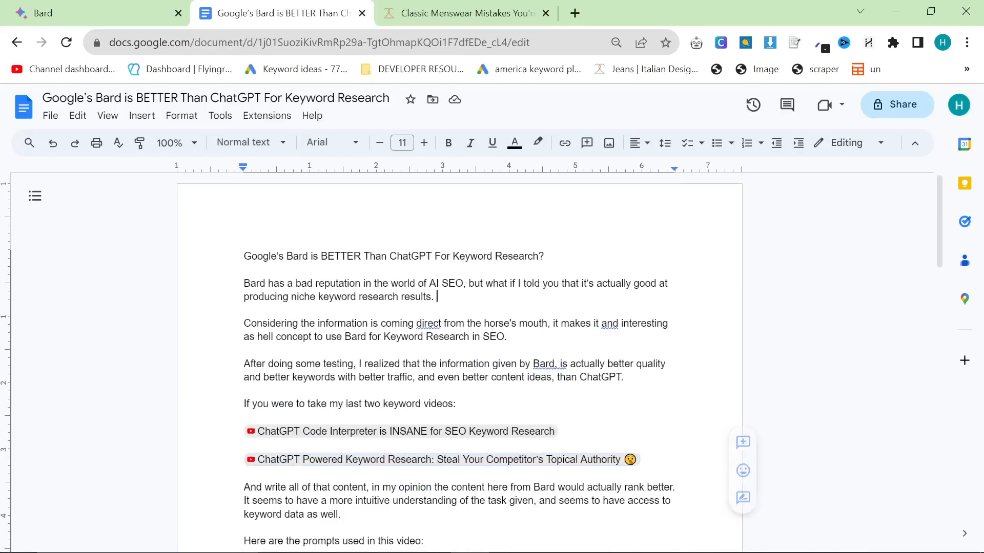
pyautogui.scroll(-3)
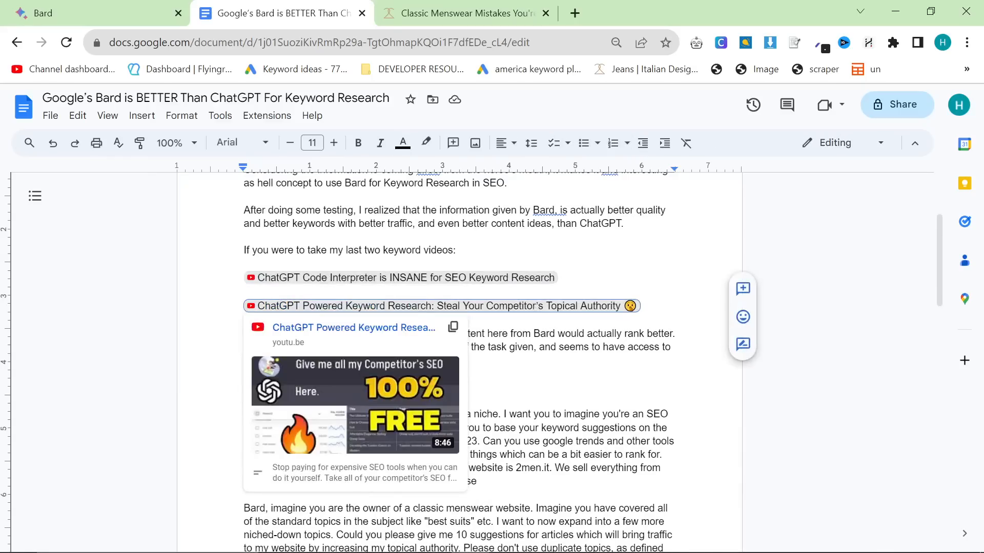
pyautogui.click(42, 13)
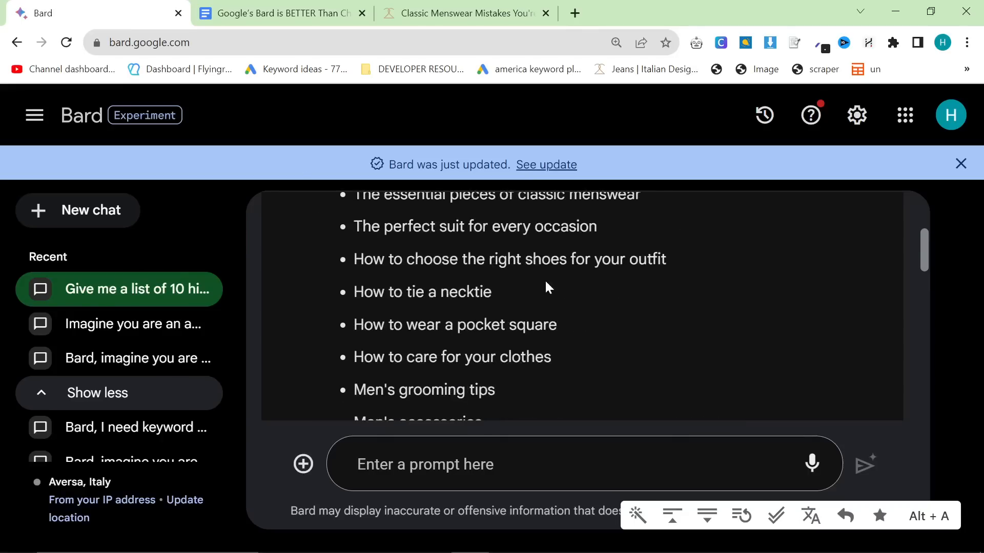
pyautogui.scroll(-3)
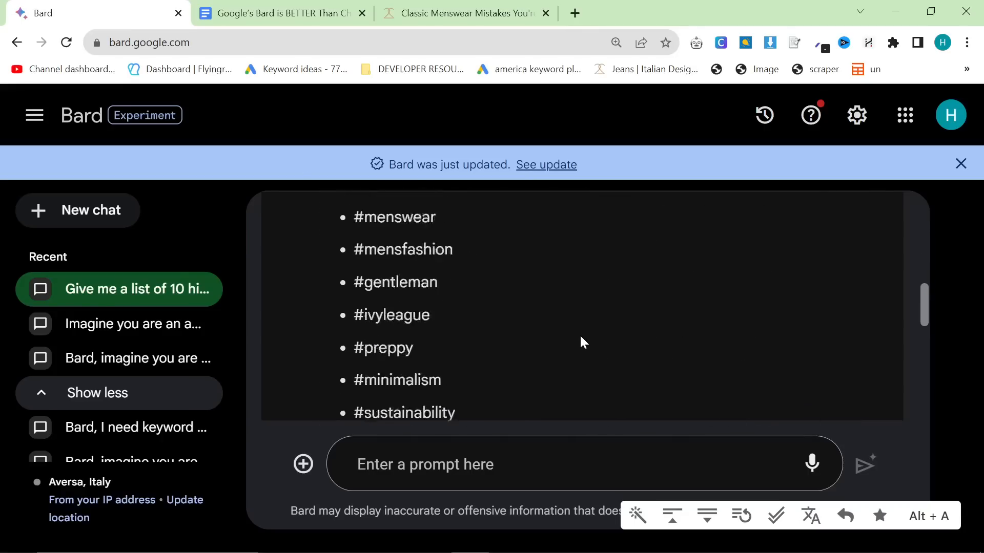
pyautogui.scroll(-3)
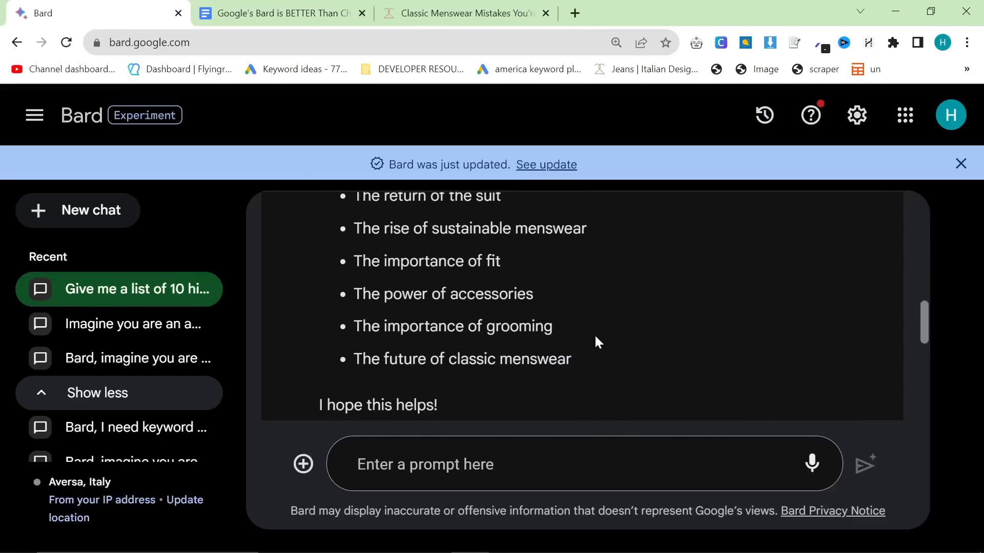